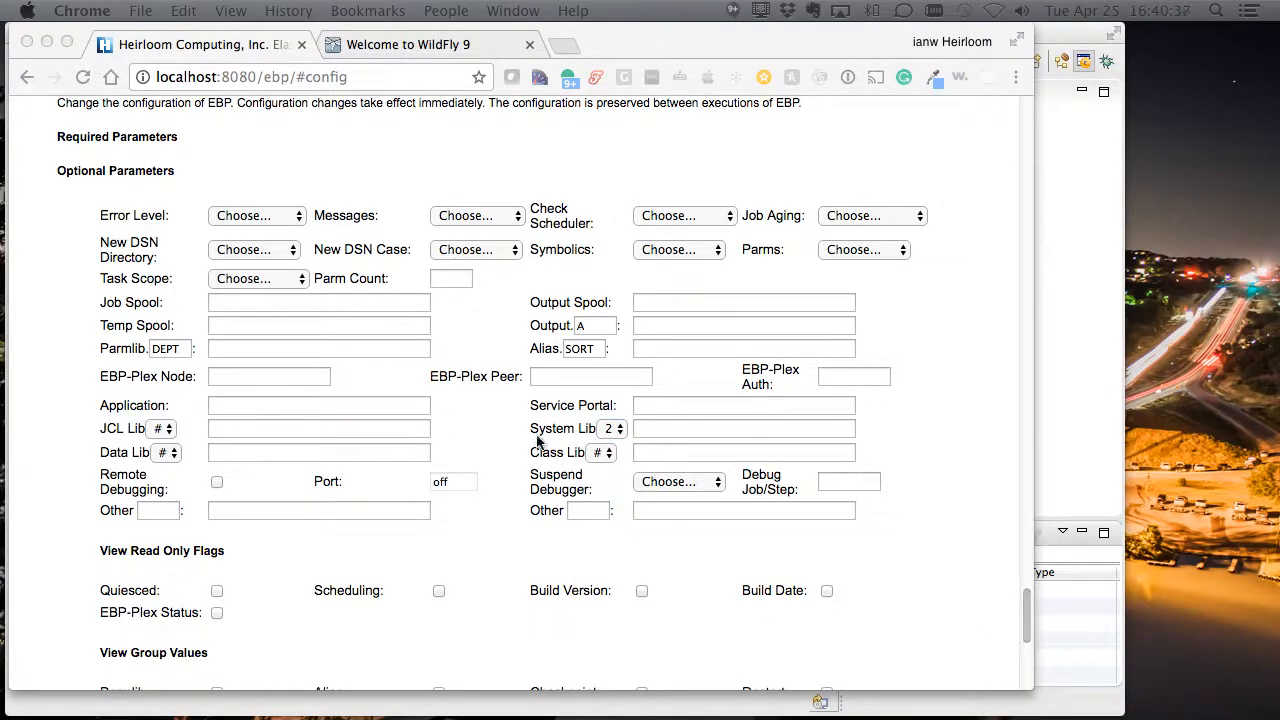
# Enter /Users/ianw/jcl/systemlib as System Lib 2 and scroll down to the form buttons.
pyautogui.write('/Users/ianw/jcl/systemlib')
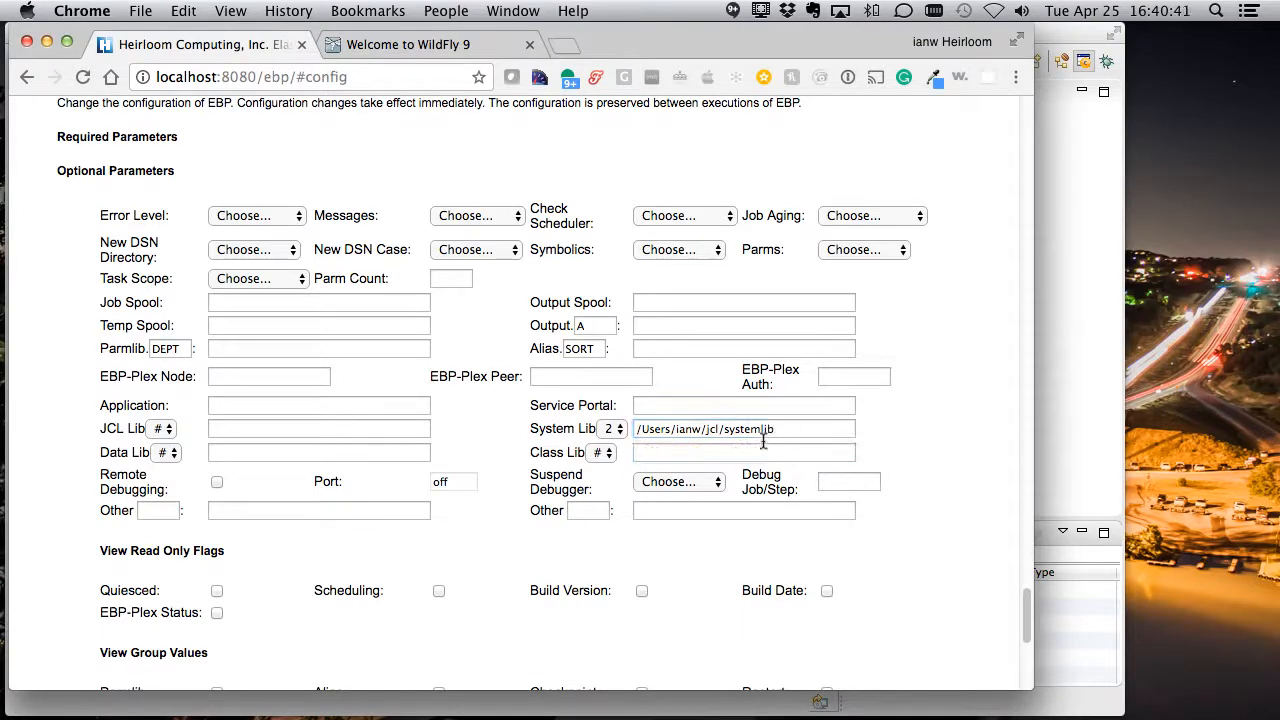
pyautogui.click(744, 428)
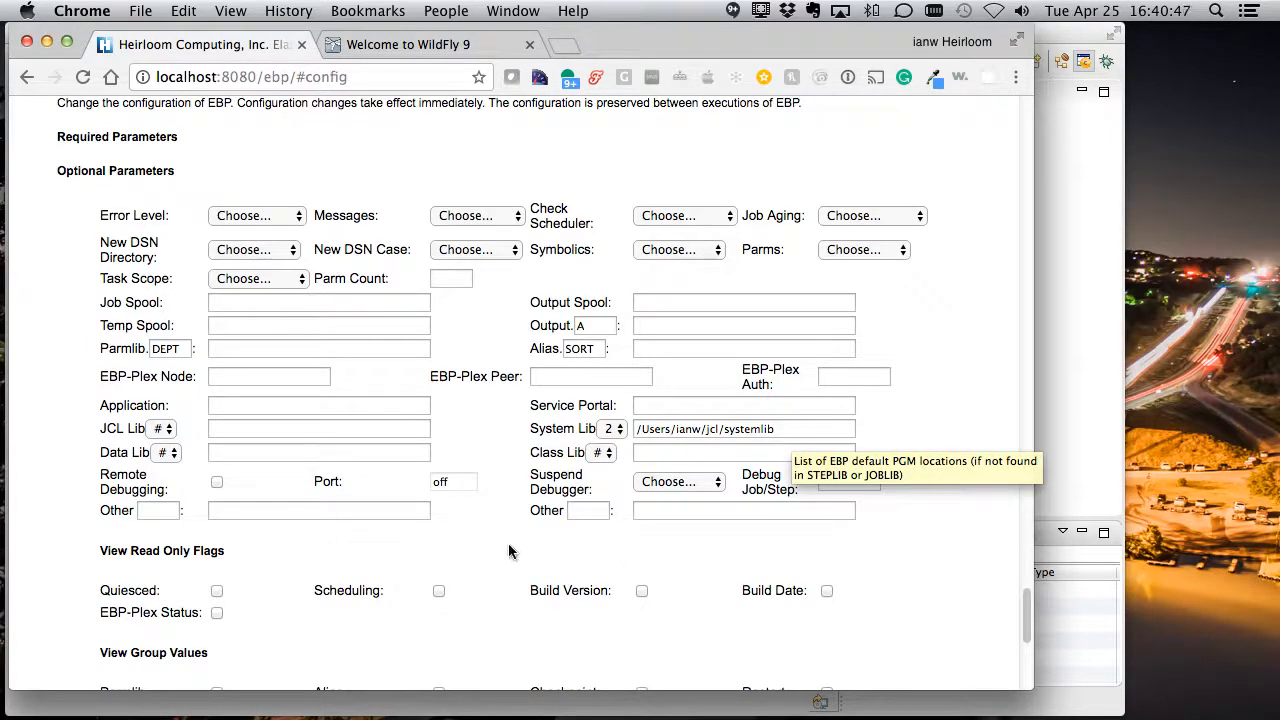
pyautogui.scroll(-3)
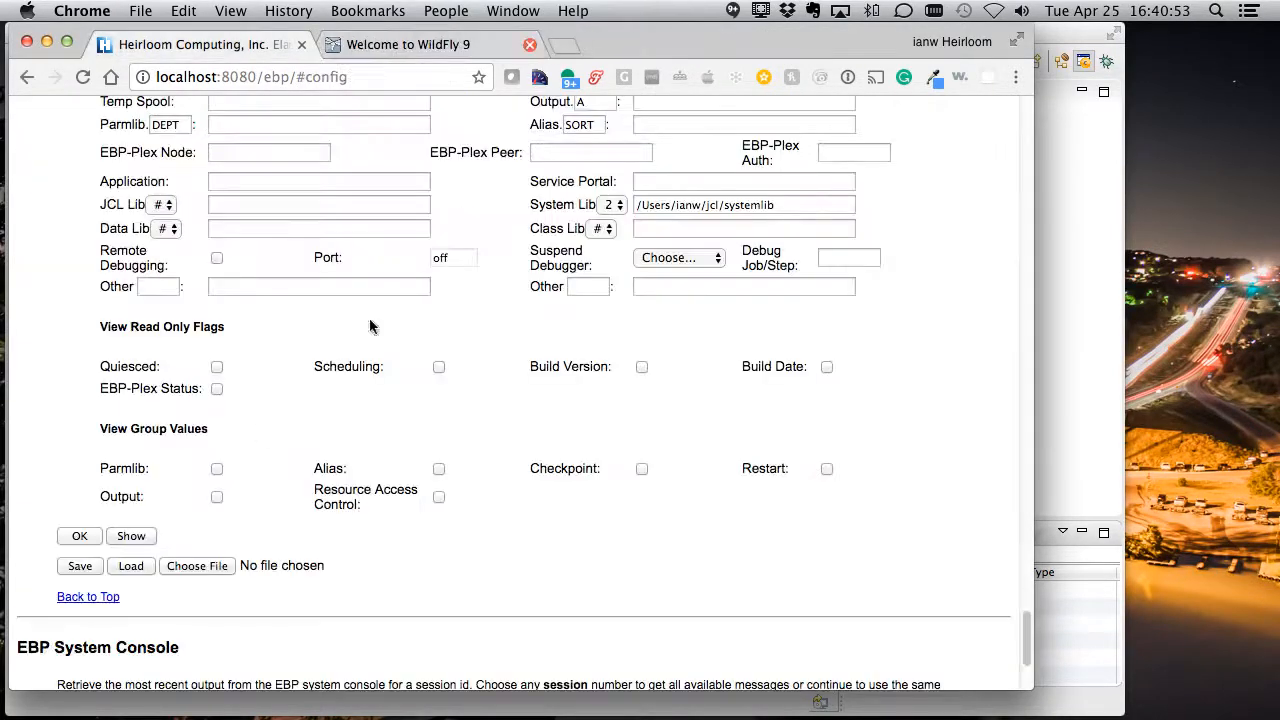
# Show the configuration XML and locate the systemlib 2 entry /Users/ianw/jcl/systemlib.
pyautogui.click(131, 535)
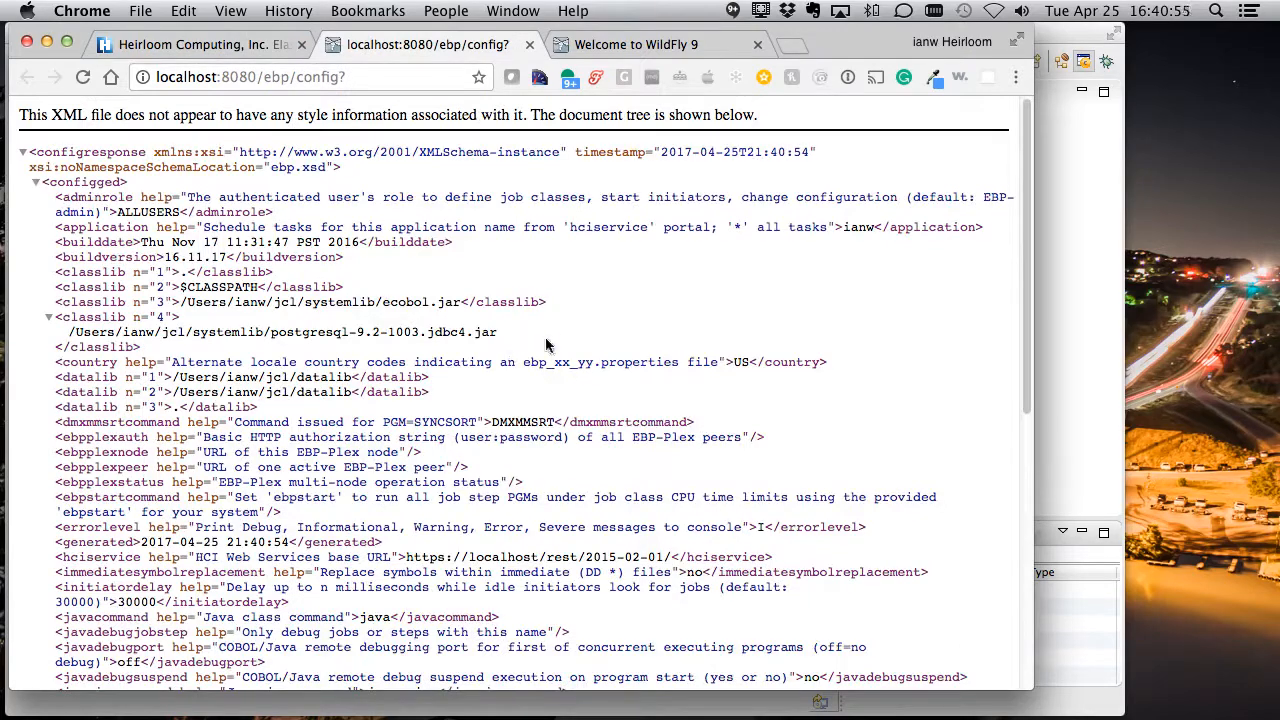
pyautogui.scroll(-3)
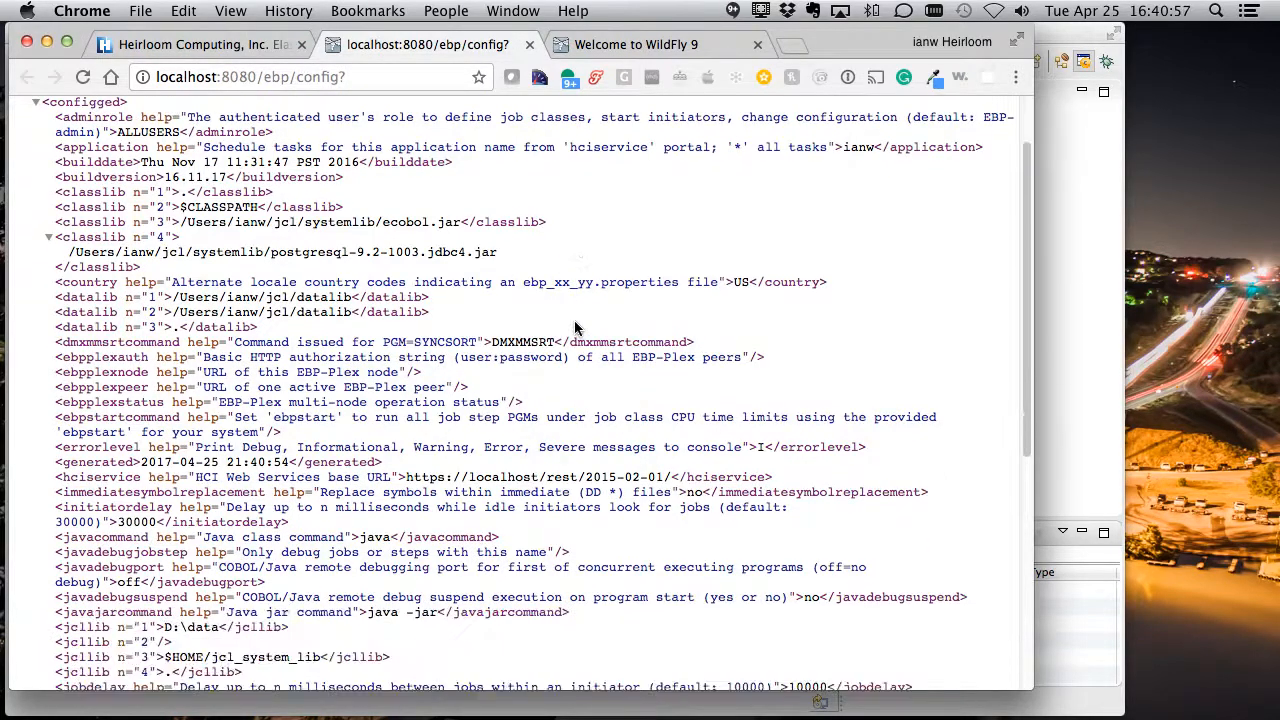
pyautogui.scroll(-3)
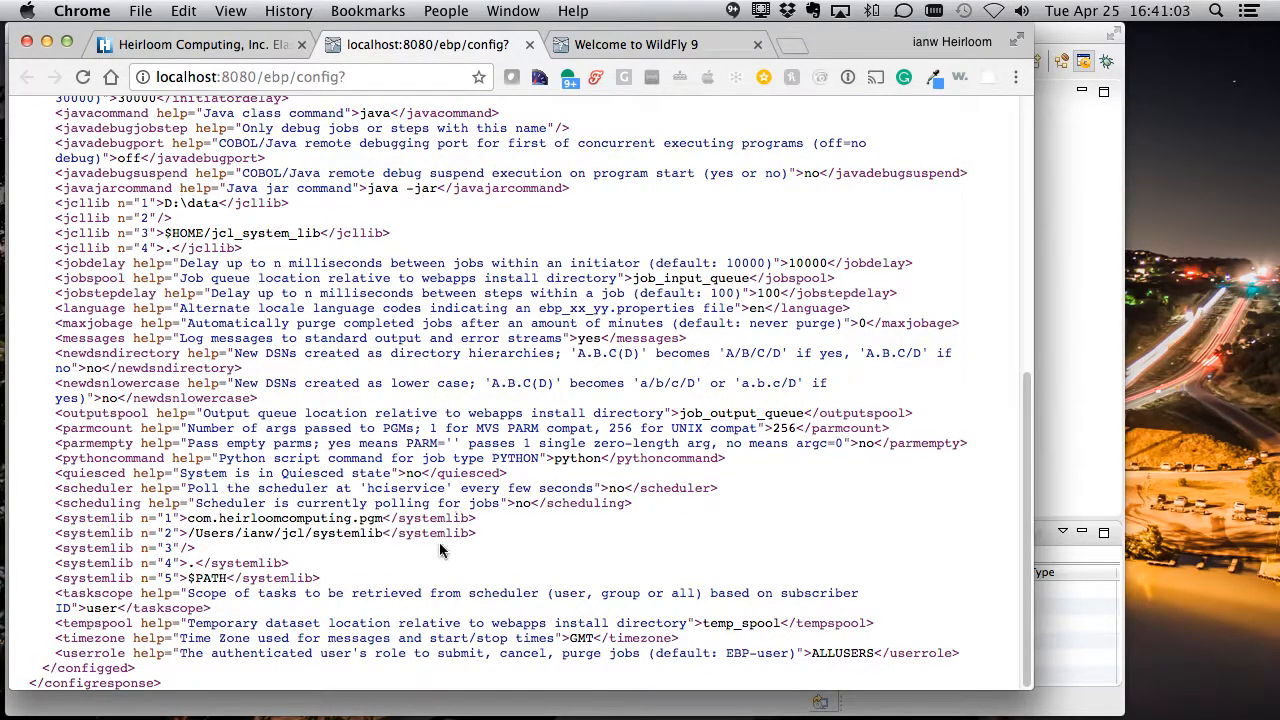
pyautogui.tripleClick(265, 533)
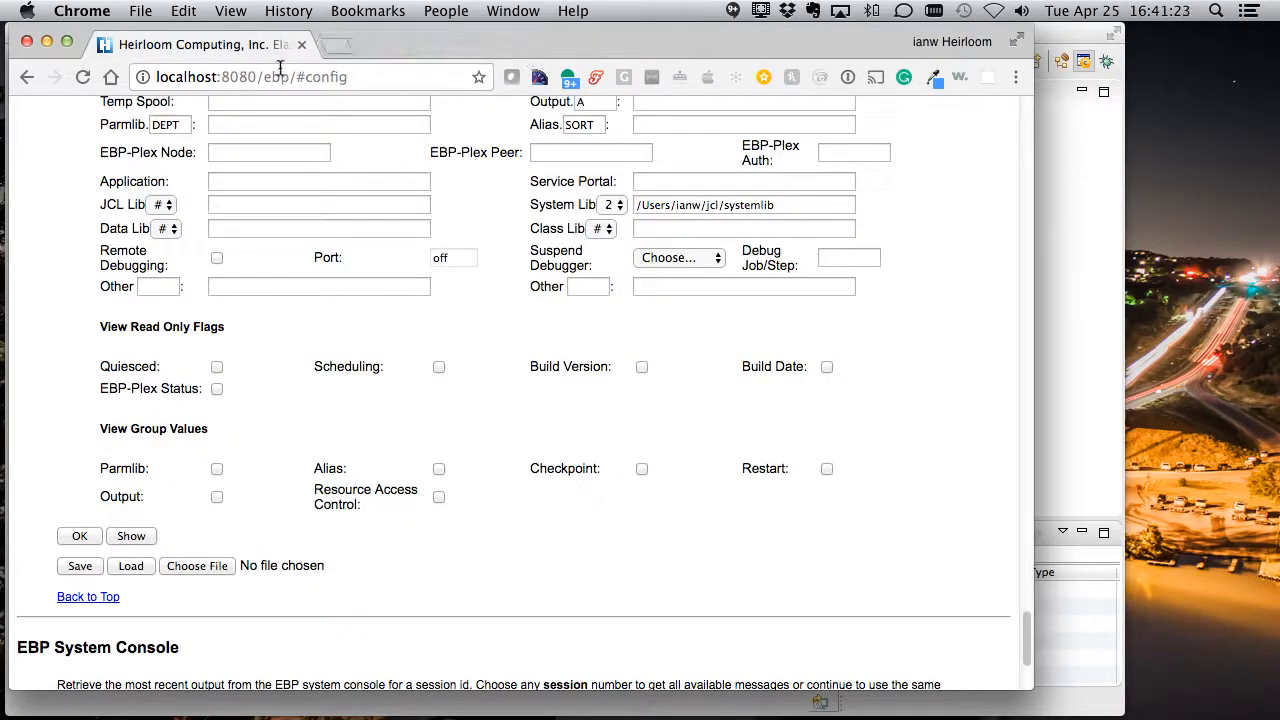
# Return to the top of the services page and launch the System Operator Console.
pyautogui.click(88, 596)
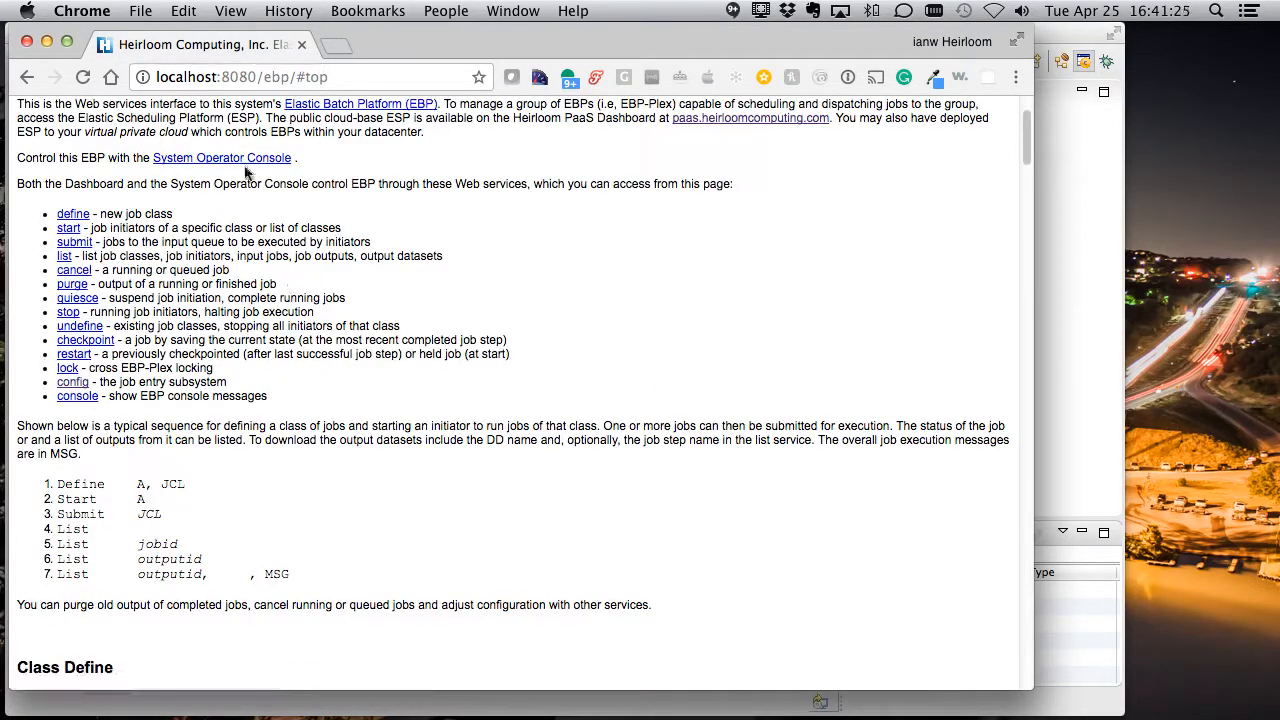
pyautogui.moveTo(228, 166)
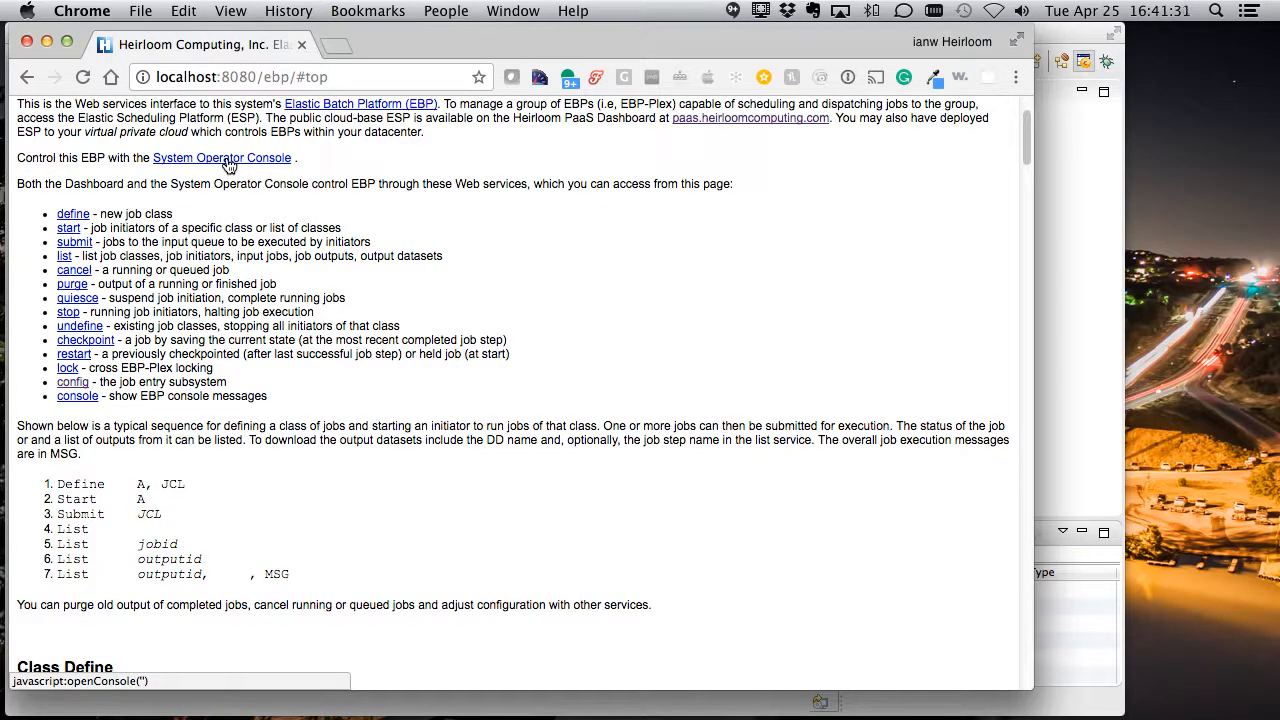
pyautogui.click(221, 157)
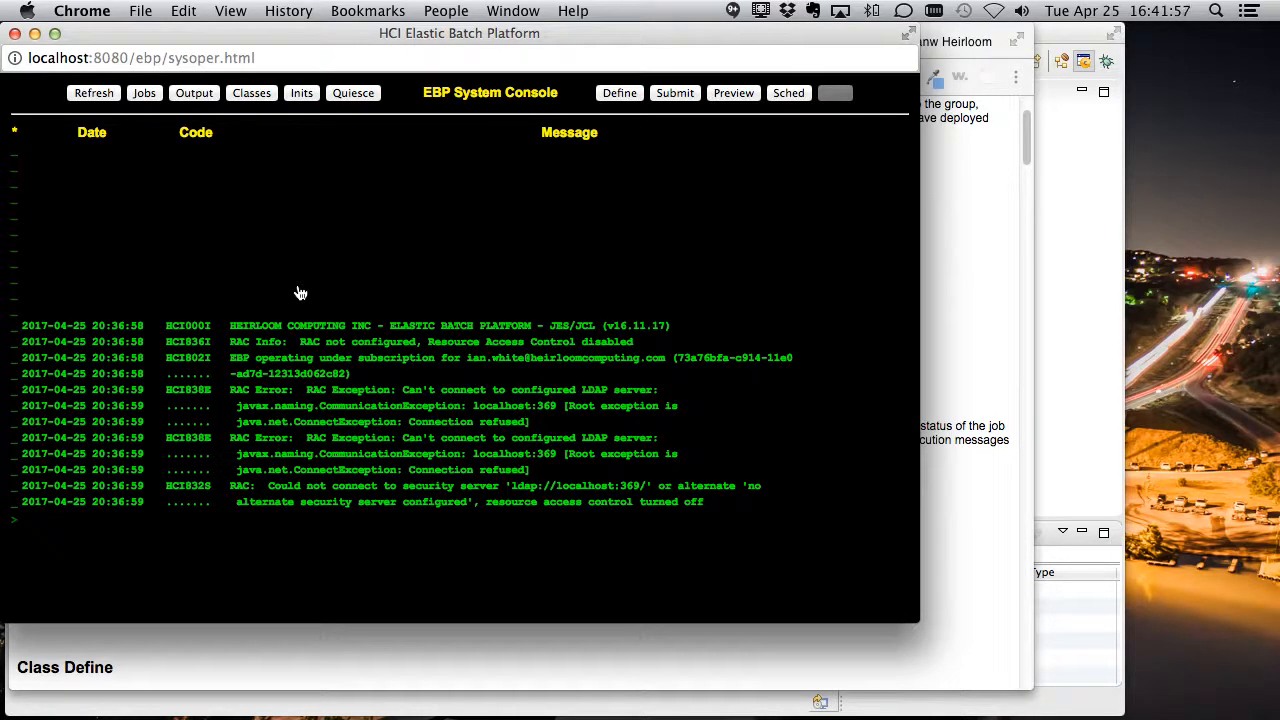
# Open ListTable.cbl in Eclipse and scroll through its PostgreSQL connect, cursor and fetch code.
pyautogui.click(420, 520)
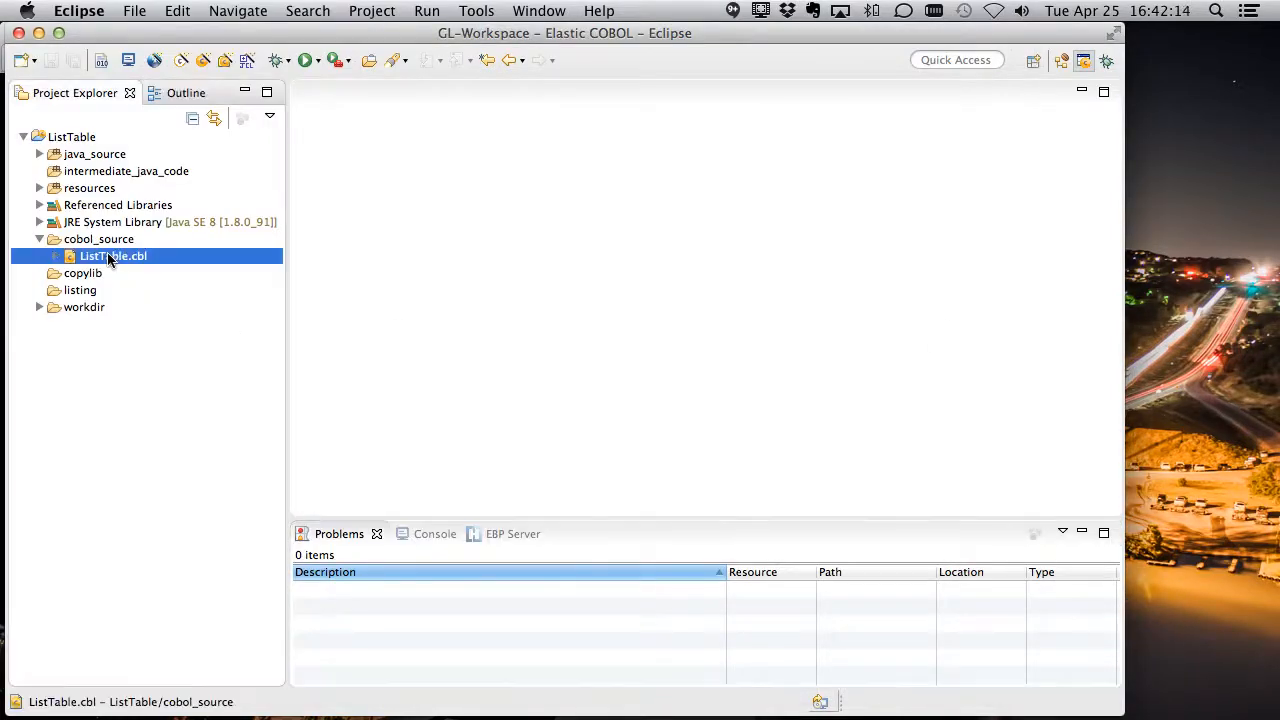
pyautogui.doubleClick(113, 256)
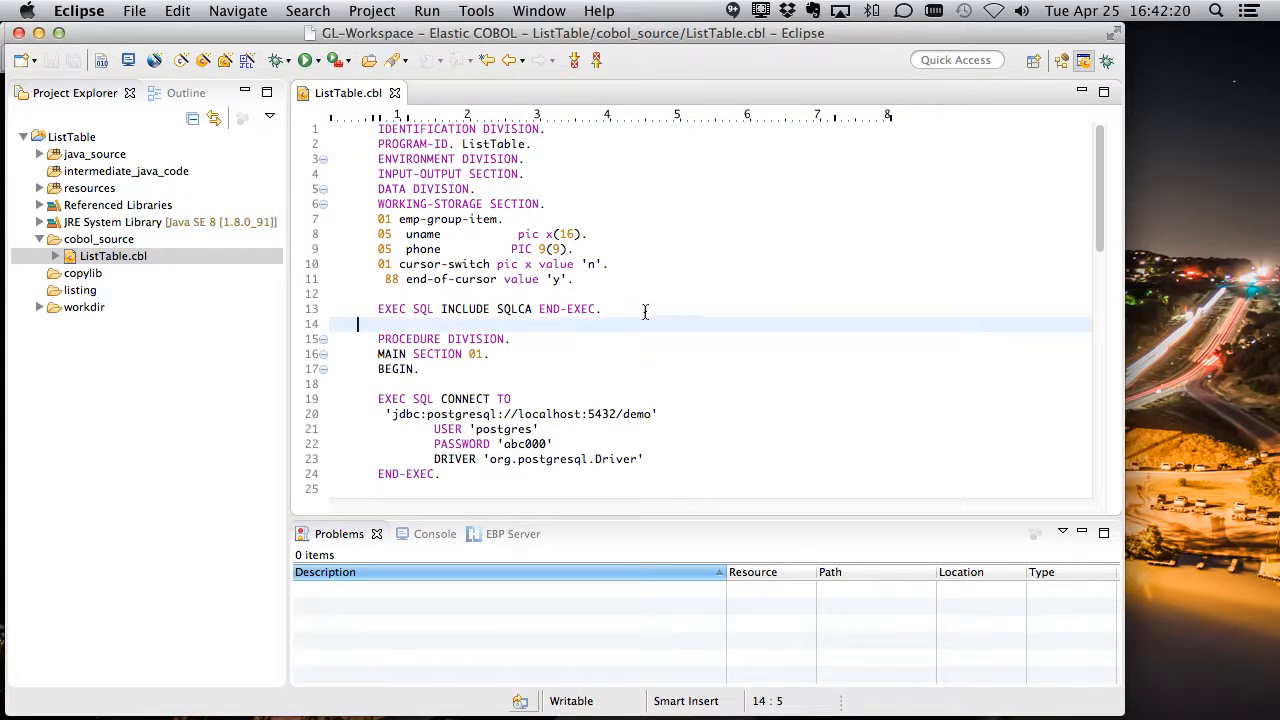
pyautogui.moveTo(590, 346)
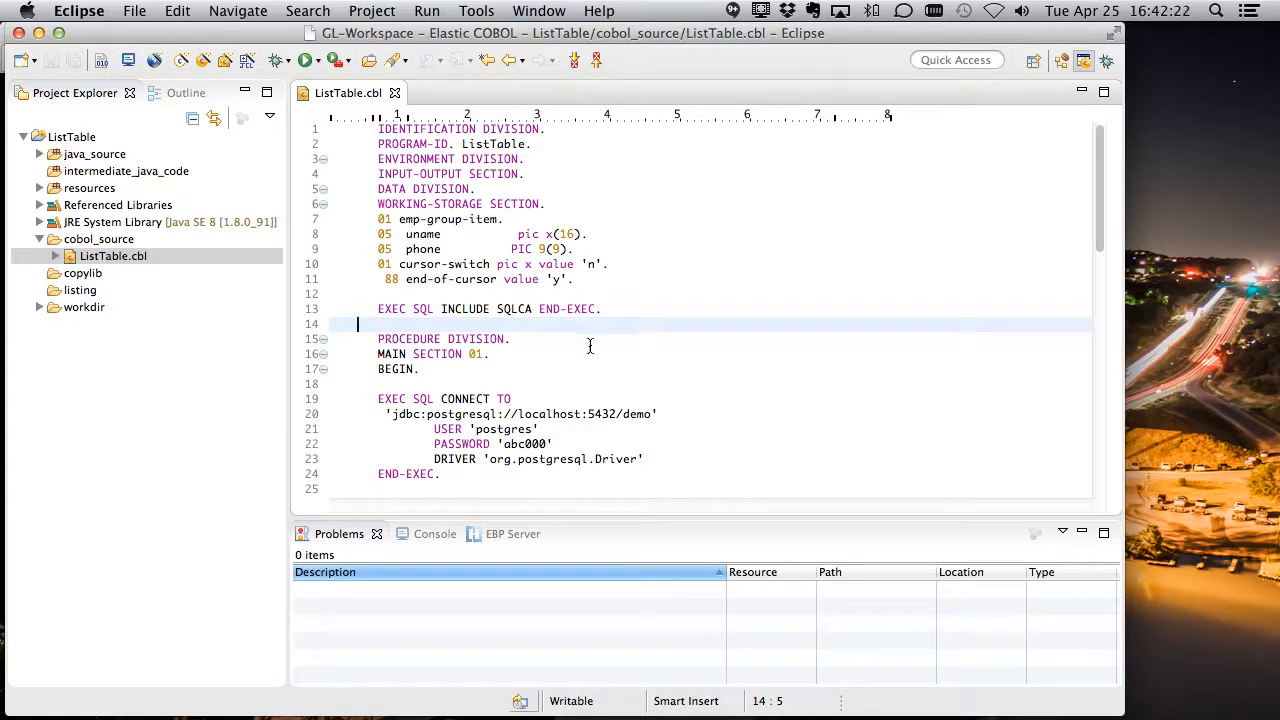
pyautogui.scroll(-3)
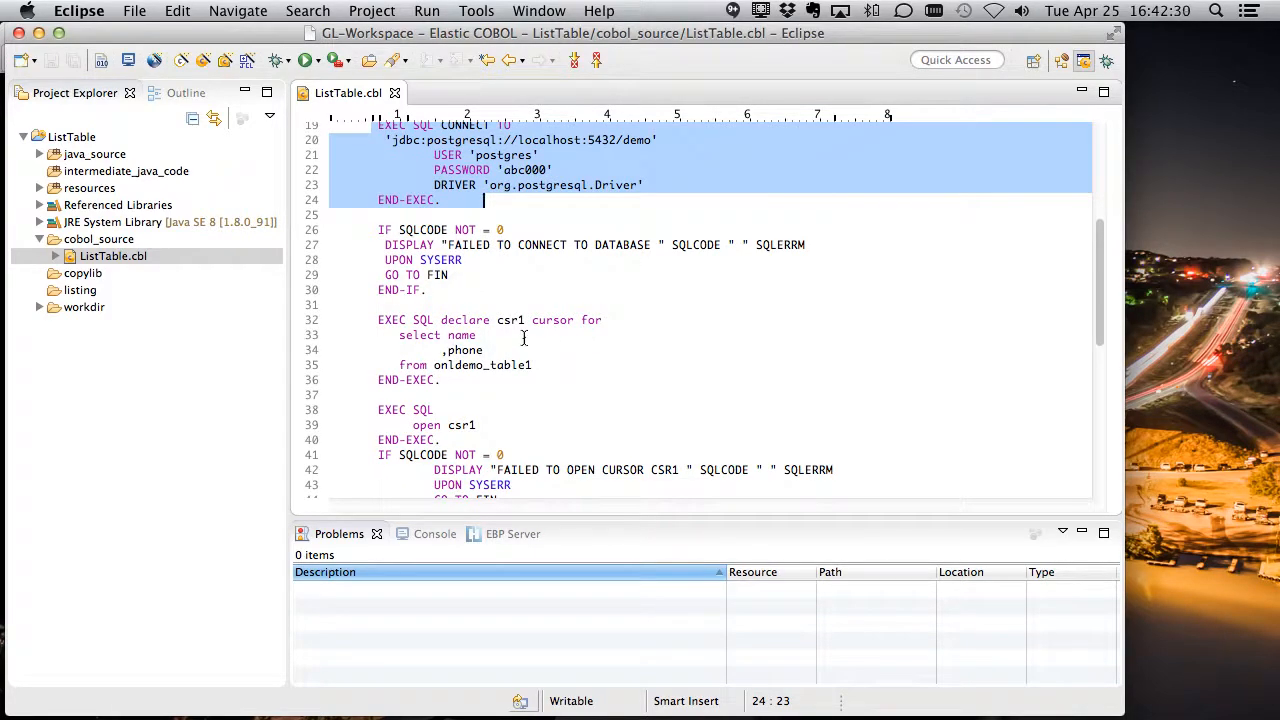
pyautogui.scroll(-3)
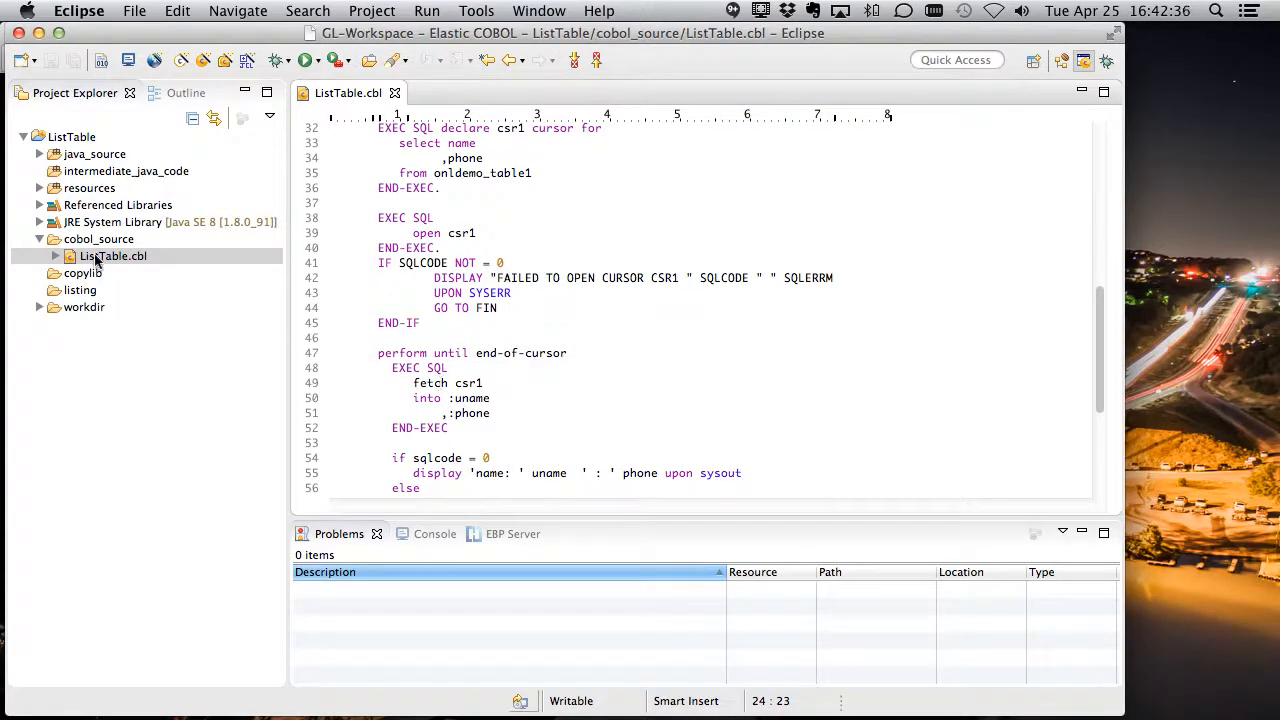
# Build ListTable.cbl into listtable.java and run it, hitting the missing onldemo_table1 error.
pyautogui.rightClick(112, 256)
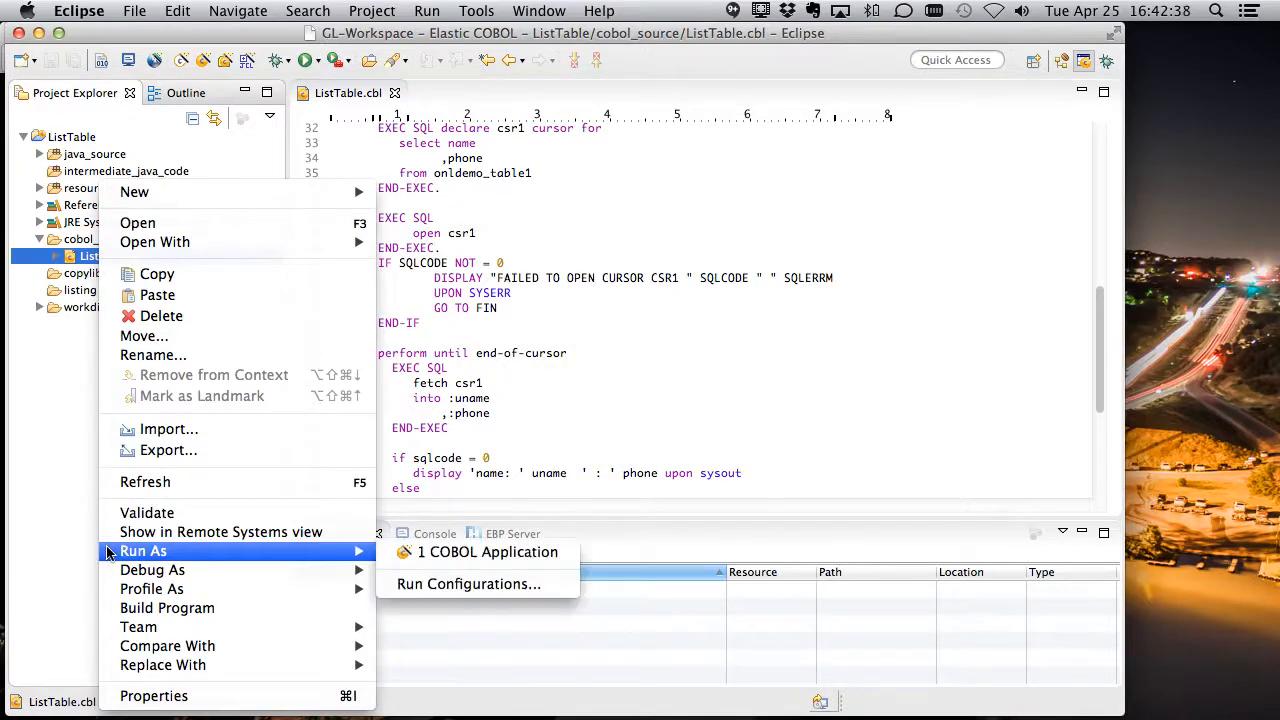
pyautogui.moveTo(167, 607)
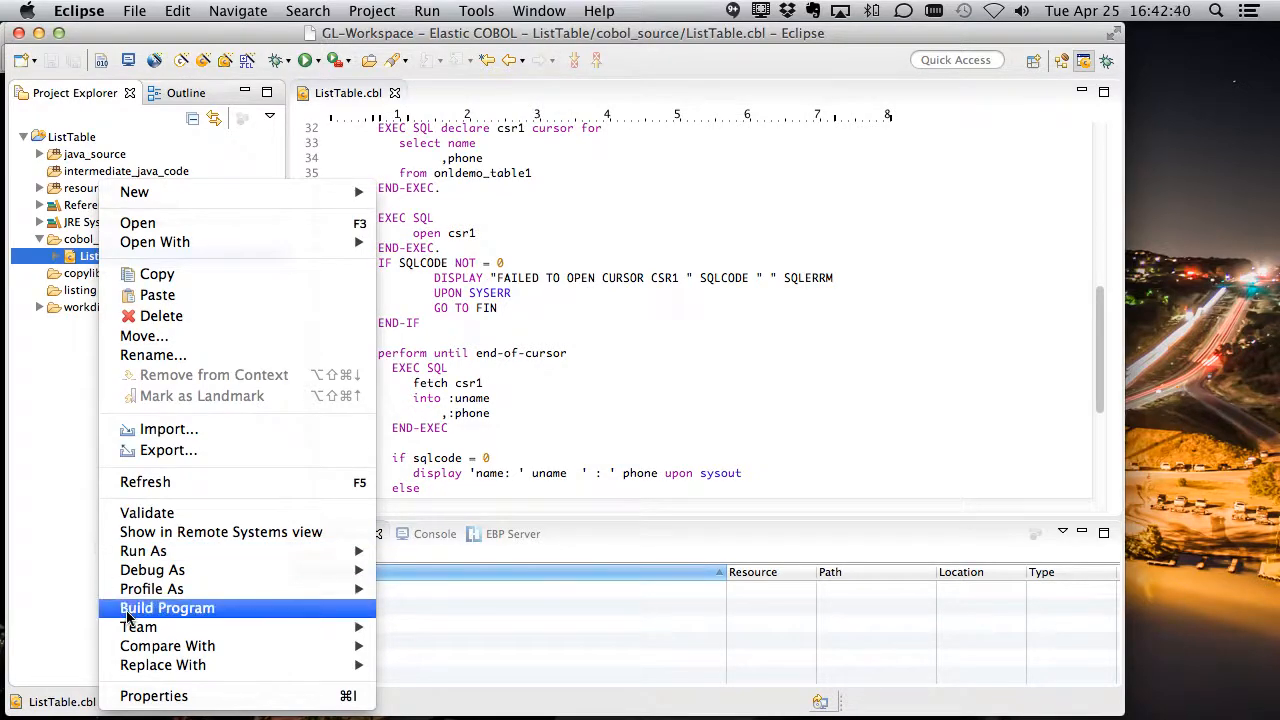
pyautogui.click(167, 608)
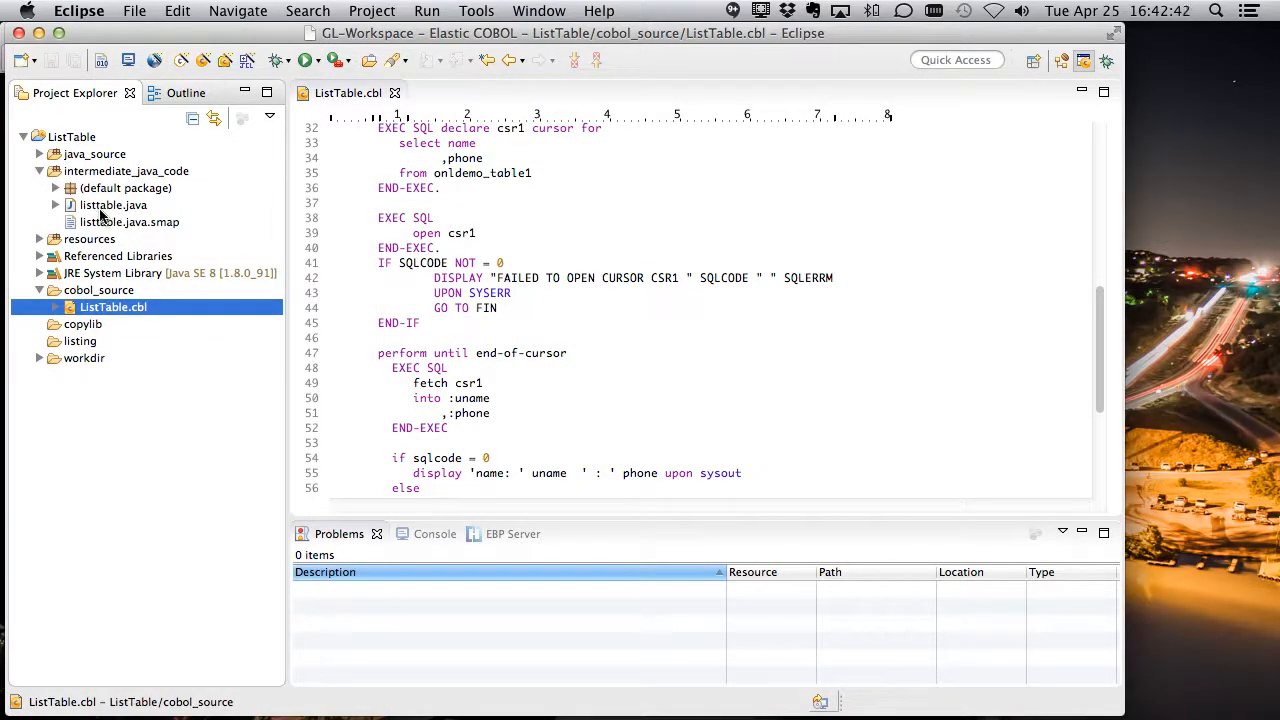
pyautogui.moveTo(448, 557)
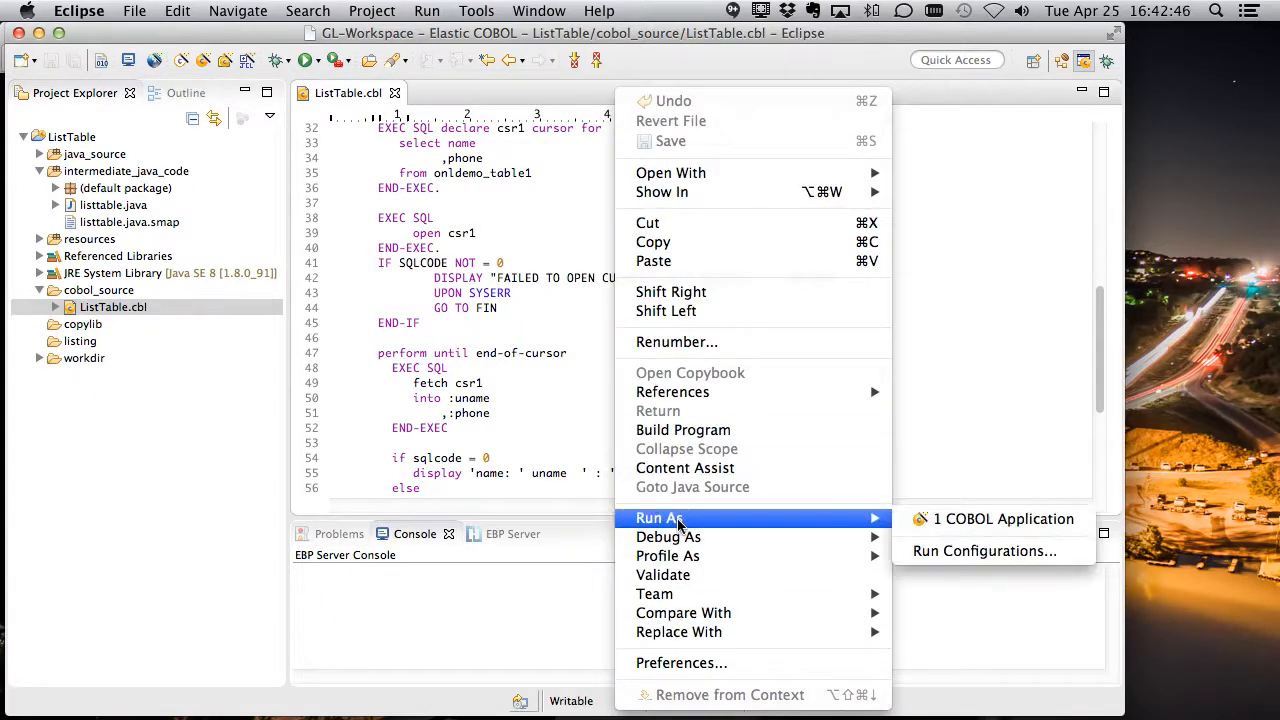
pyautogui.click(1004, 518)
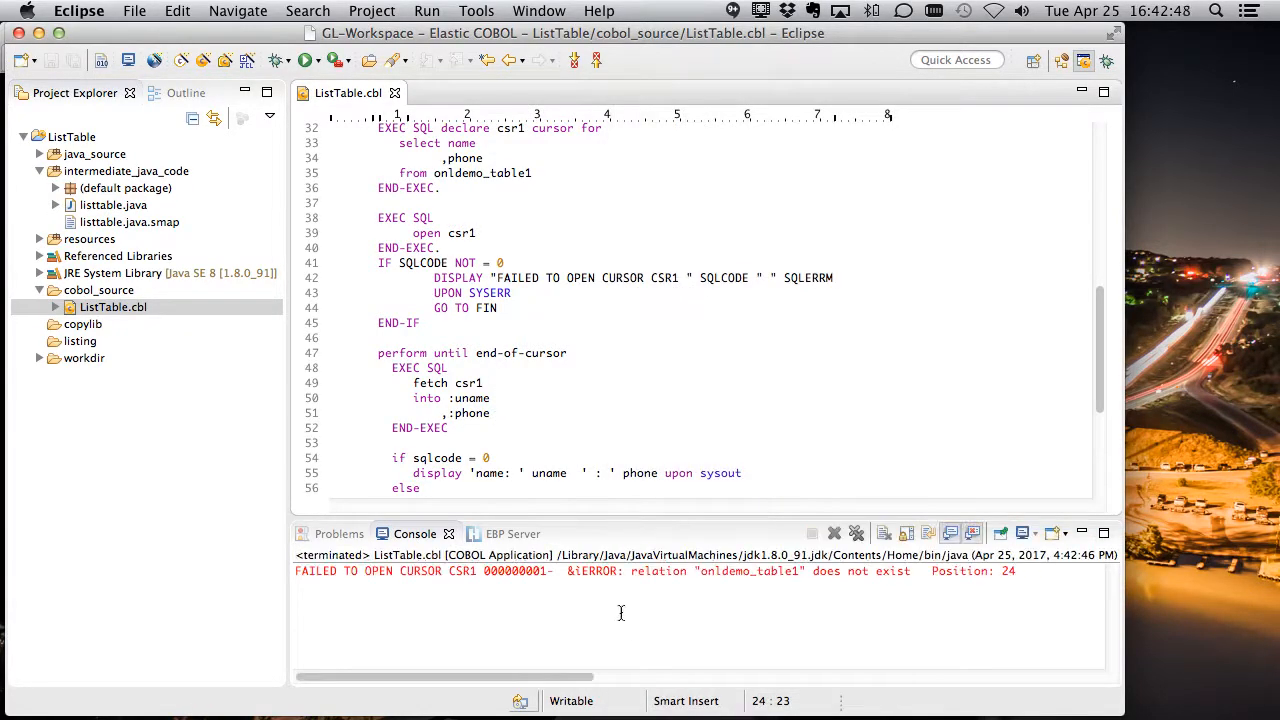
pyautogui.moveTo(625, 607)
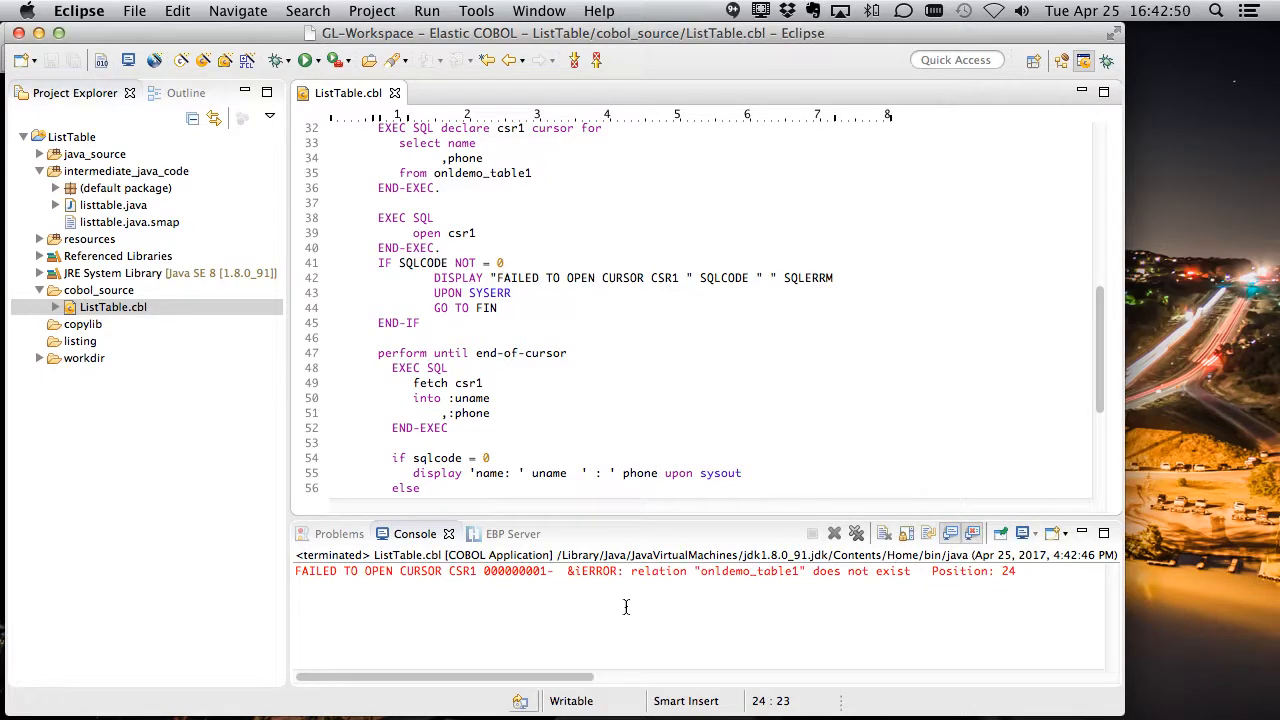
# In psql, create ONLDEMO_TABLE1 (NAME, PHONE) and insert the row ('ian', 12345).
pyautogui.press('cmd+tab')
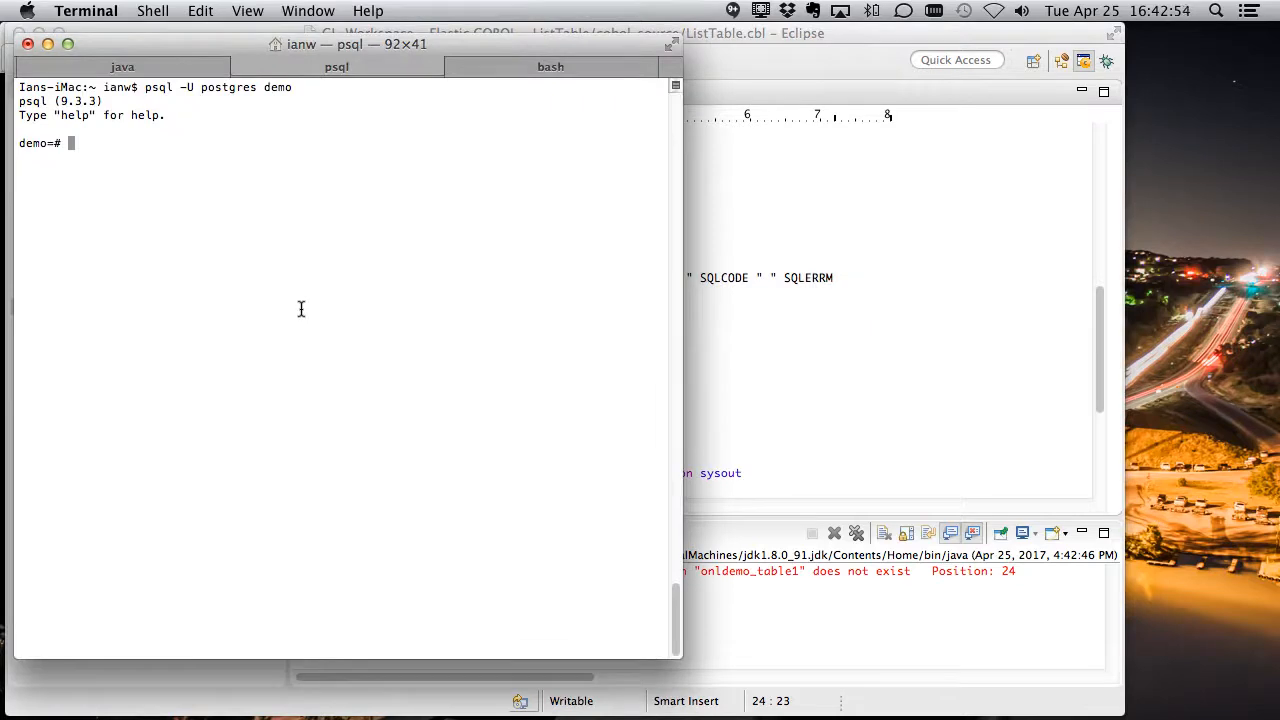
pyautogui.write('CREATE TABLE ONLDEMO_TABLE1  (NAME  VARCHAR(16) NOT NULL,PHONE INTEGER NOT NULL,PRIMARY KEY (PHONE));')
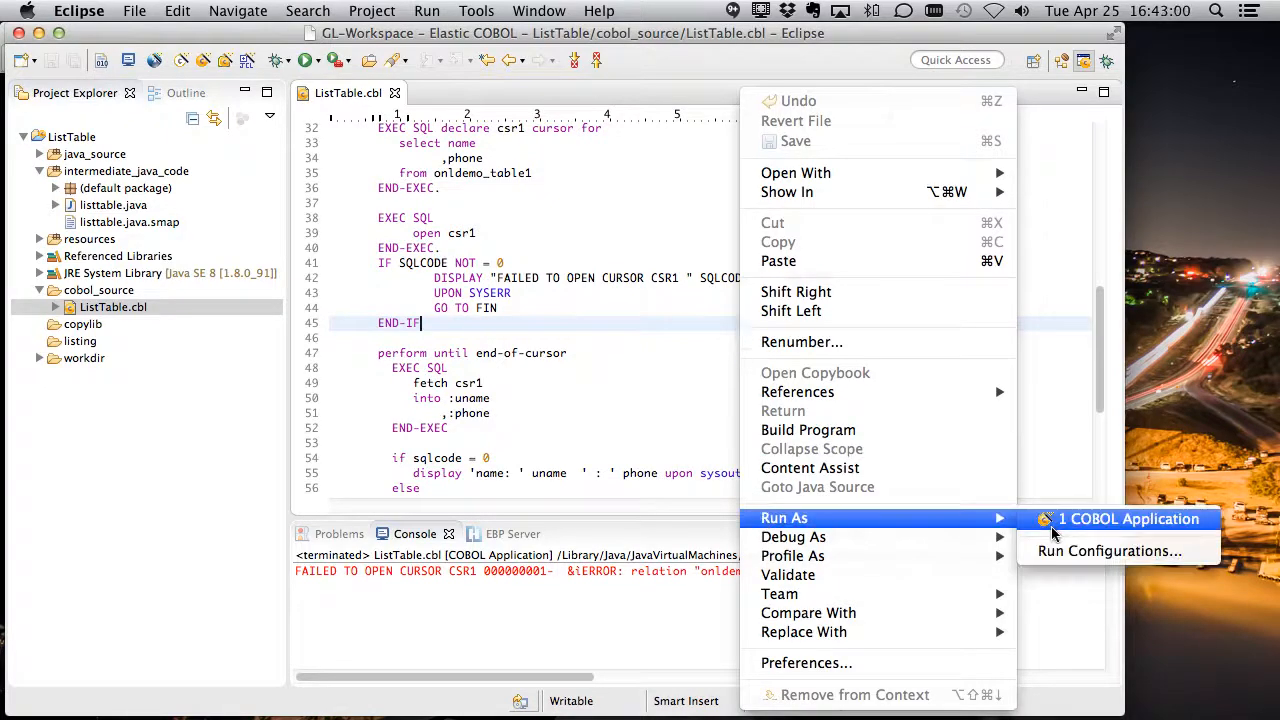
pyautogui.click(1130, 519)
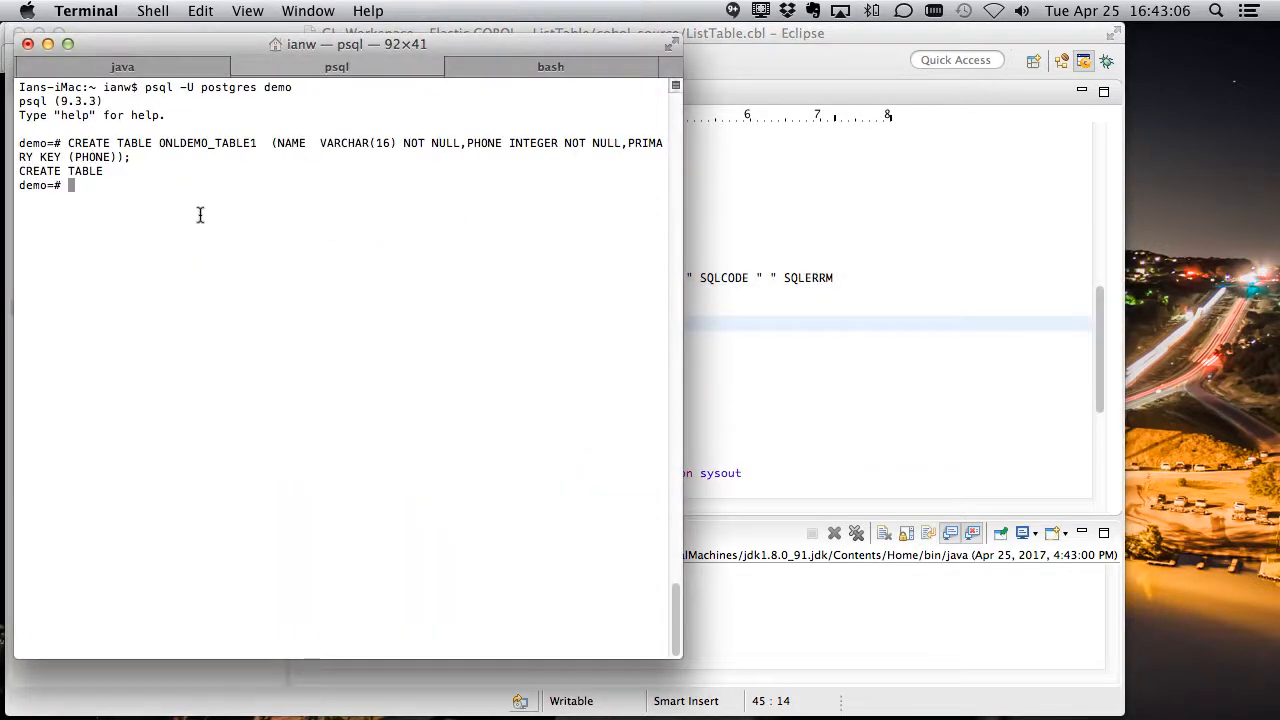
pyautogui.write('CREATE TABLE ONLDEMO_TABLE1  (NAME  VARCHAR(16) NOT NULL,PHONE INTEGER NOT NULL,PRIMARY KEY (PHONE));')
pyautogui.write('\\q')
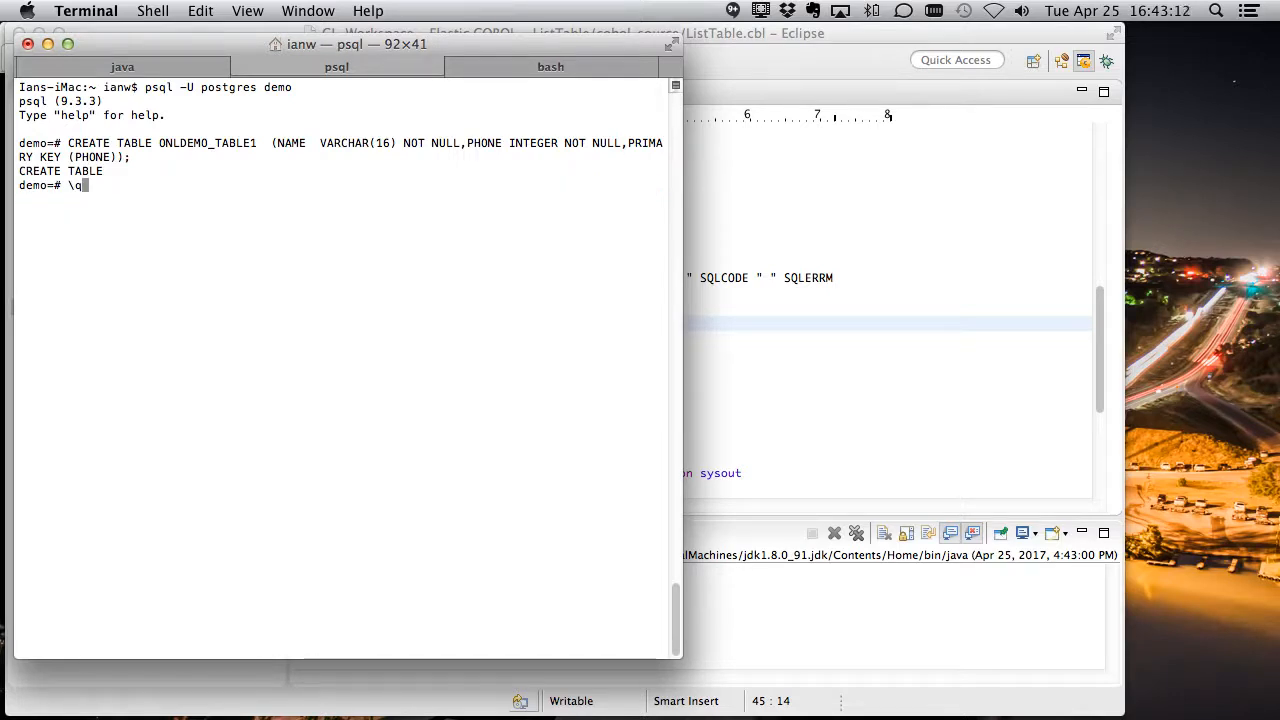
pyautogui.write("insert into onldemo_table1 values ('ian','12345');")
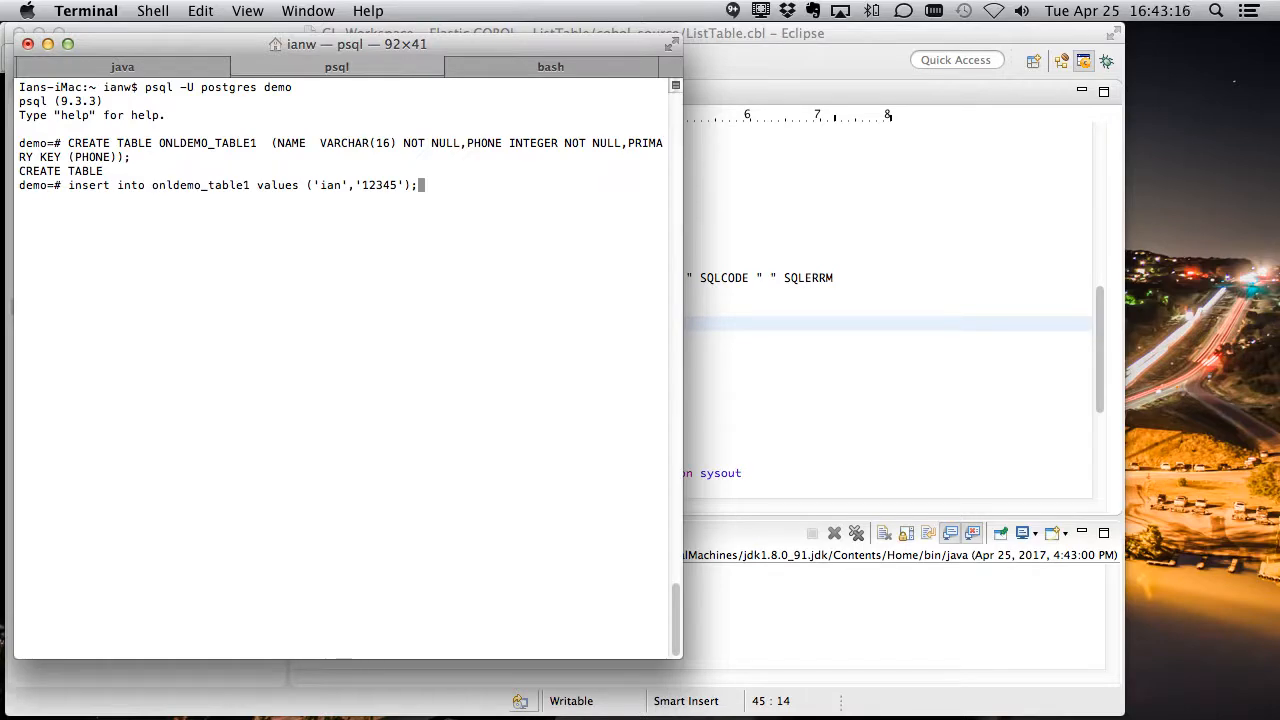
pyautogui.press('Return')
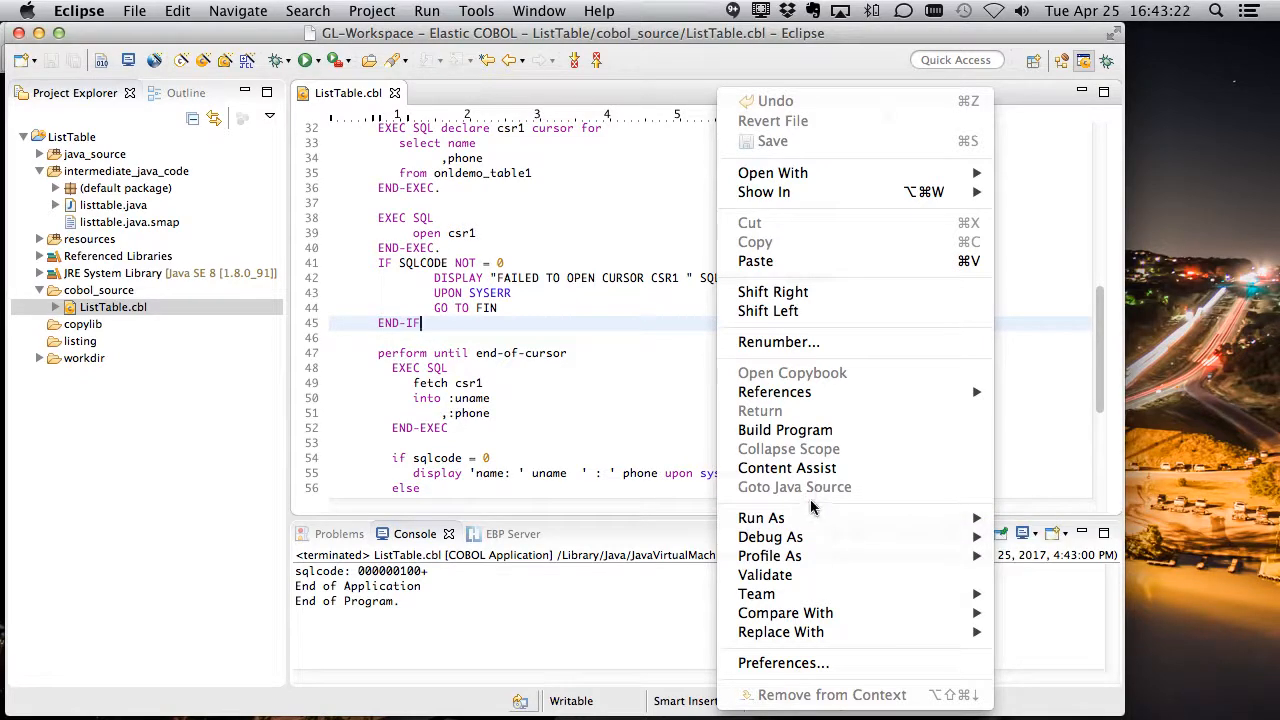
pyautogui.moveTo(761, 517)
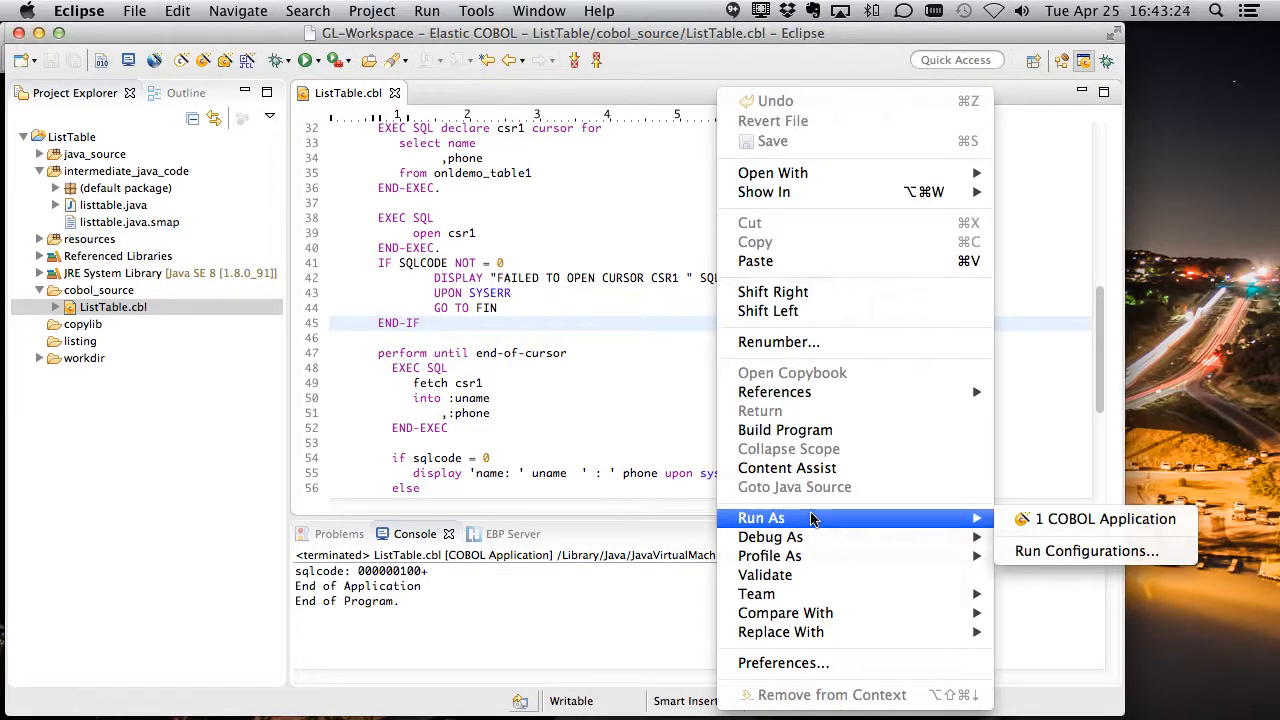
pyautogui.moveTo(1105, 518)
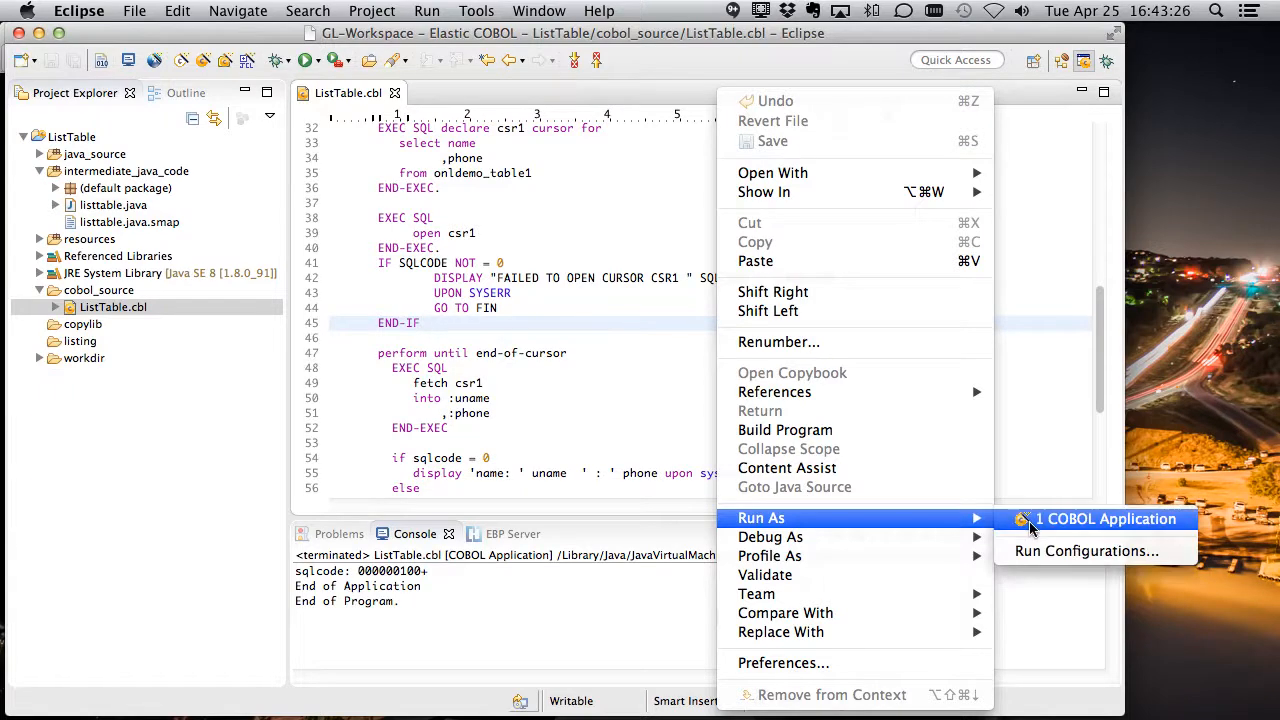
# Rerun ListTable as a COBOL application to list the row ian, 12345.
pyautogui.click(1105, 518)
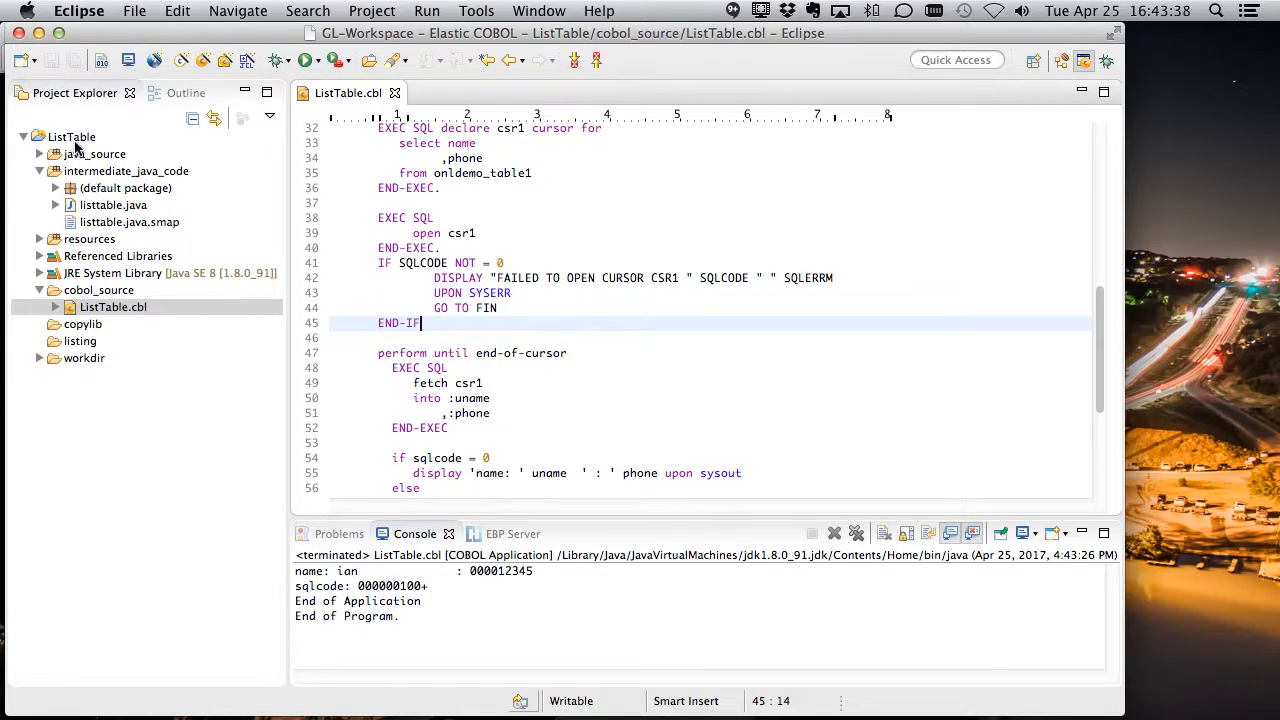
# Export ListTable with the Elastic COBOL Deploy Wizard to /Users/ianw/jcl/systemlib/ListTable.jar.
pyautogui.rightClick(71, 137)
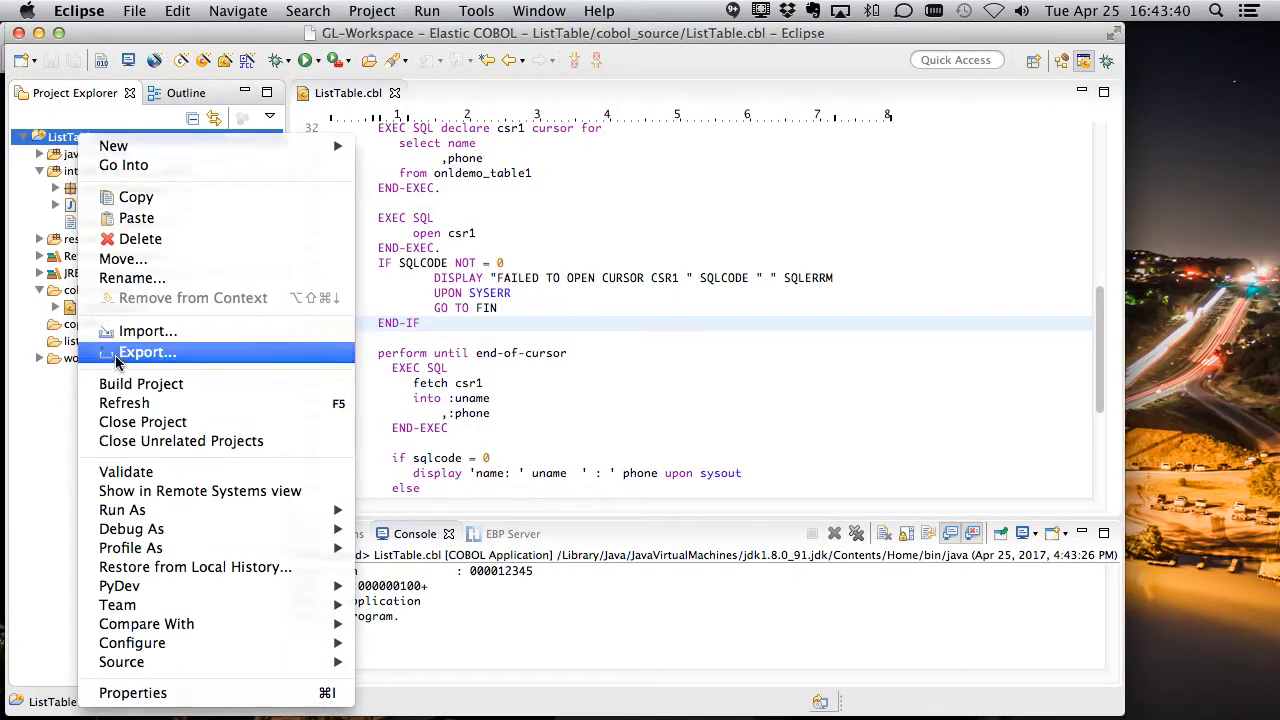
pyautogui.click(147, 352)
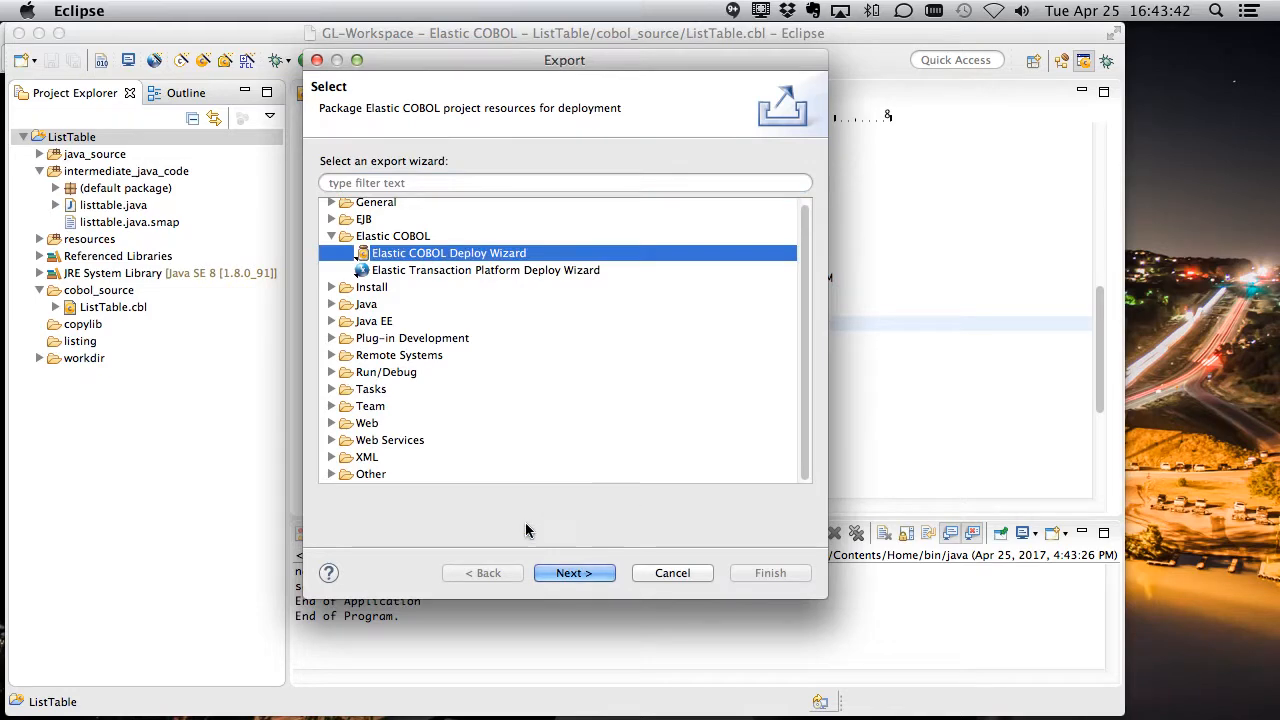
pyautogui.click(574, 572)
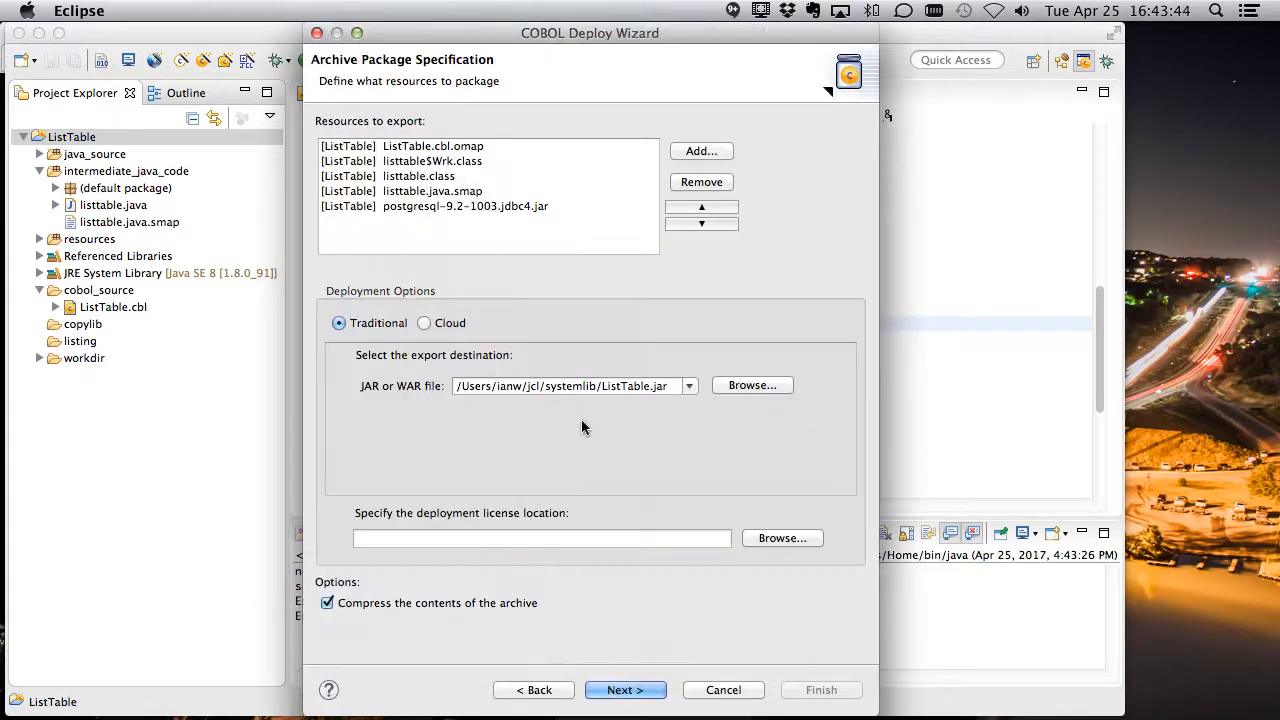
pyautogui.click(565, 385)
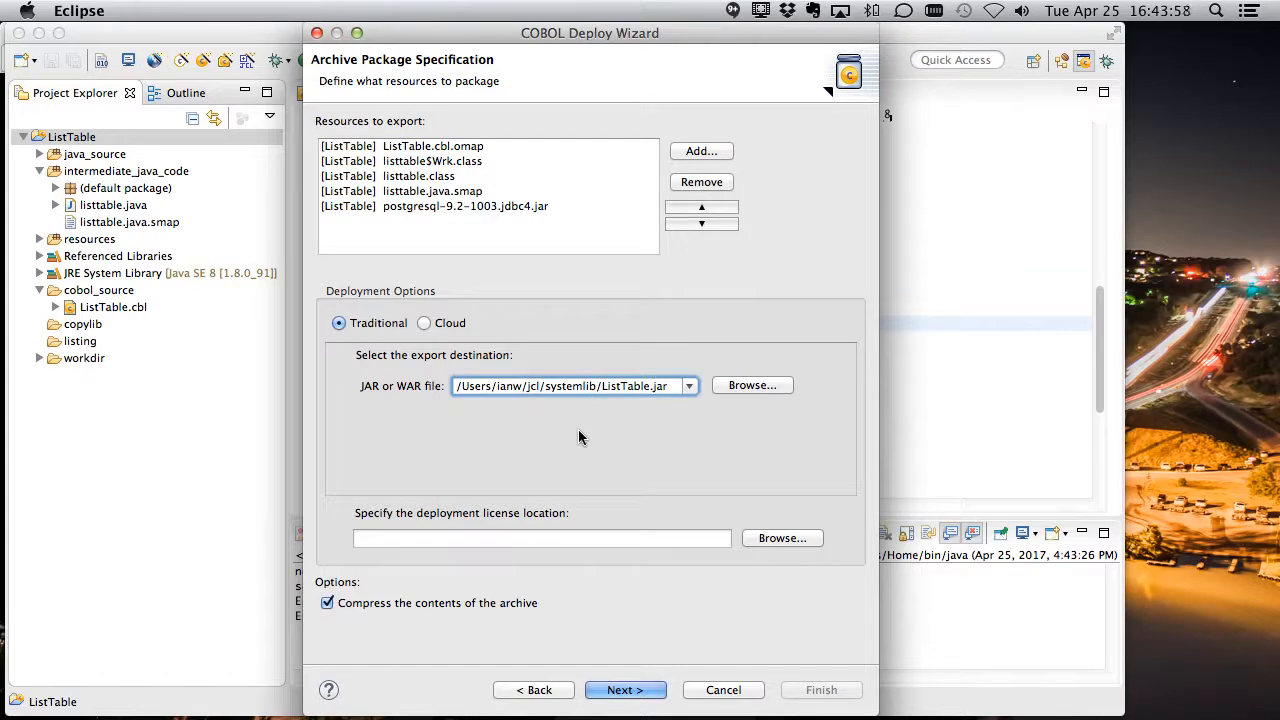
pyautogui.click(625, 690)
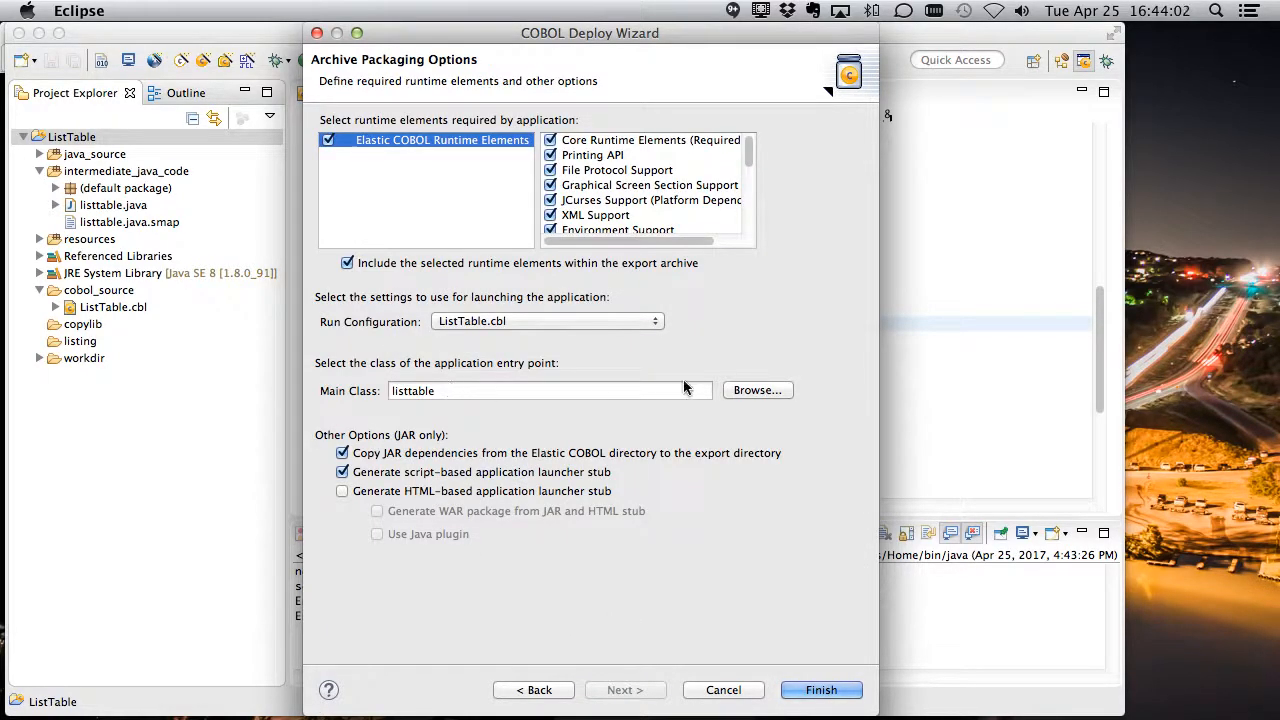
# Set listtable as Main Class, finish the deploy wizard, and show the EBP Server job list.
pyautogui.click(757, 390)
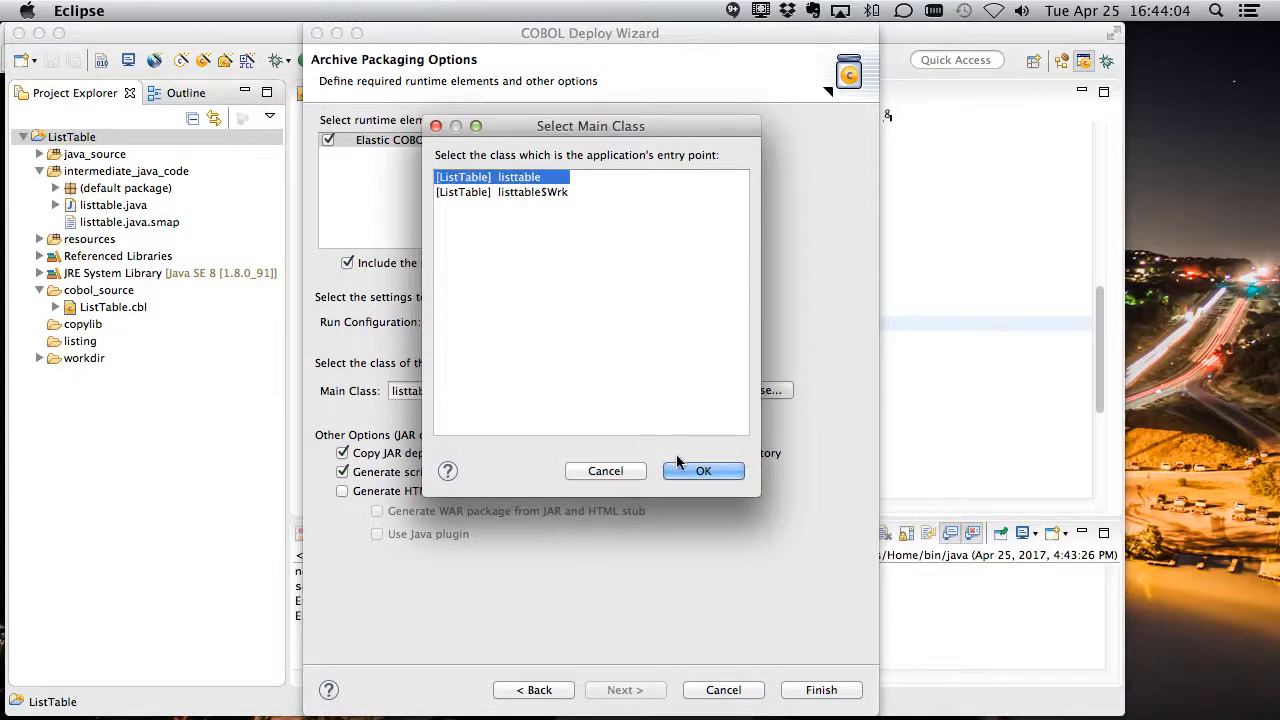
pyautogui.click(703, 470)
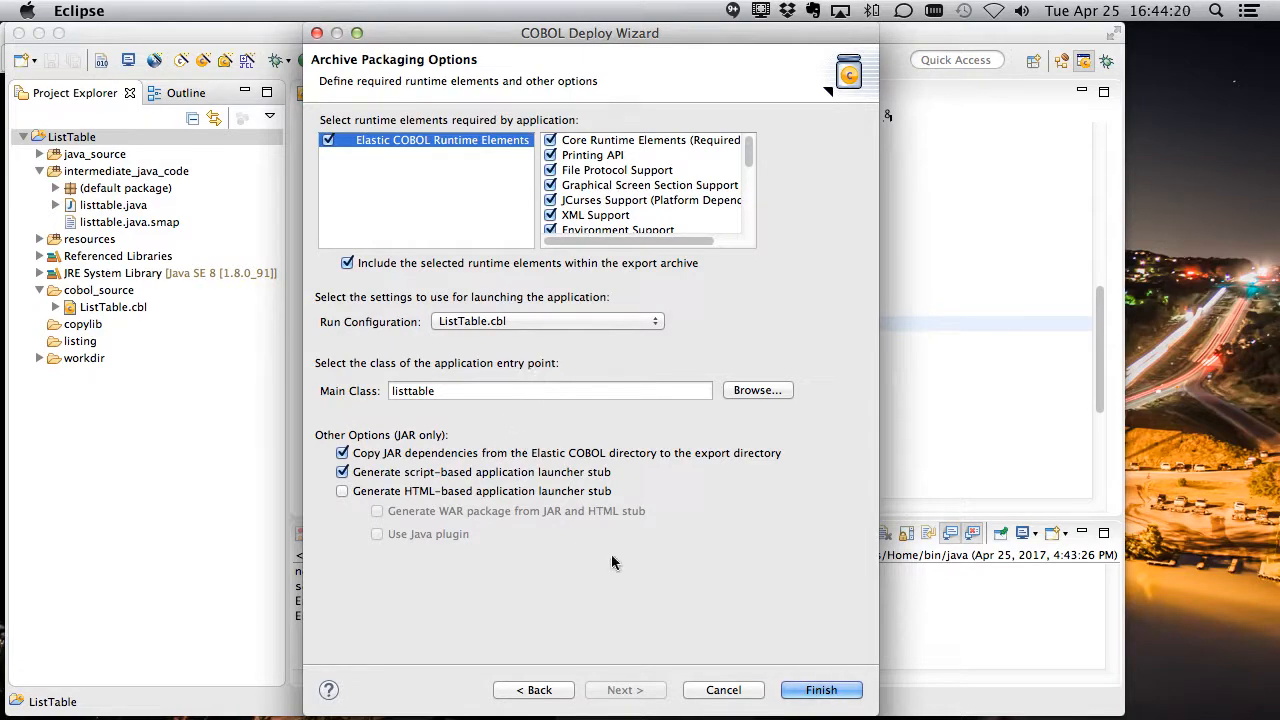
pyautogui.click(820, 689)
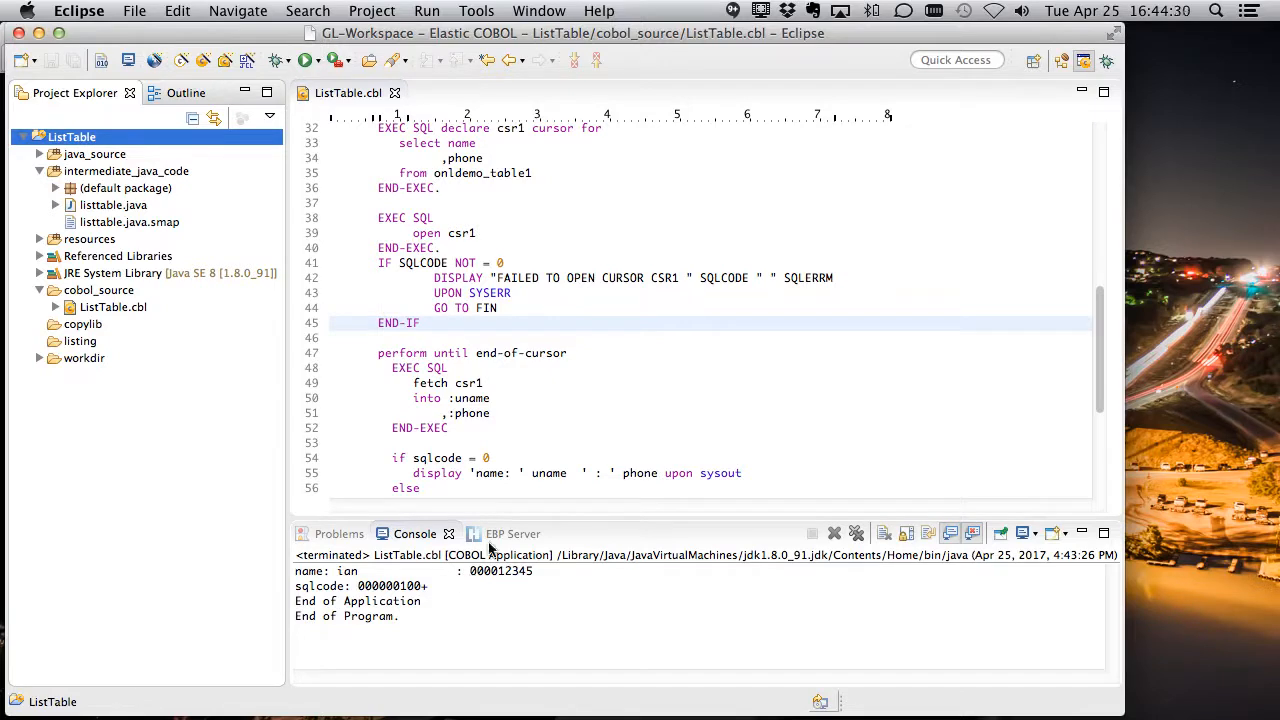
pyautogui.click(492, 533)
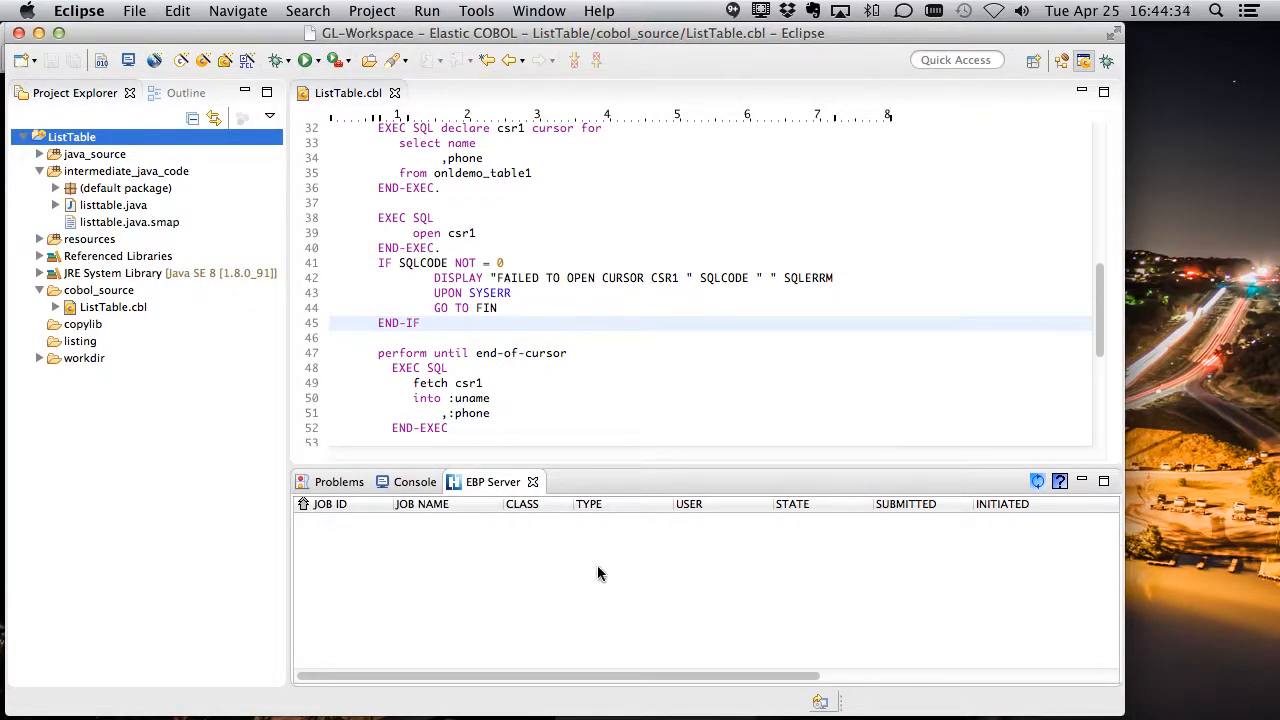
pyautogui.moveTo(604, 585)
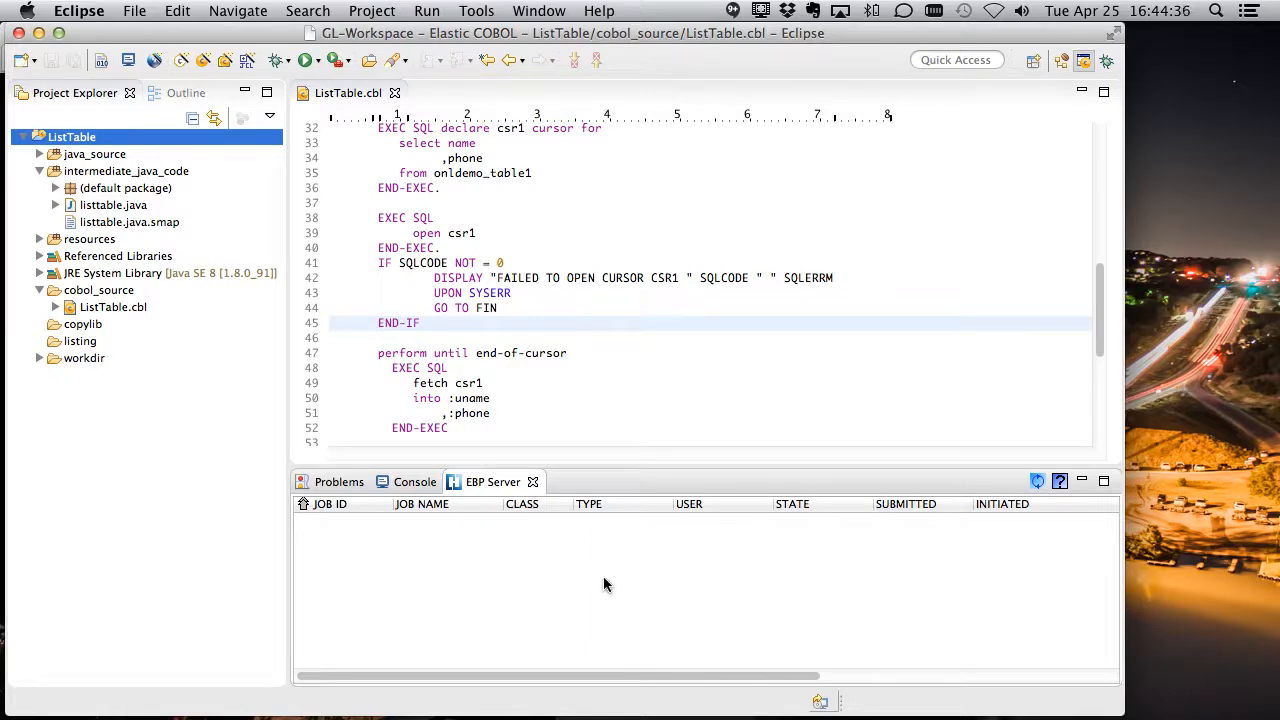
pyautogui.moveTo(147, 480)
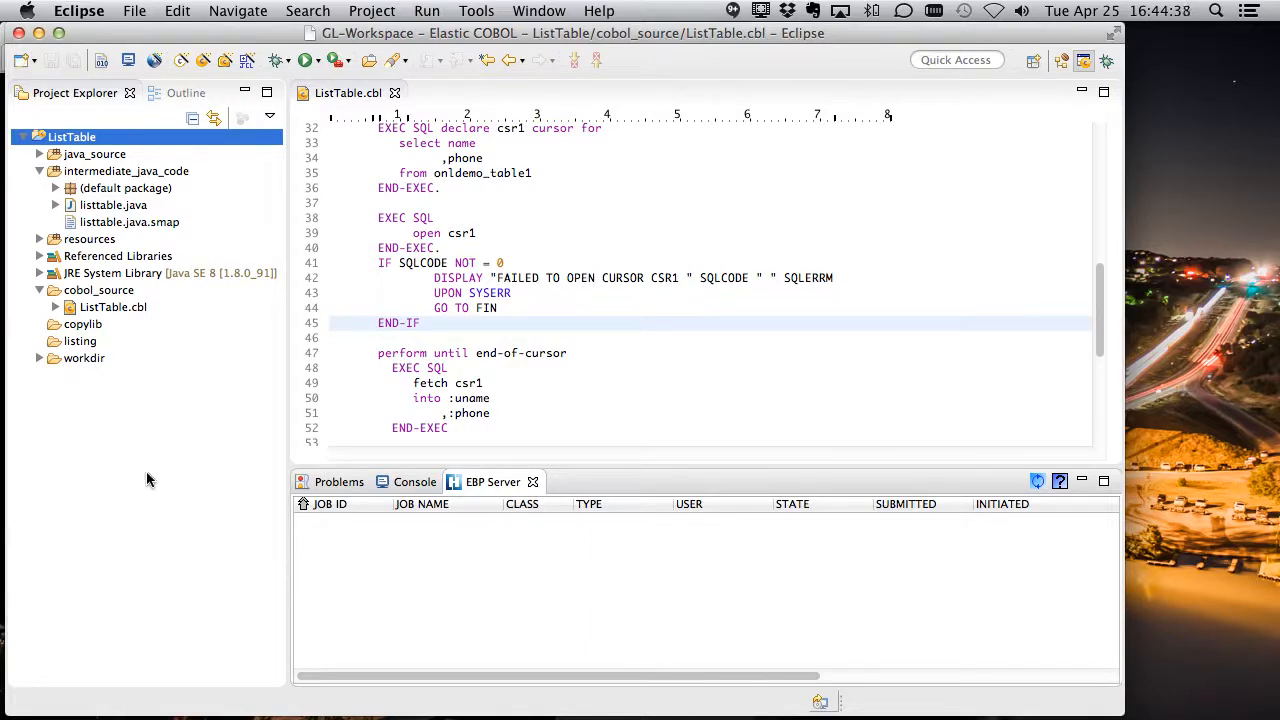
# Expand workdir and open test.jcl, the TEST01 job running PGM=ListTable.
pyautogui.click(84, 357)
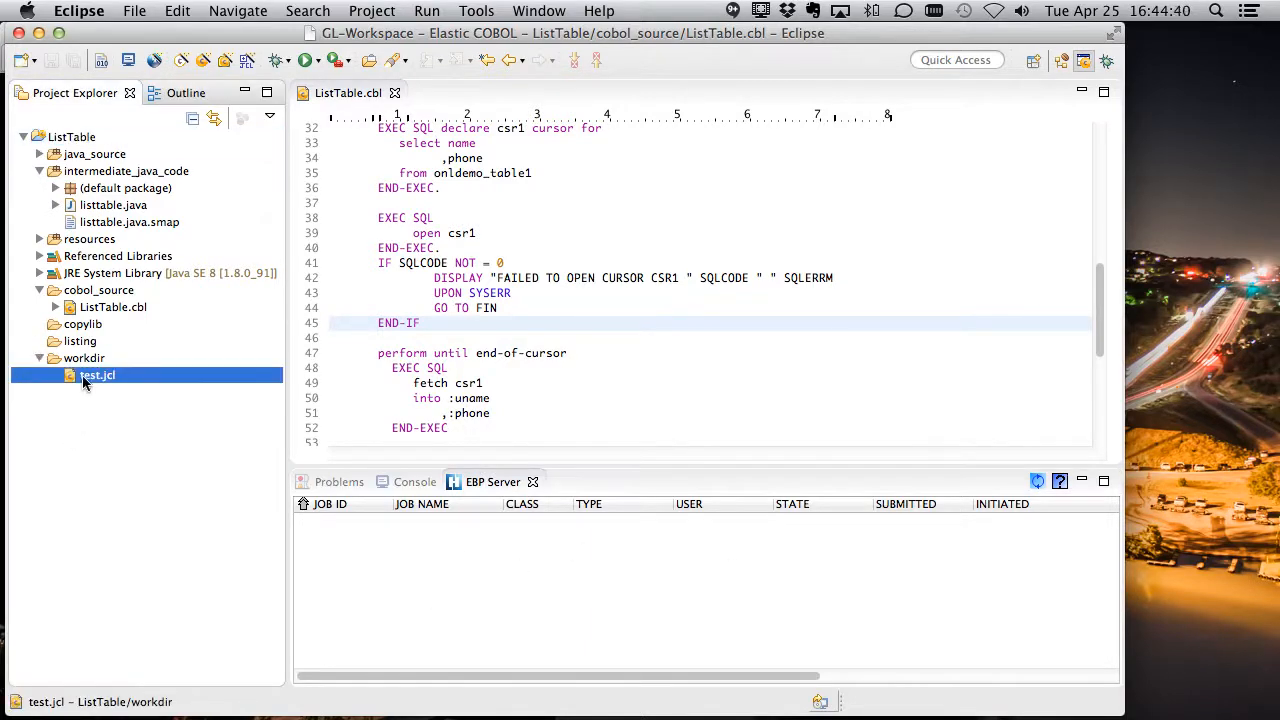
pyautogui.doubleClick(97, 375)
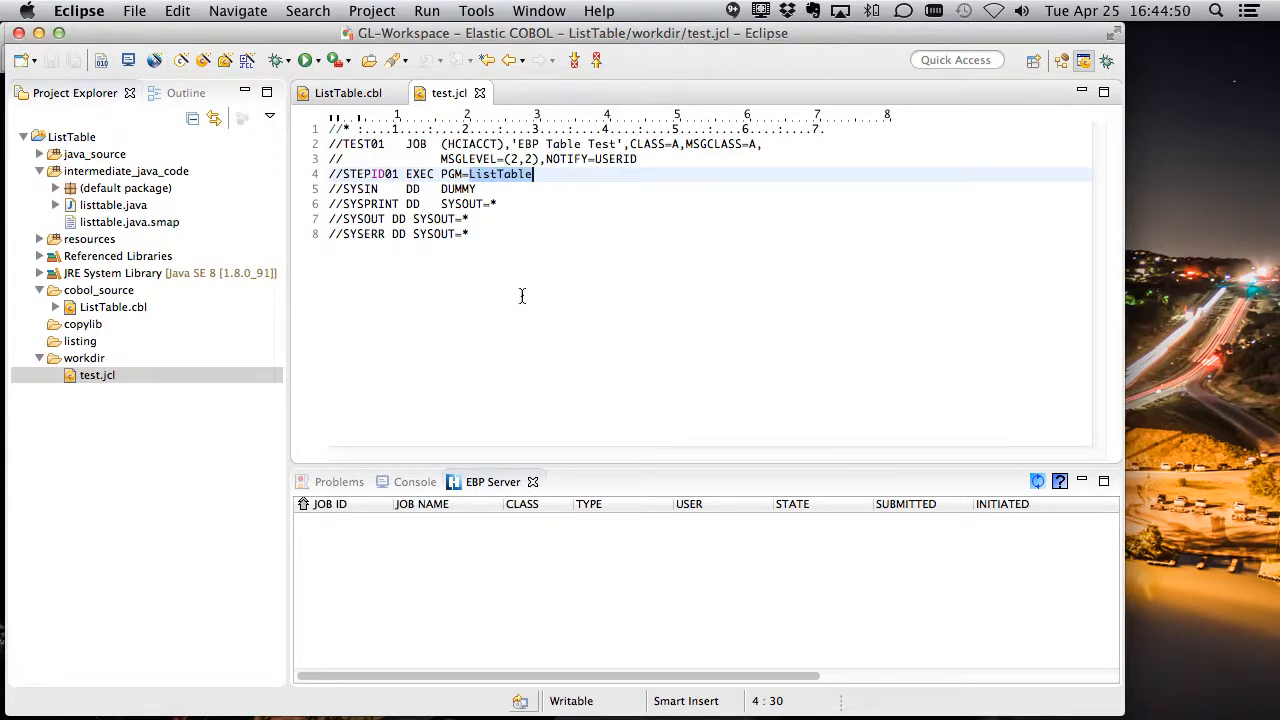
pyautogui.click(97, 374)
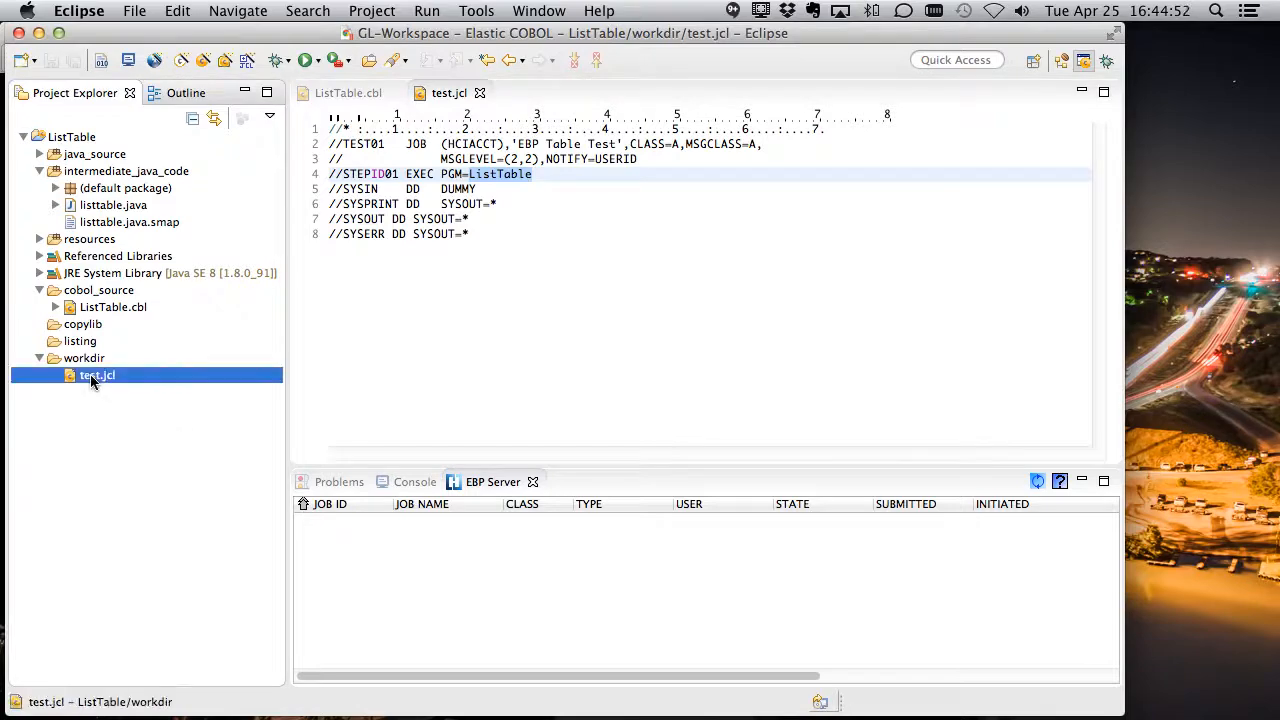
# Submit the test.jcl job from Project Explorer to the Elastic Batch Platform.
pyautogui.rightClick(97, 375)
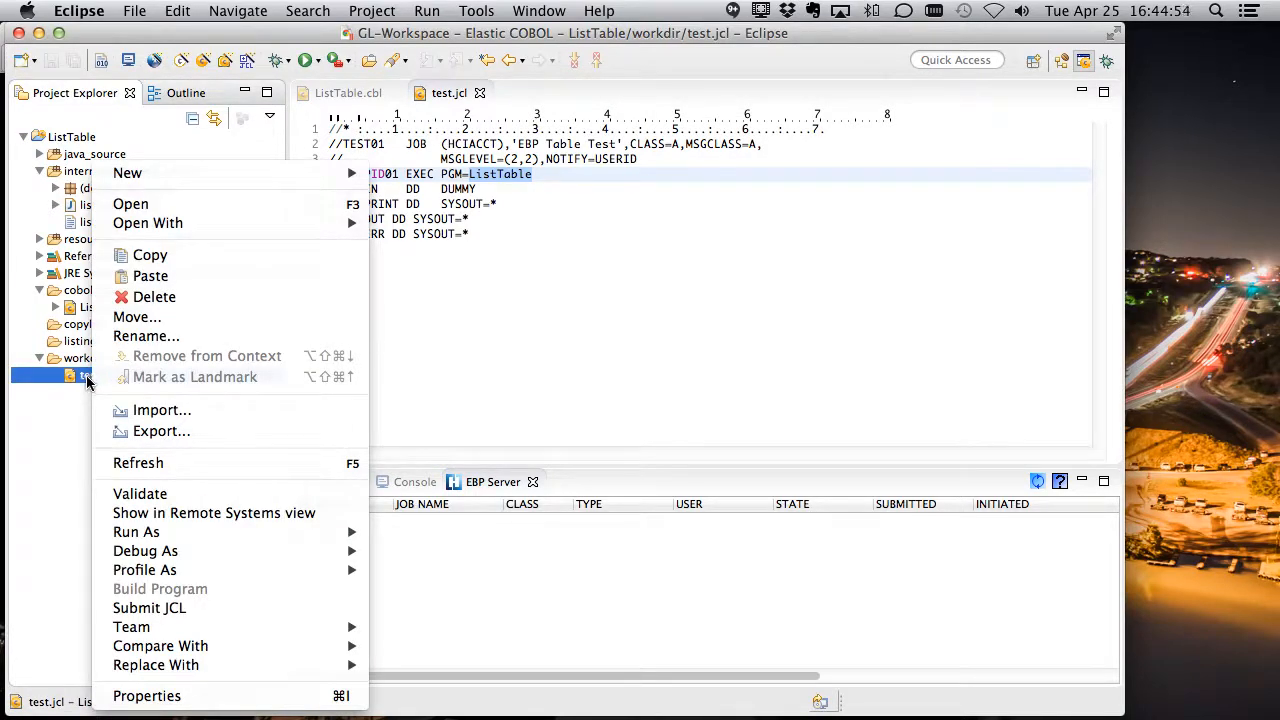
pyautogui.click(149, 607)
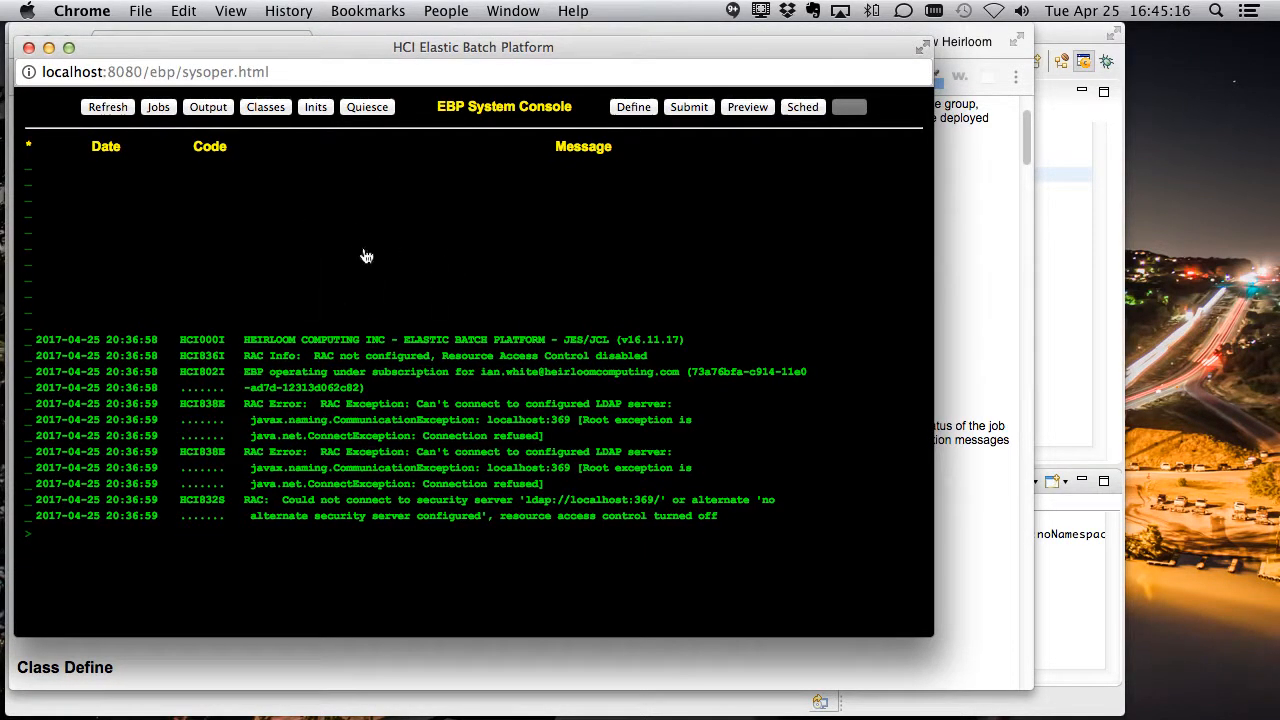
pyautogui.moveTo(255, 235)
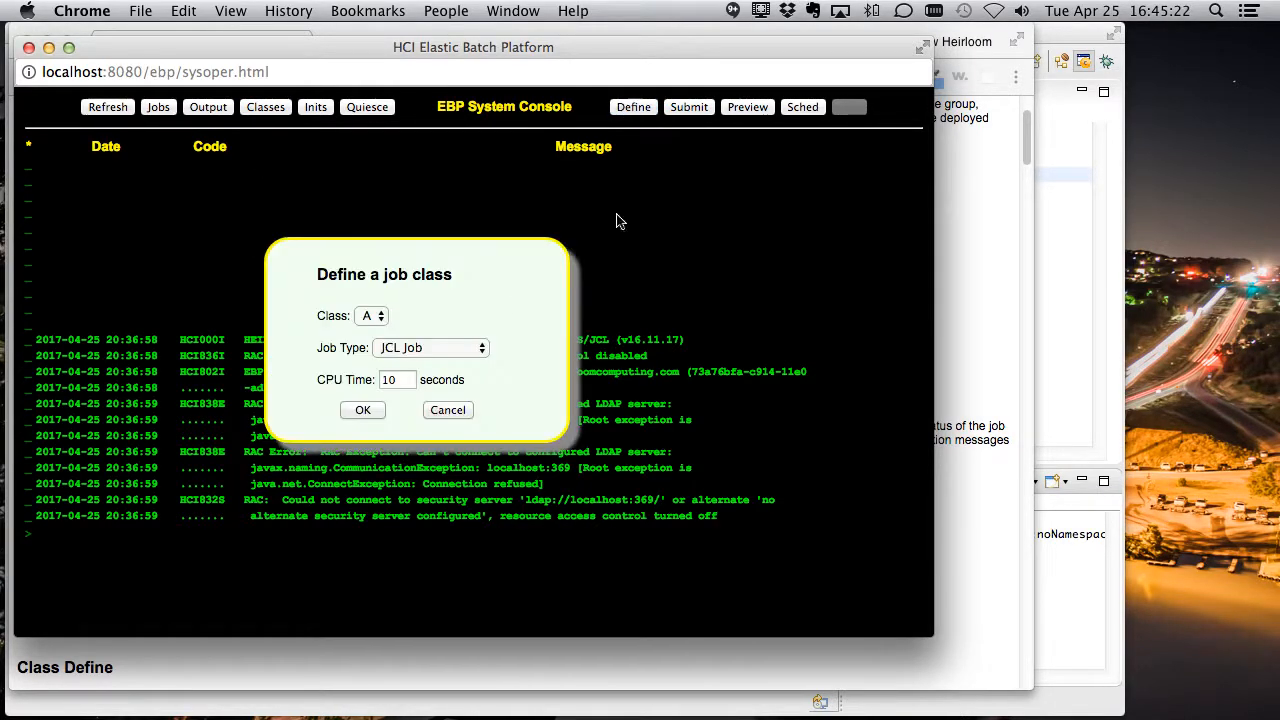
pyautogui.moveTo(438, 363)
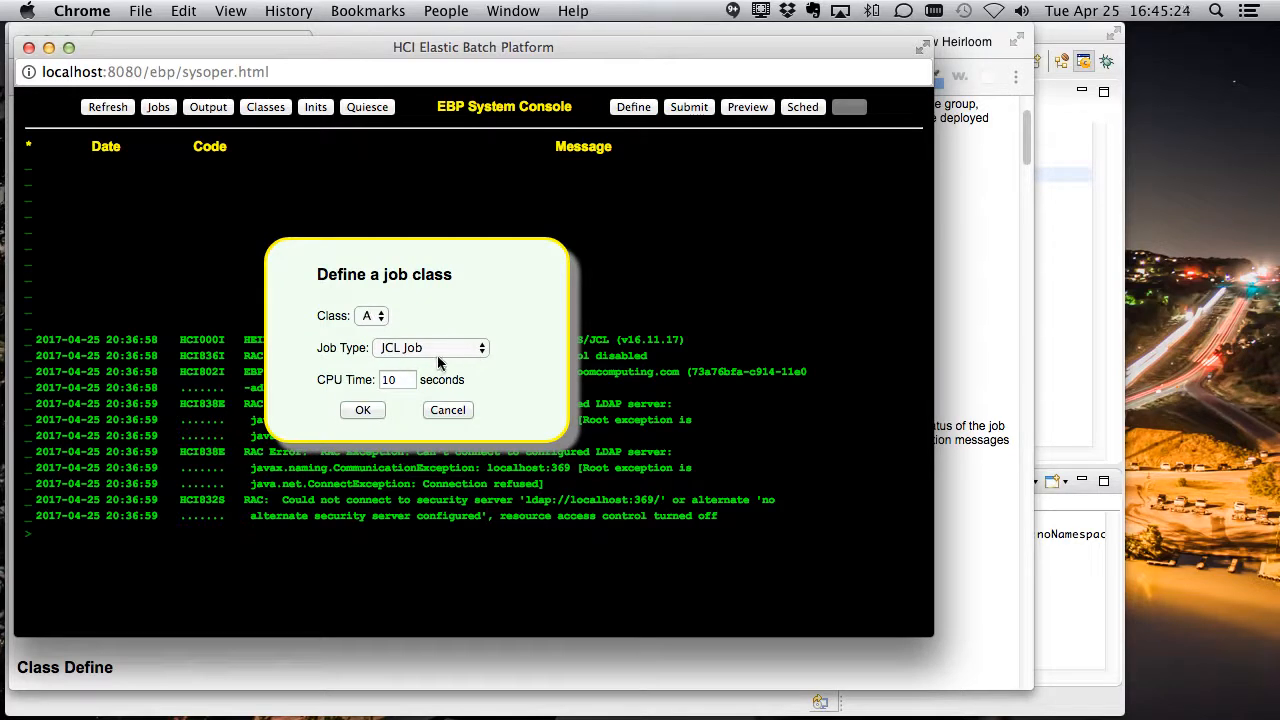
# Review the available job types in the Define a job class dialog.
pyautogui.click(430, 347)
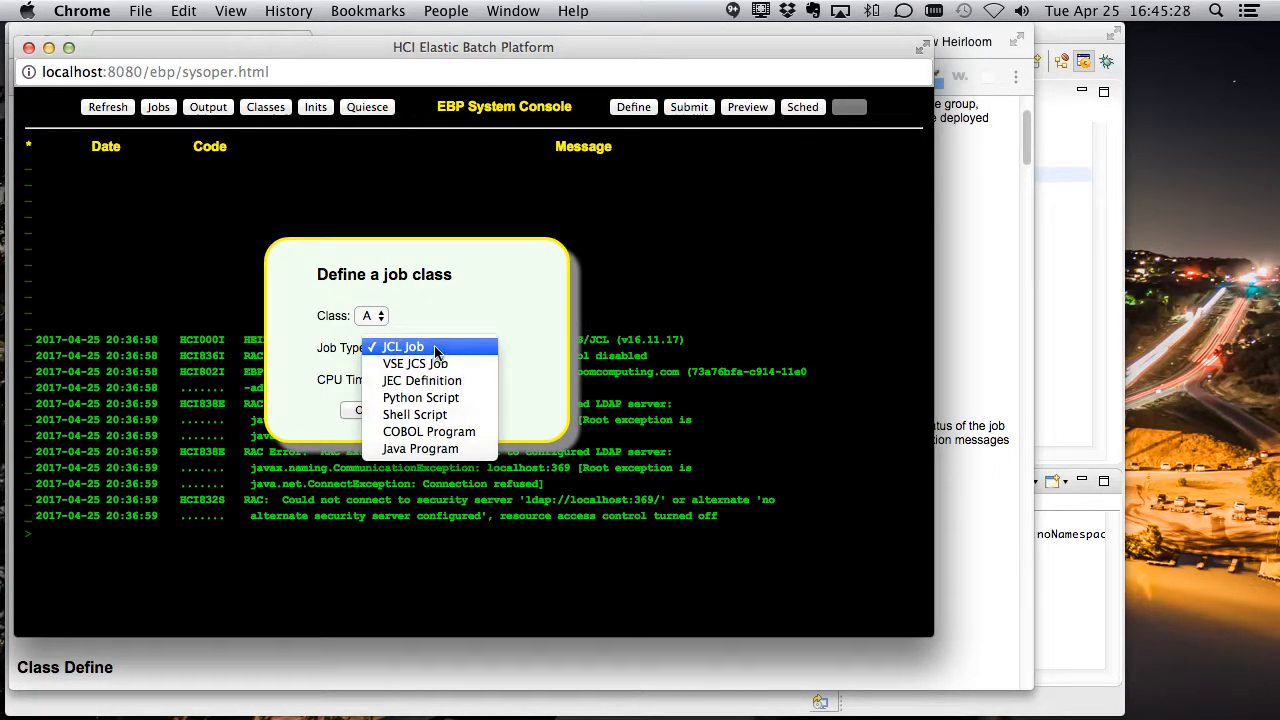
pyautogui.moveTo(495, 280)
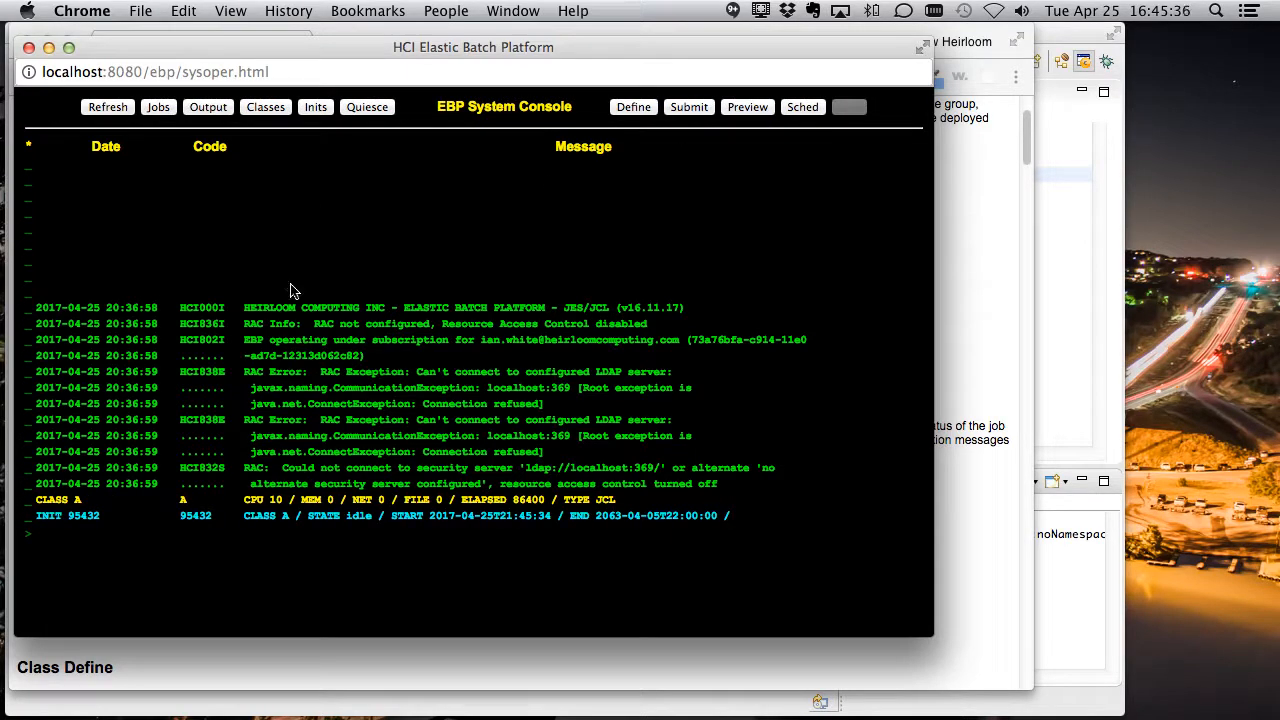
pyautogui.moveTo(1047, 343)
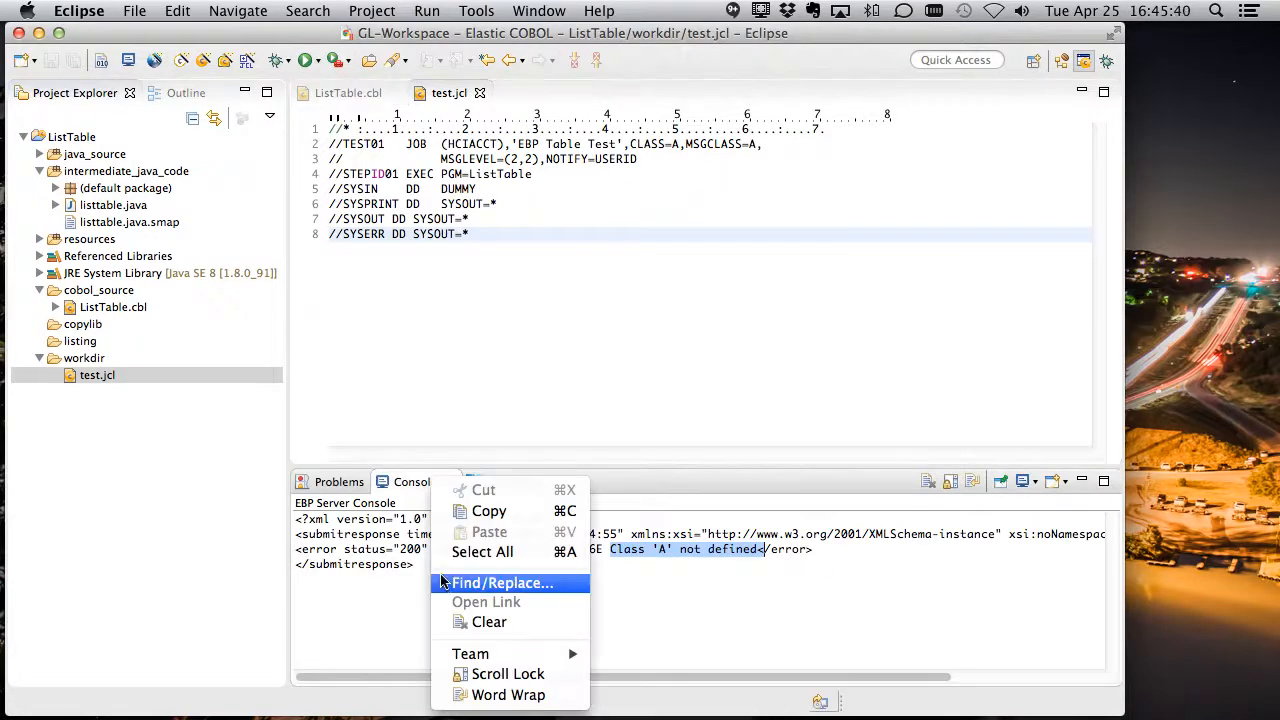
# Resubmit test.jcl, check the SUBMITTED response, and list job 52112 in EBP Server.
pyautogui.rightClick(97, 374)
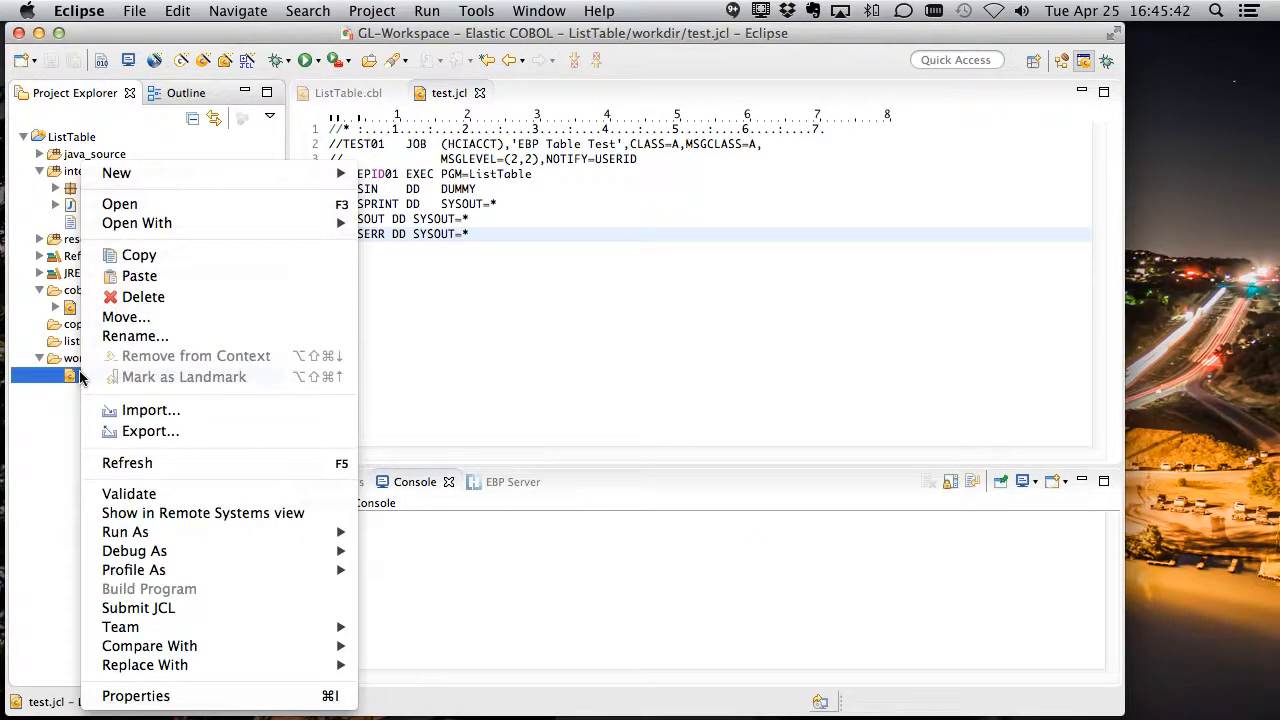
pyautogui.click(138, 607)
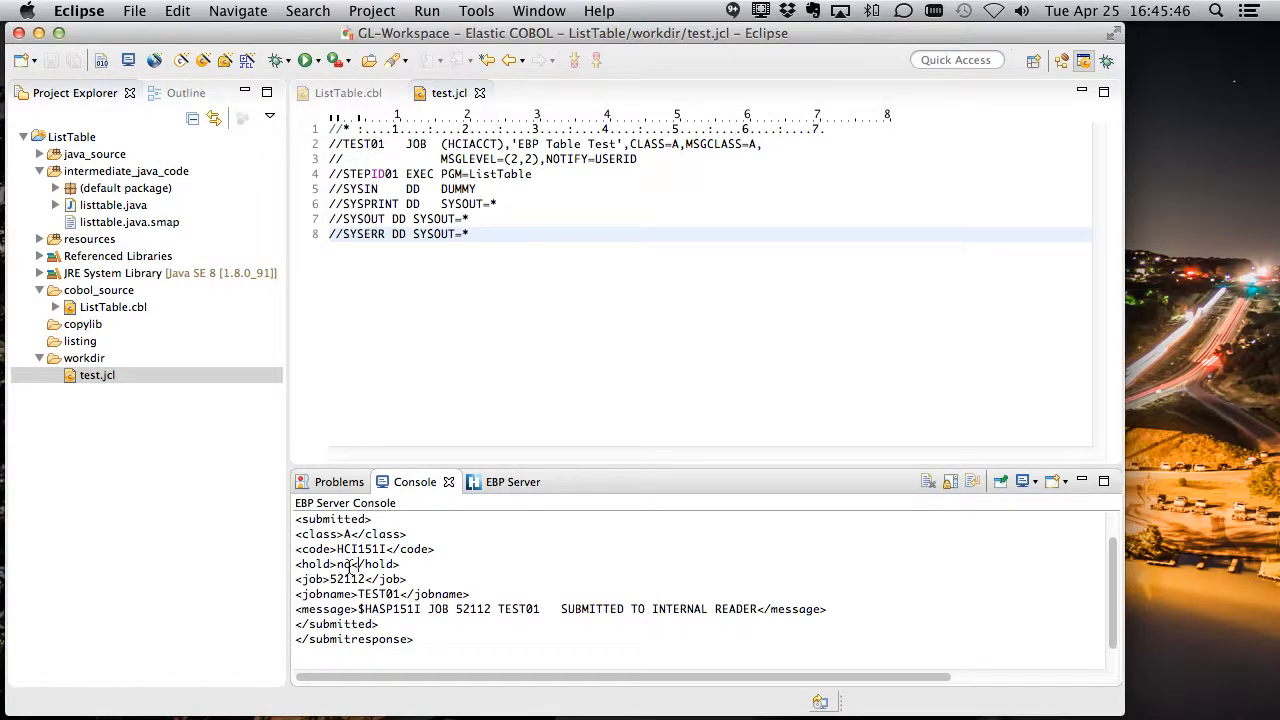
pyautogui.doubleClick(345, 578)
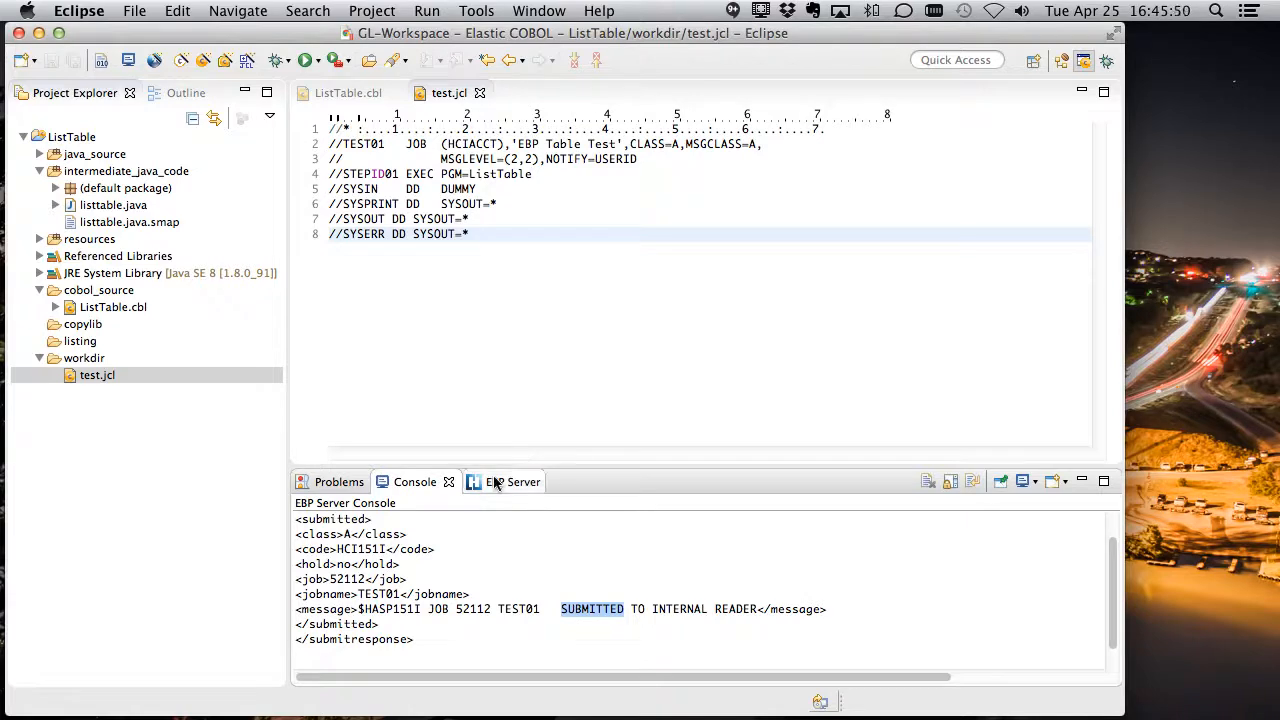
pyautogui.click(492, 481)
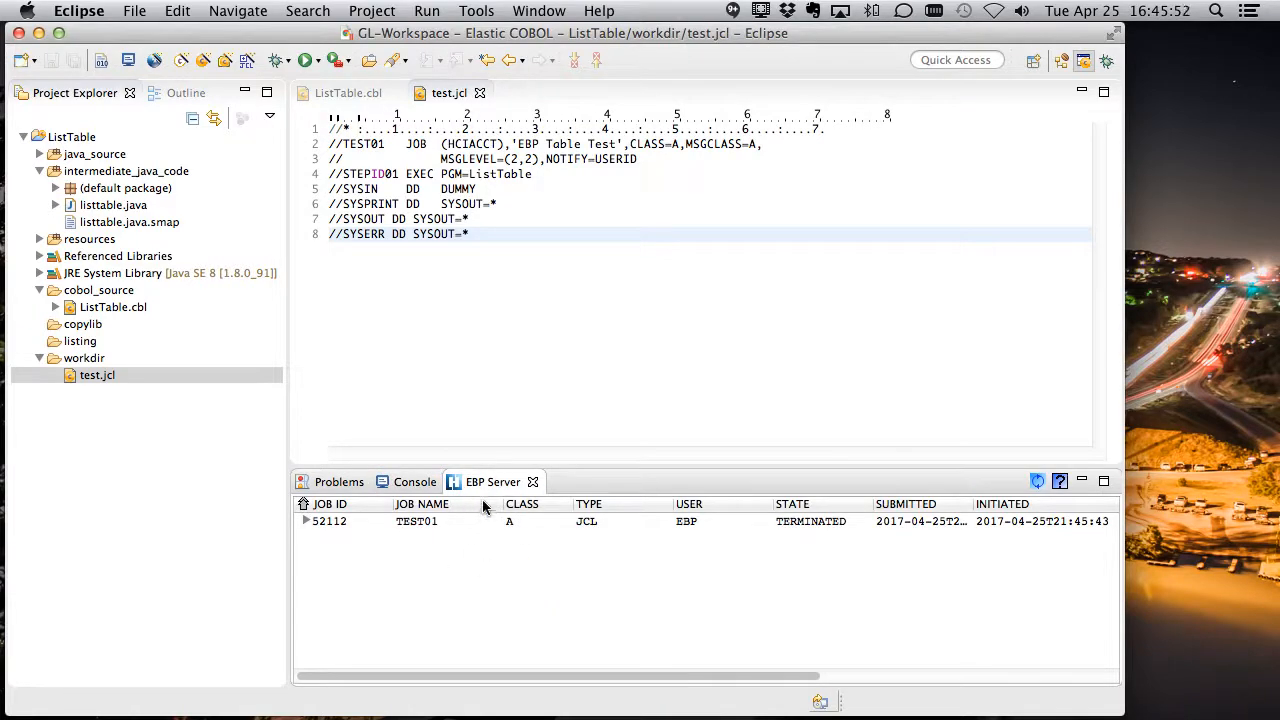
pyautogui.moveTo(770, 546)
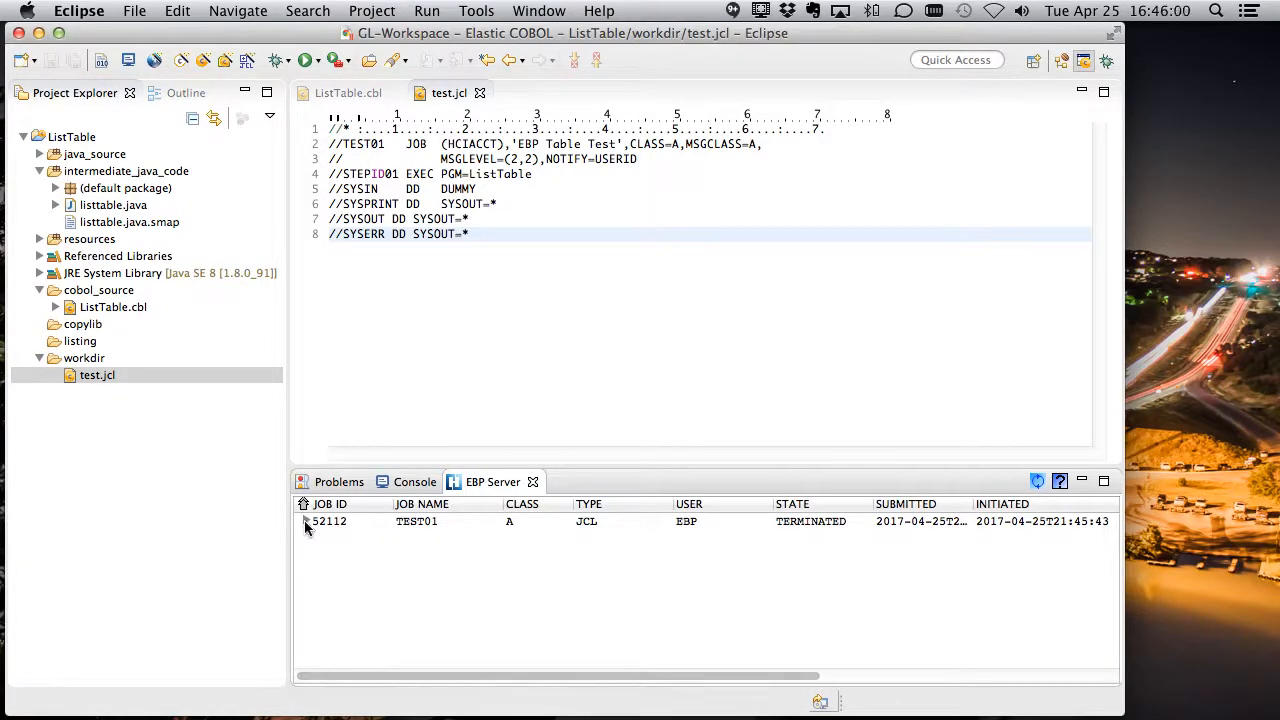
# Open OUT52112 for job 52112 and scroll to SYSOUT showing ian, 000012345.
pyautogui.click(306, 521)
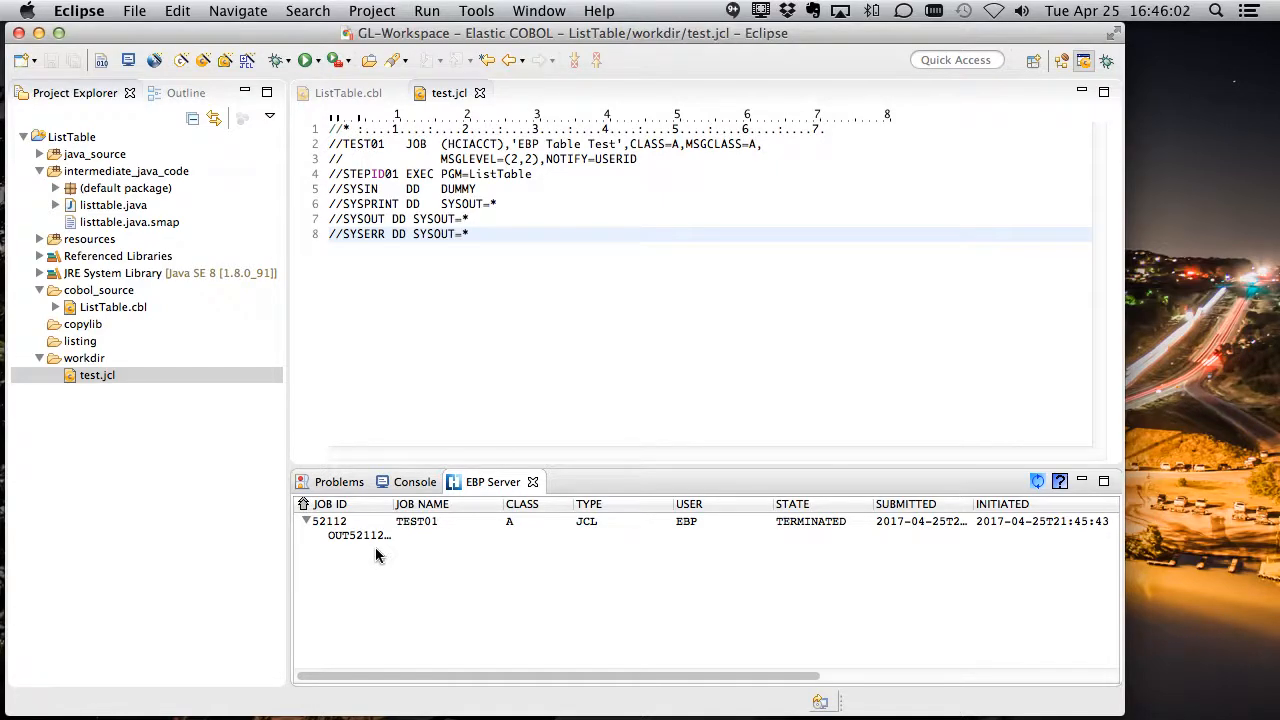
pyautogui.doubleClick(358, 535)
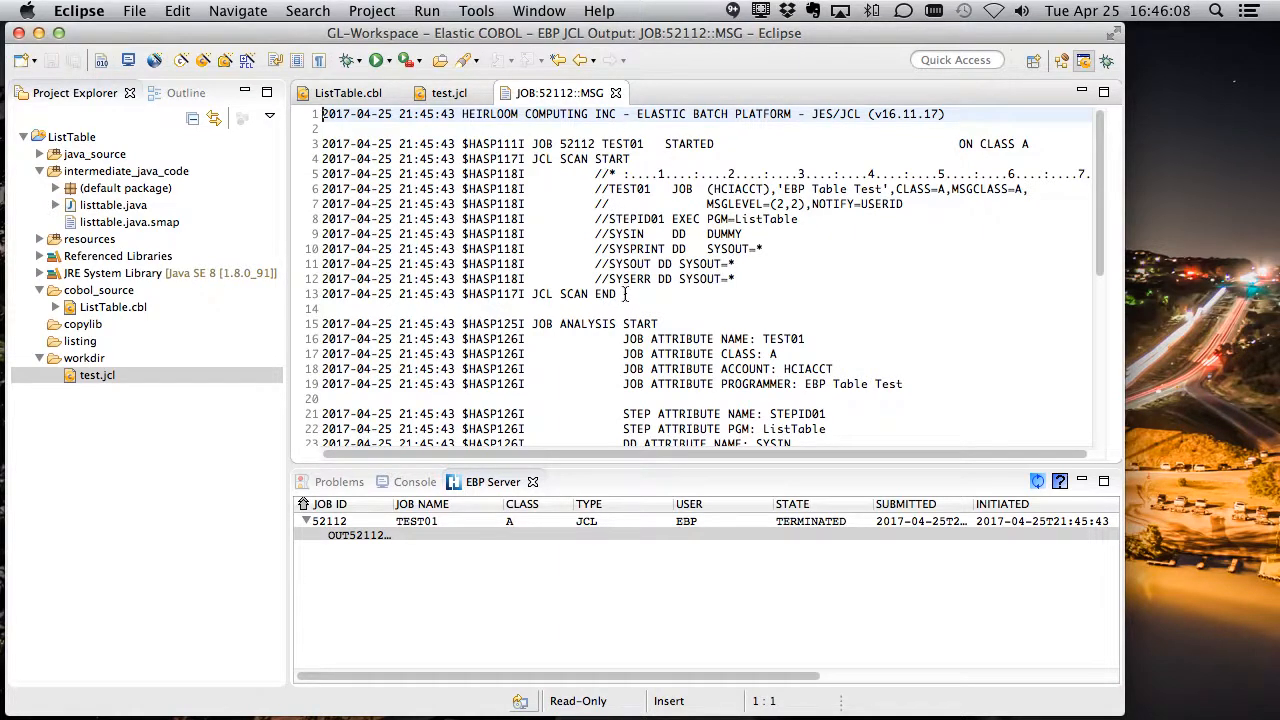
pyautogui.scroll(-3)
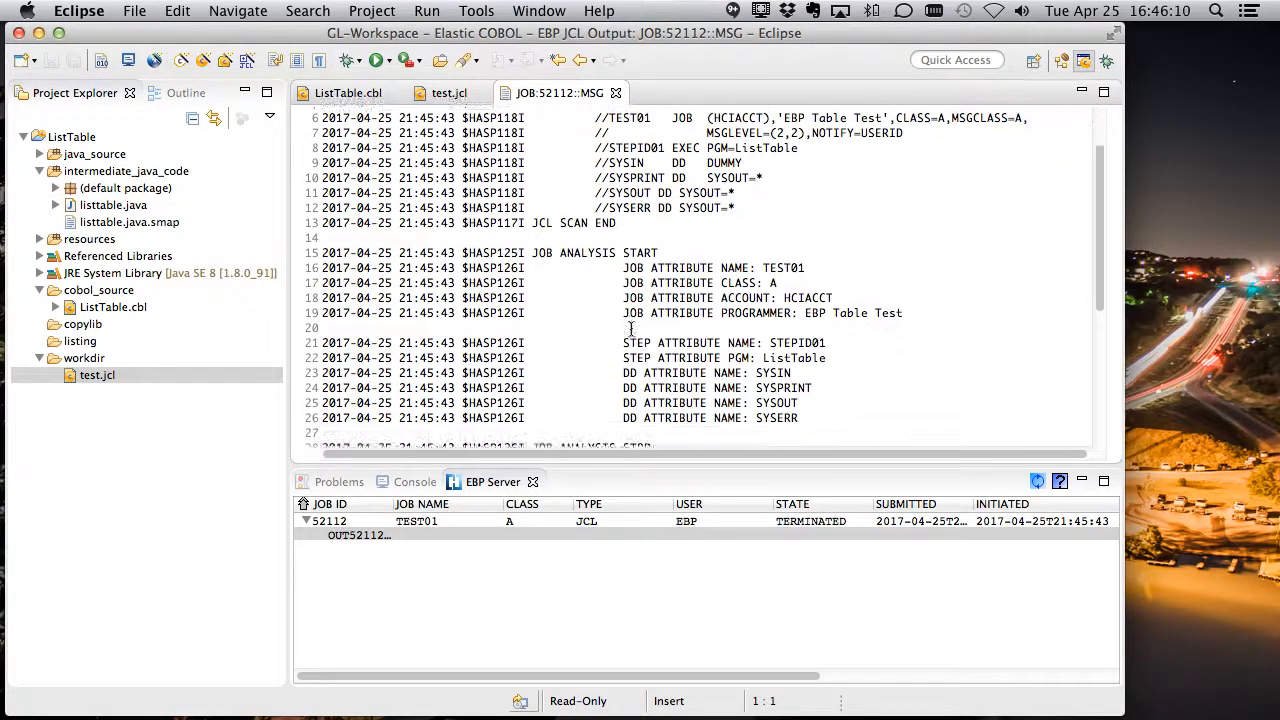
pyautogui.scroll(-3)
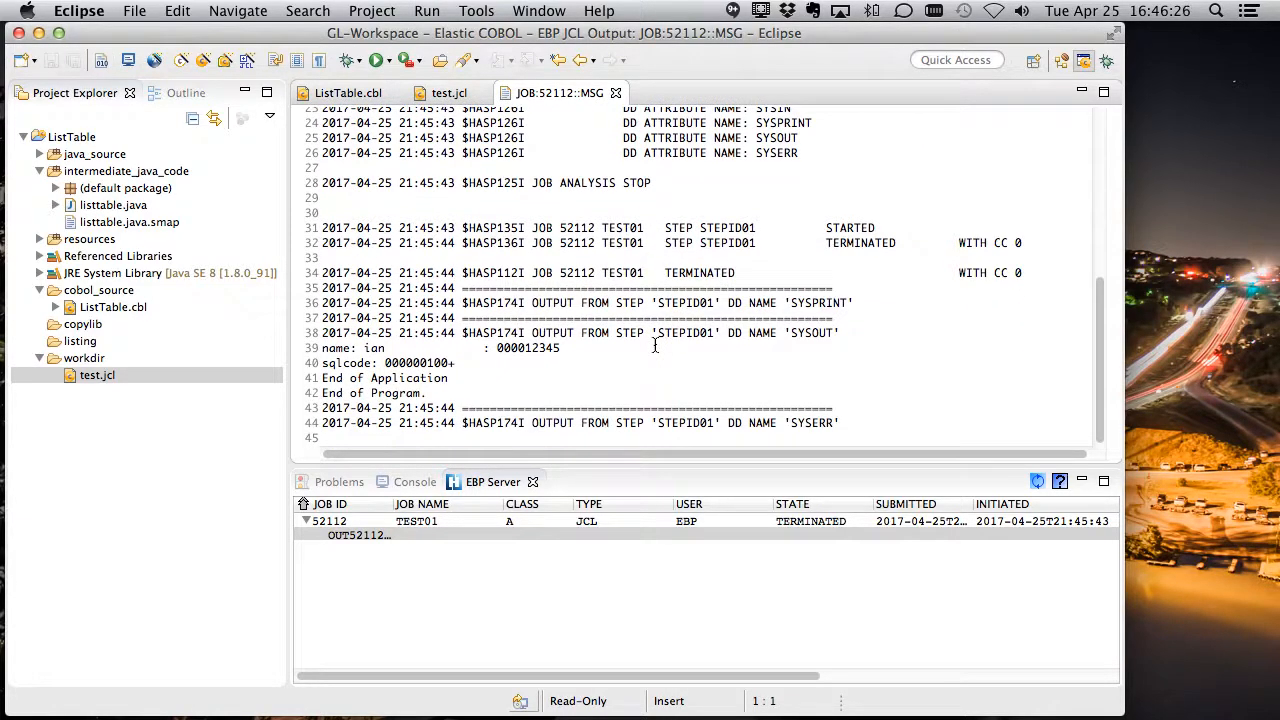
pyautogui.moveTo(585, 375)
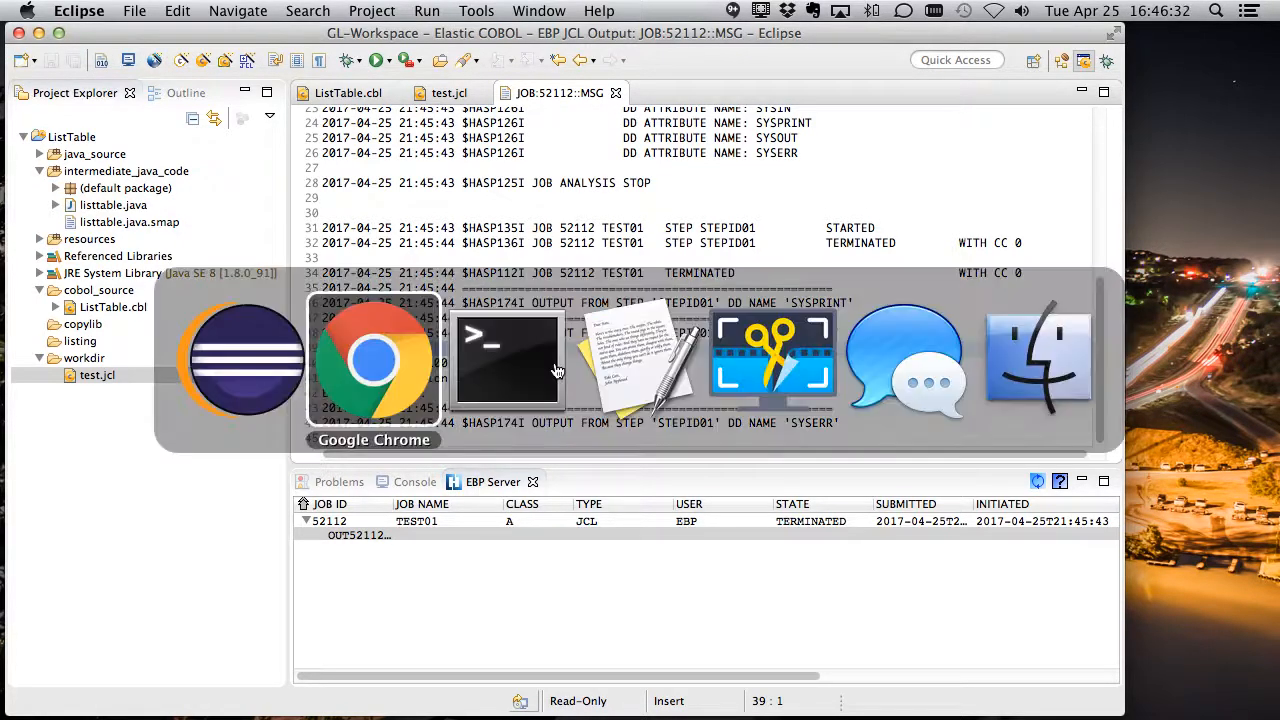
# In the psql terminal, type an insert for name john with phone 23456.
pyautogui.click(505, 360)
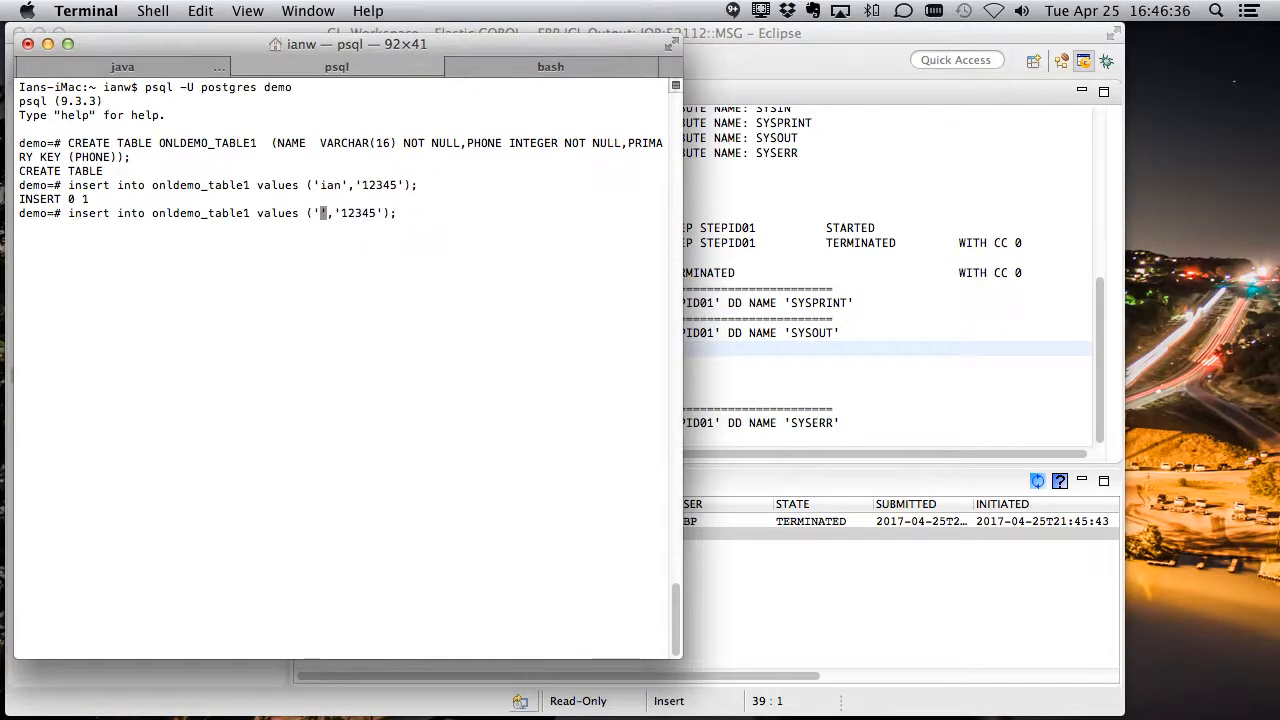
pyautogui.write('john')
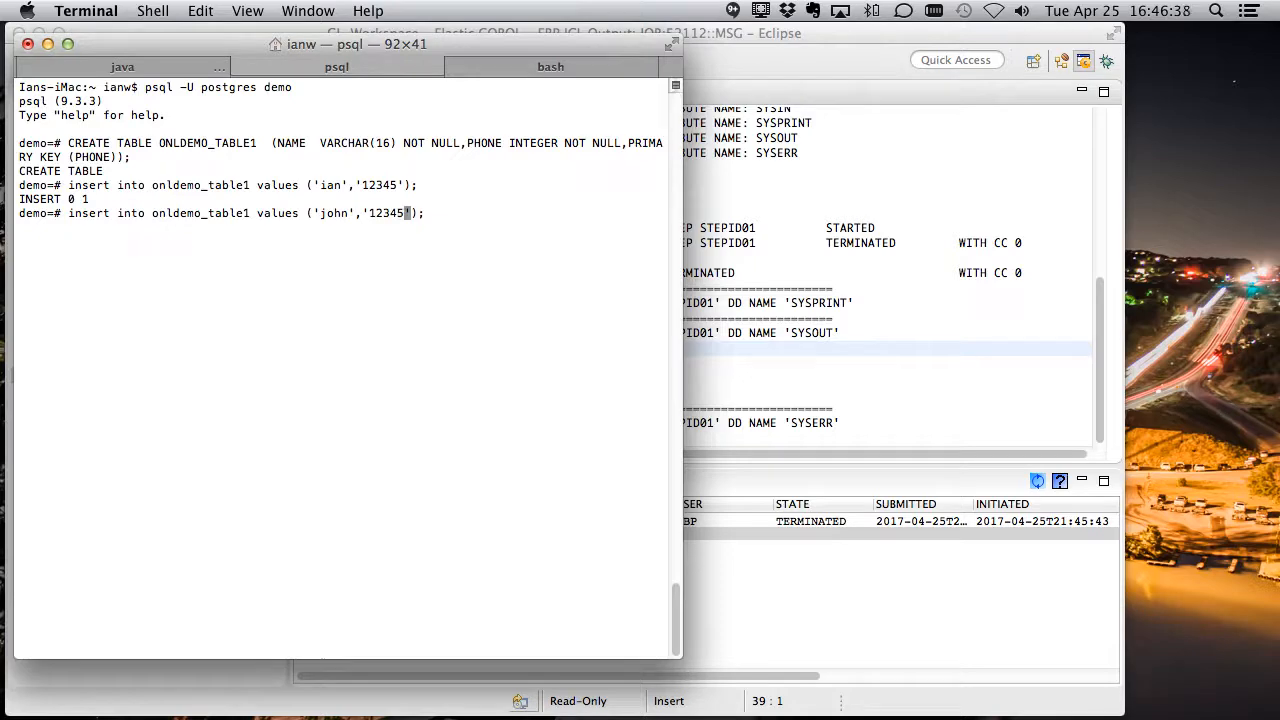
pyautogui.write('23456')
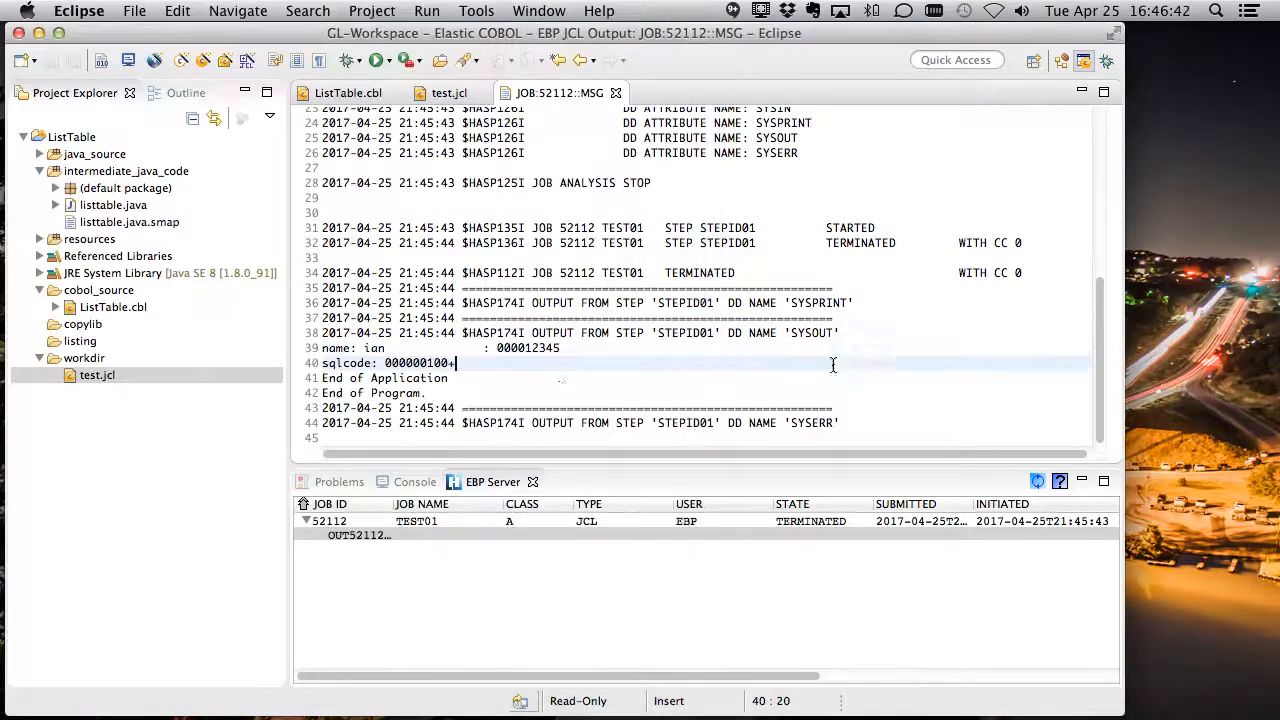
# Resubmit test.jcl and open and scroll the OUT79549 output of job 79549.
pyautogui.rightClick(97, 375)
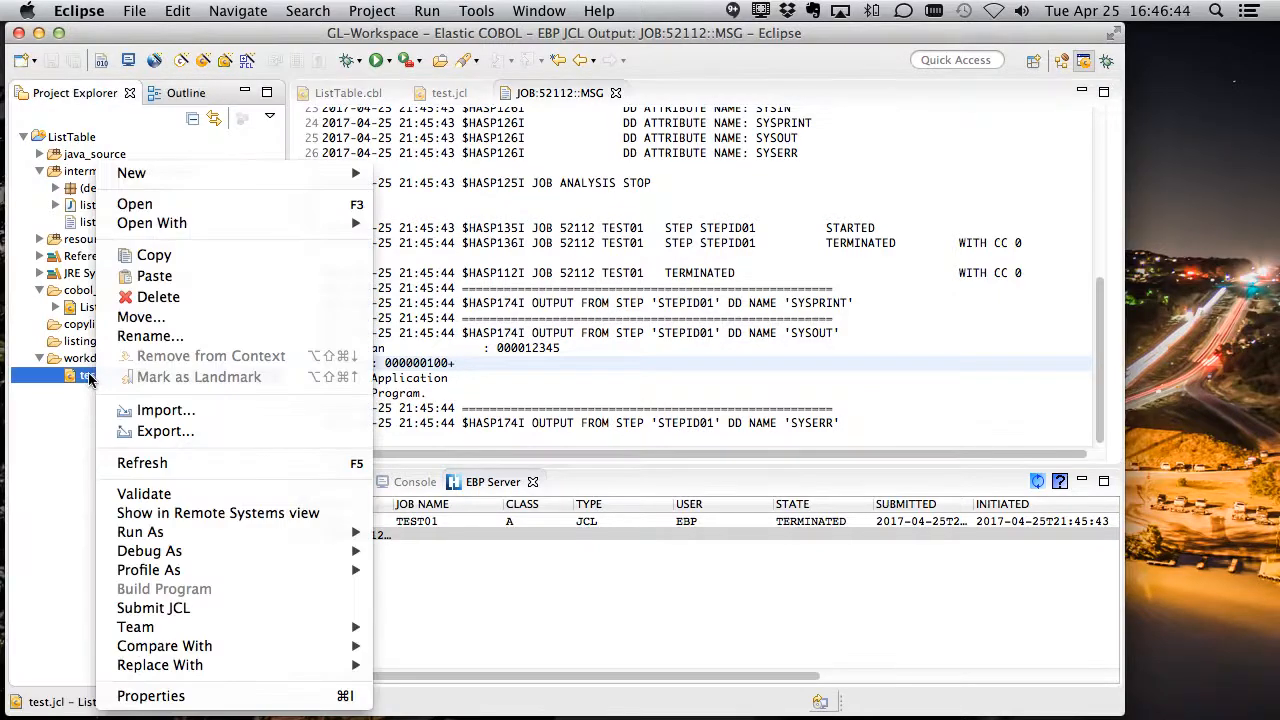
pyautogui.click(153, 608)
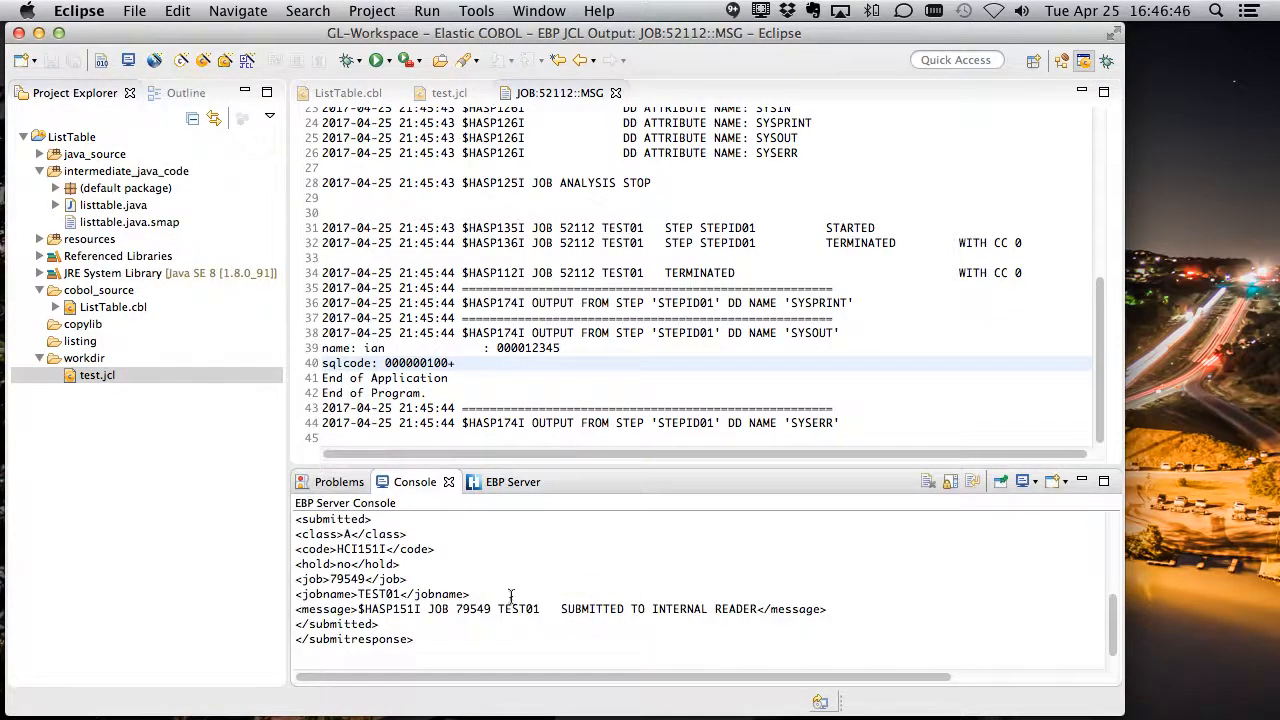
pyautogui.click(492, 481)
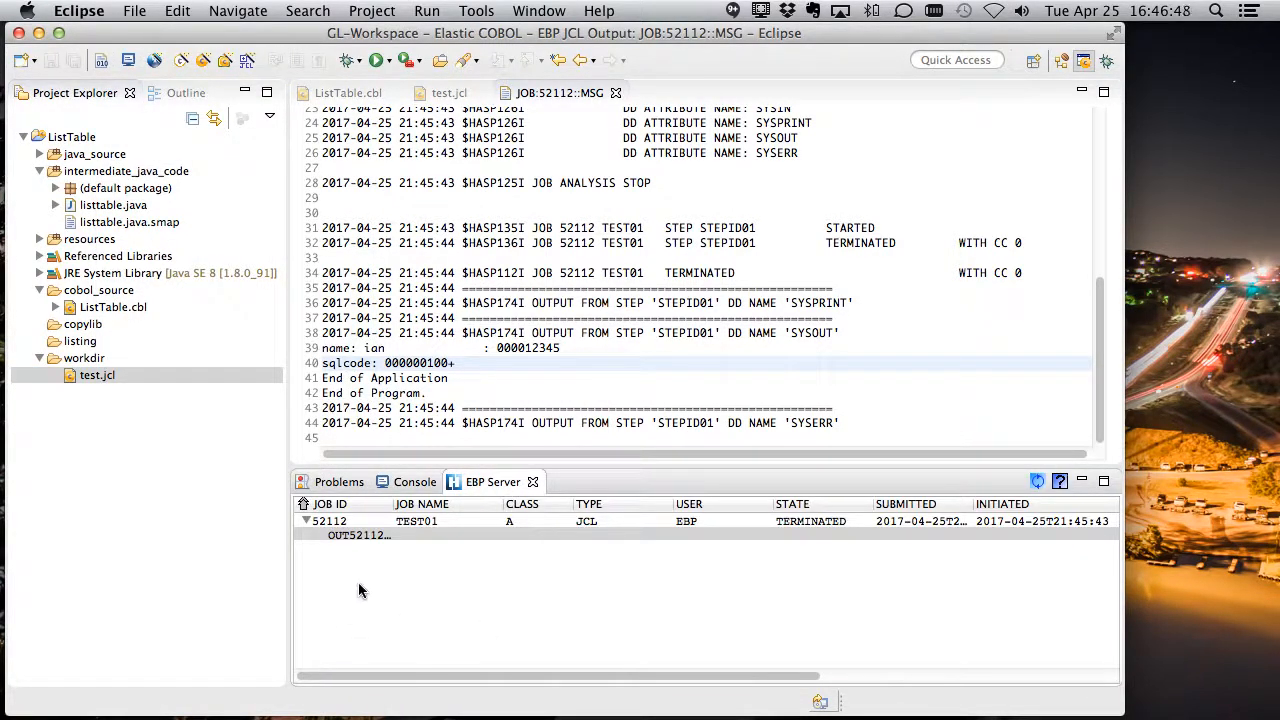
pyautogui.moveTo(462, 591)
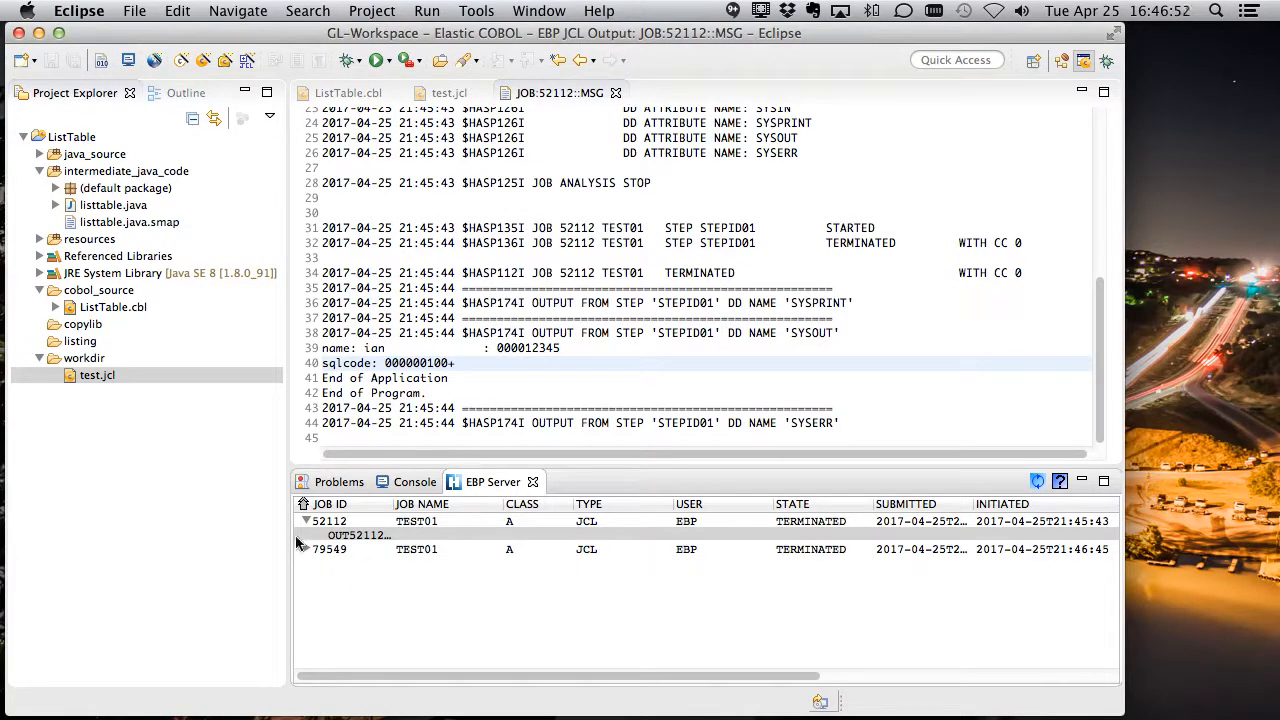
pyautogui.doubleClick(330, 548)
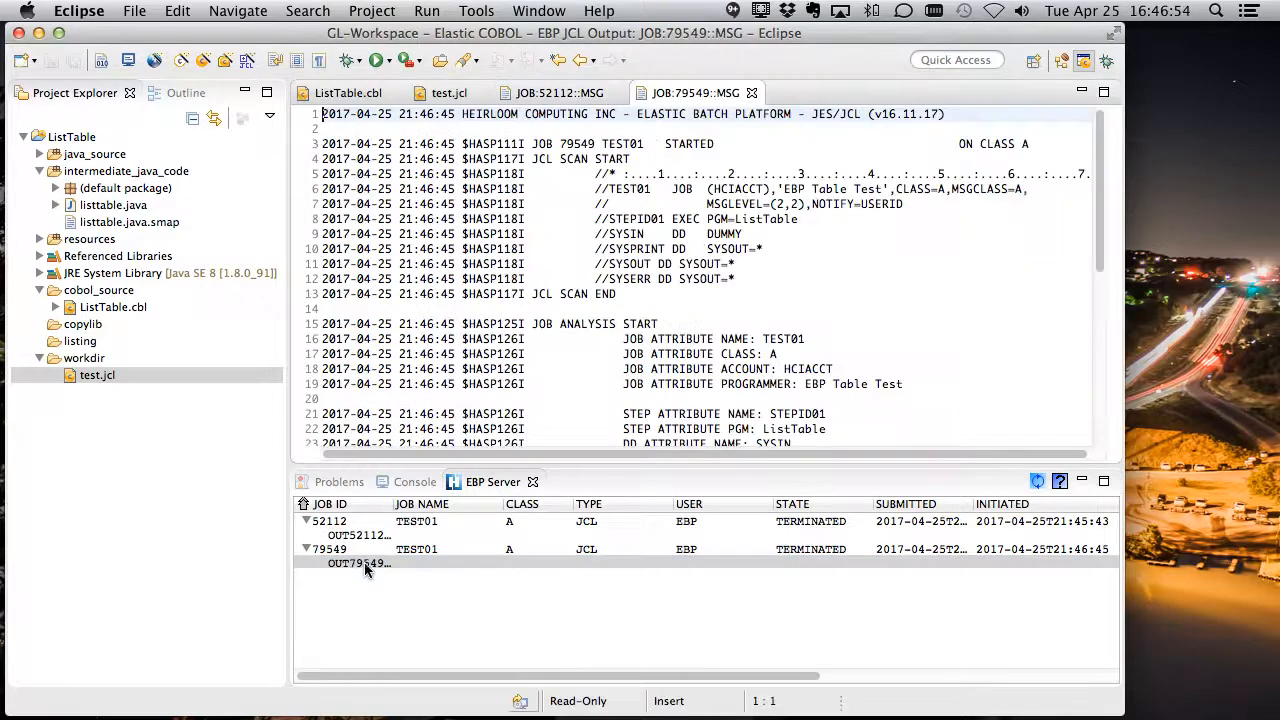
pyautogui.scroll(-3)
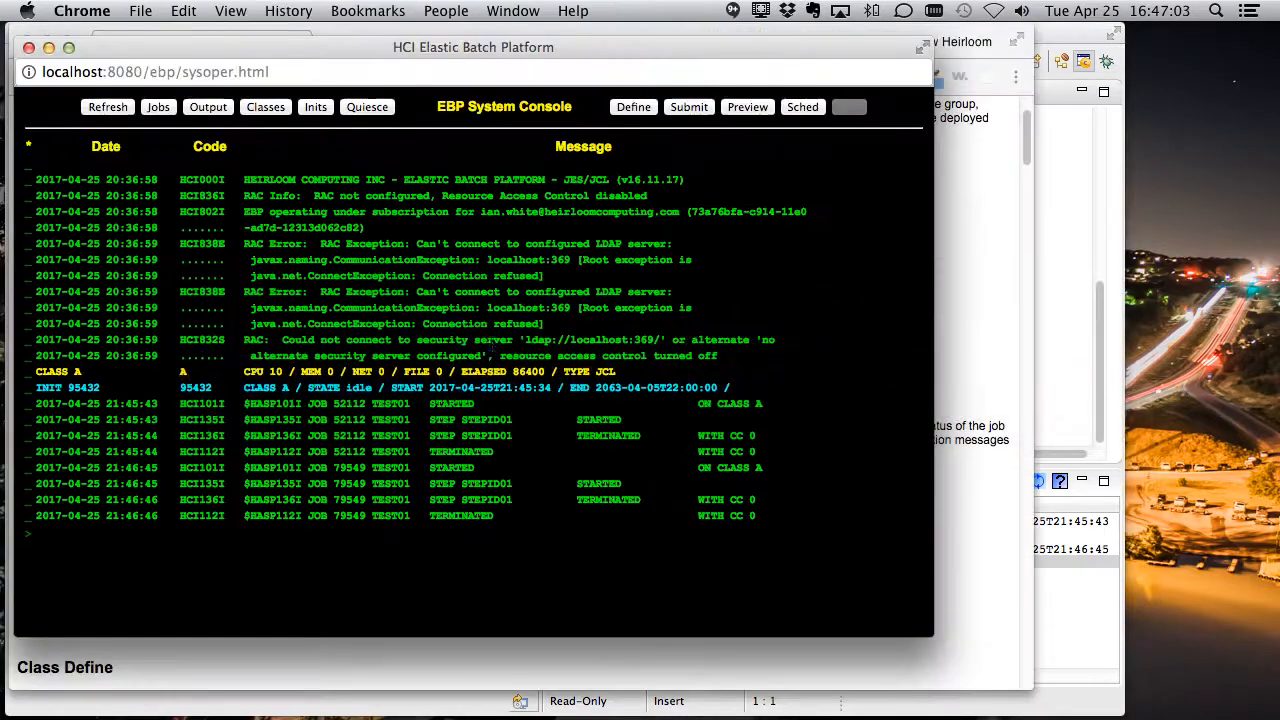
pyautogui.moveTo(625, 450)
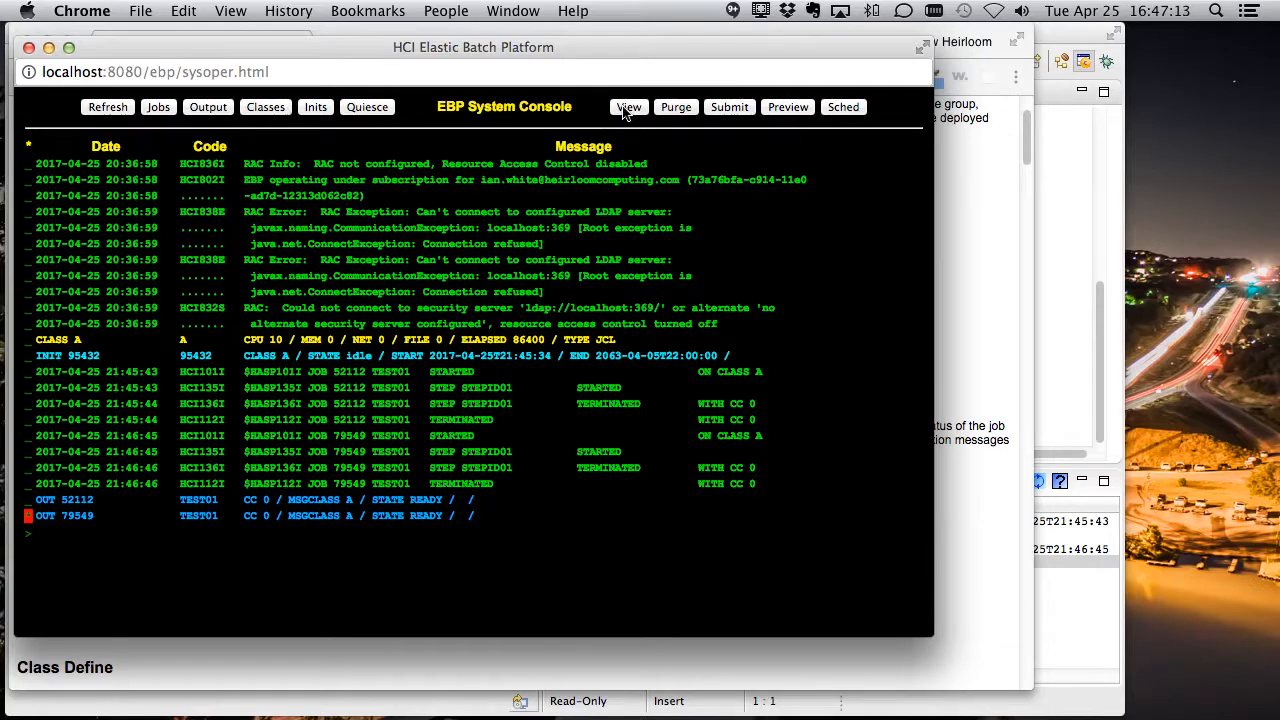
# View the marked OUT 52112 job output in the EBP console.
pyautogui.click(628, 107)
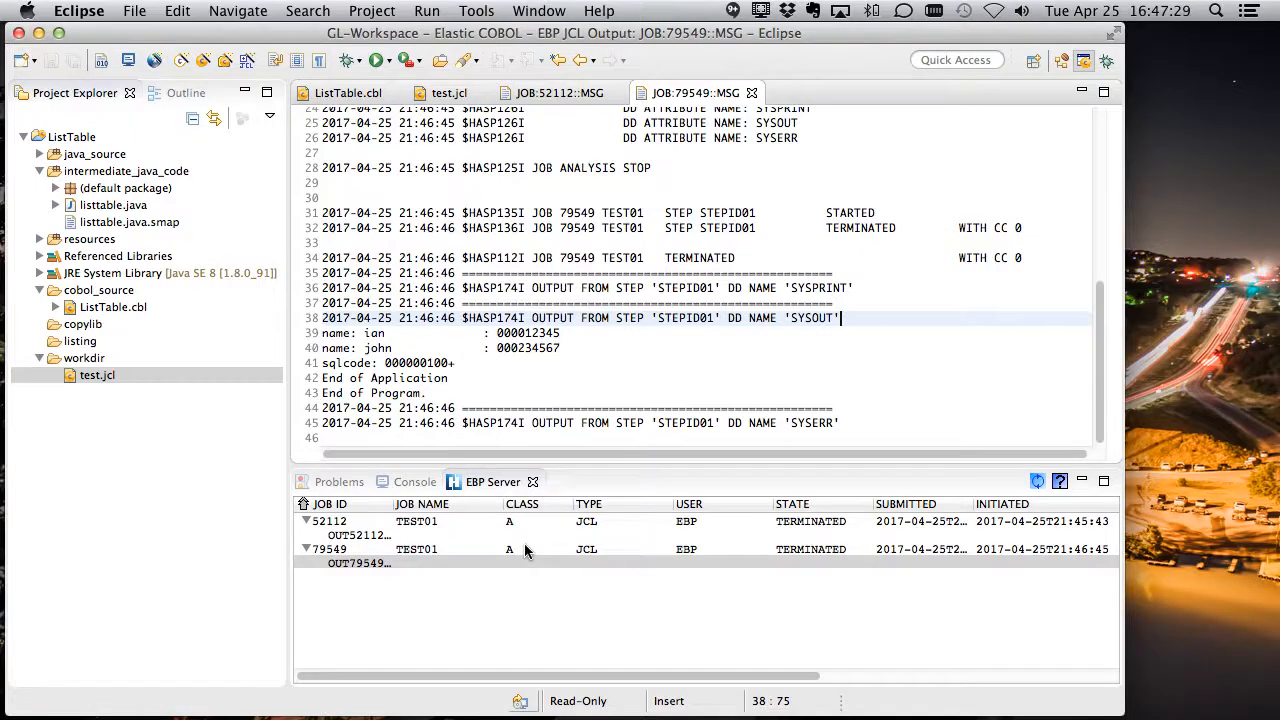
# Check job 79549's ian and john records, then view ListTable.cbl and test.jcl.
pyautogui.click(509, 549)
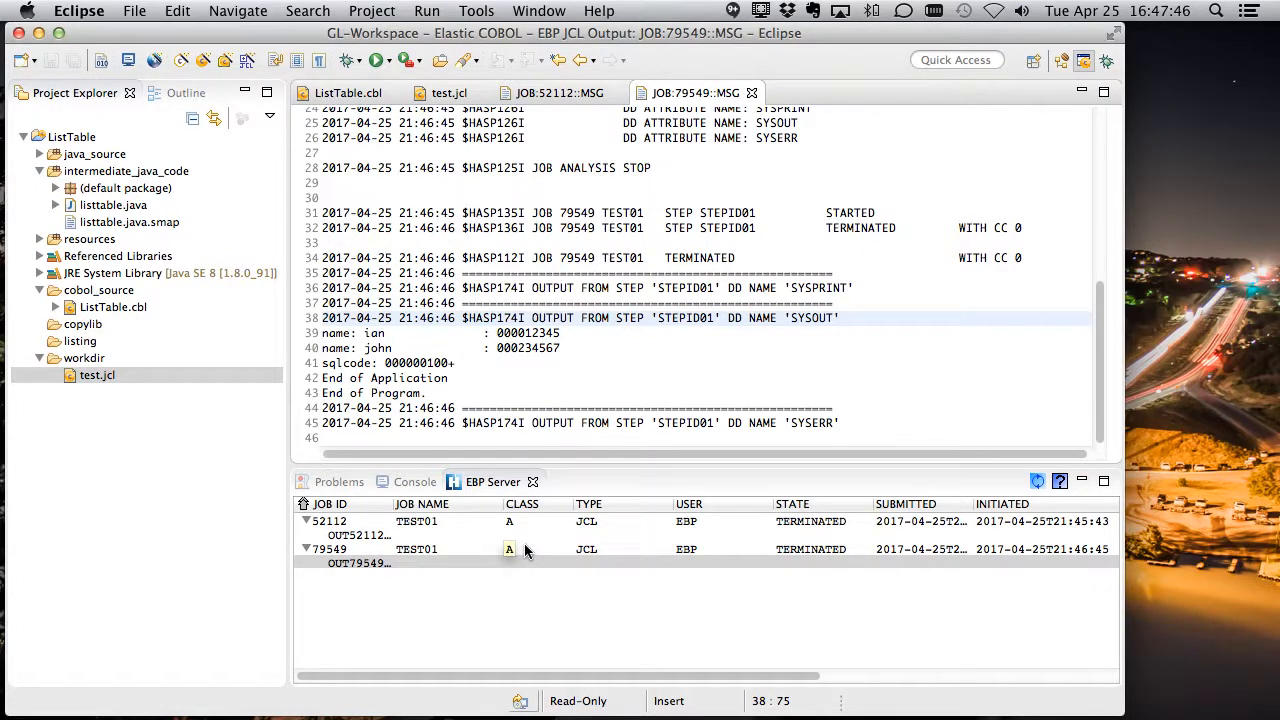
pyautogui.click(840, 318)
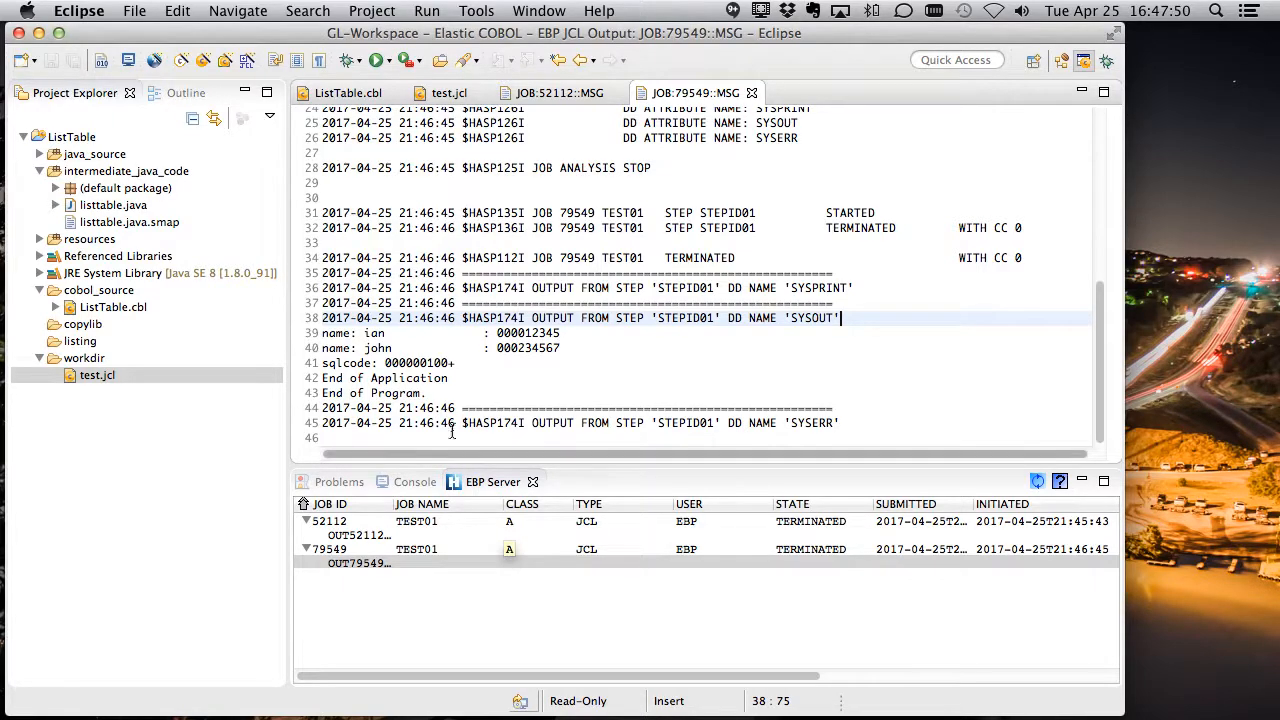
pyautogui.click(348, 93)
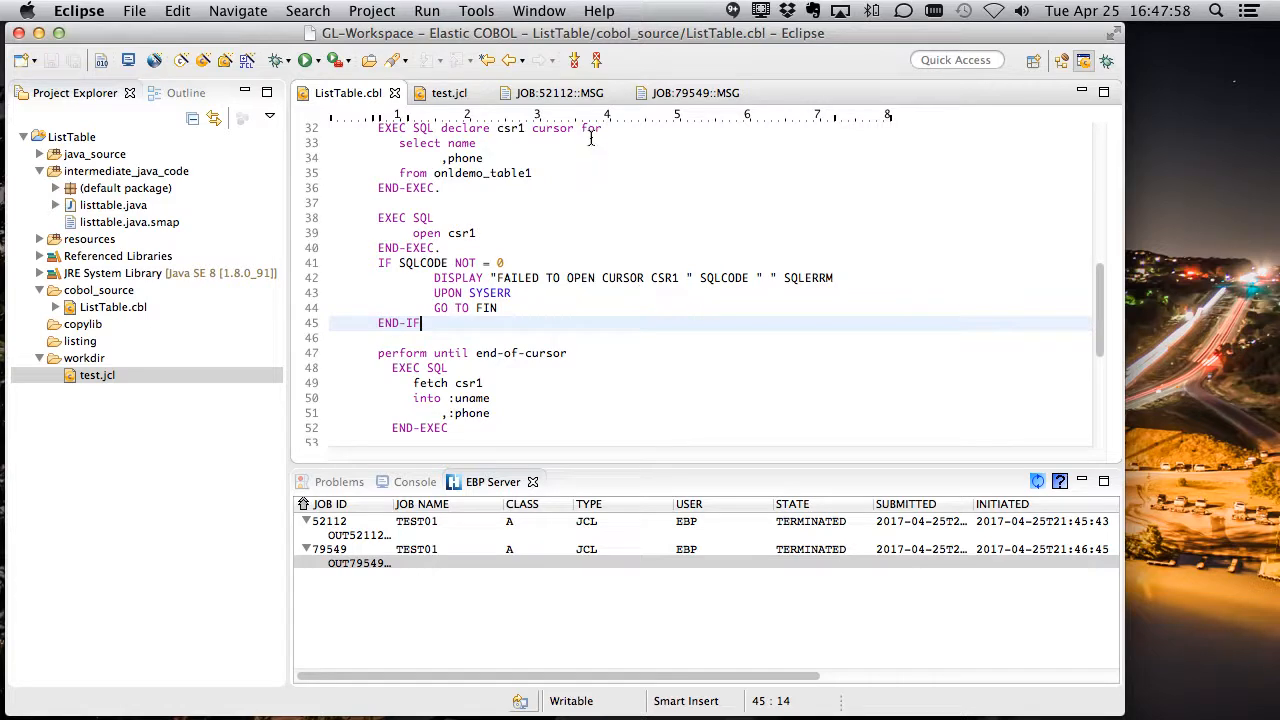
pyautogui.click(448, 92)
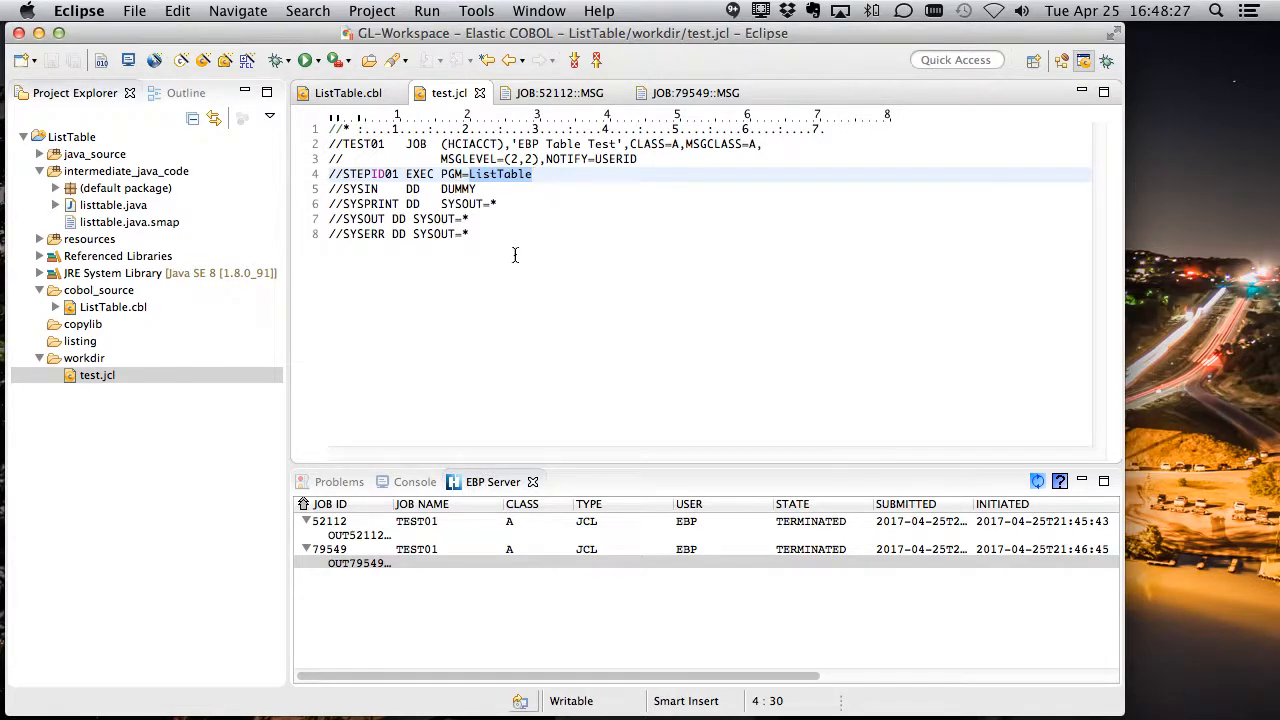
pyautogui.click(534, 174)
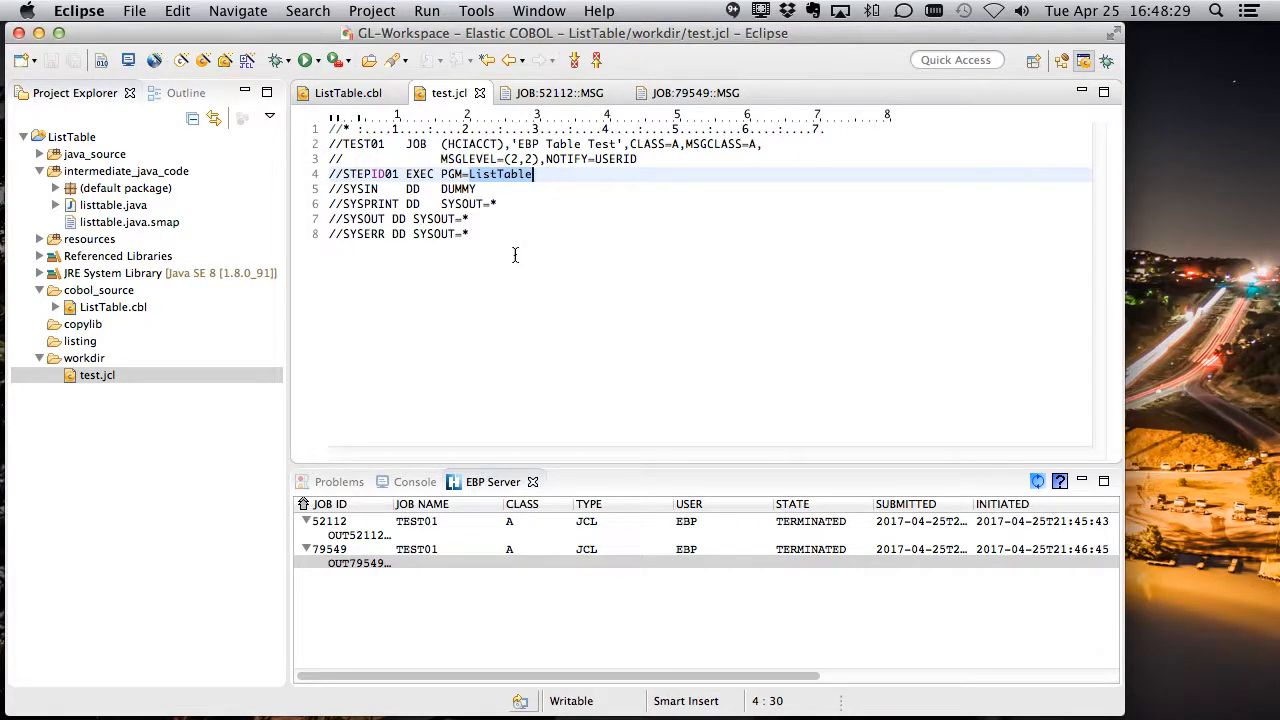